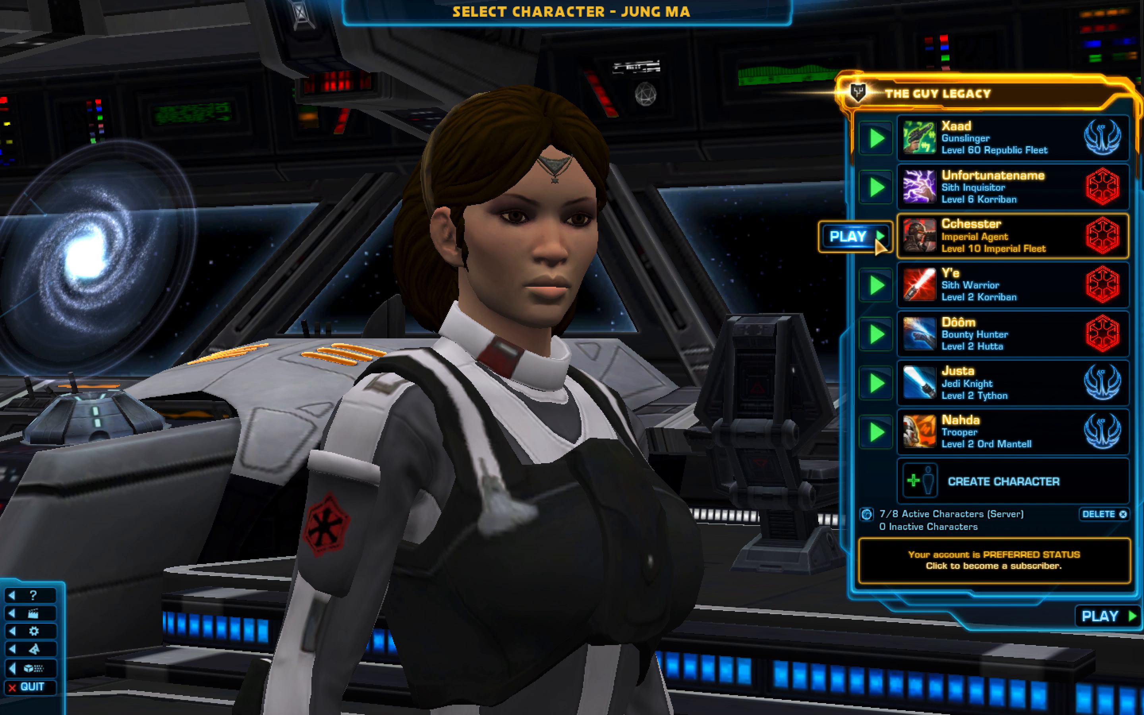
Step: Launch the level 10 Imperial Agent Cchesster into the game and wait on the prologue loading screen
{"action": "left_click", "coordinate": [854, 237]}
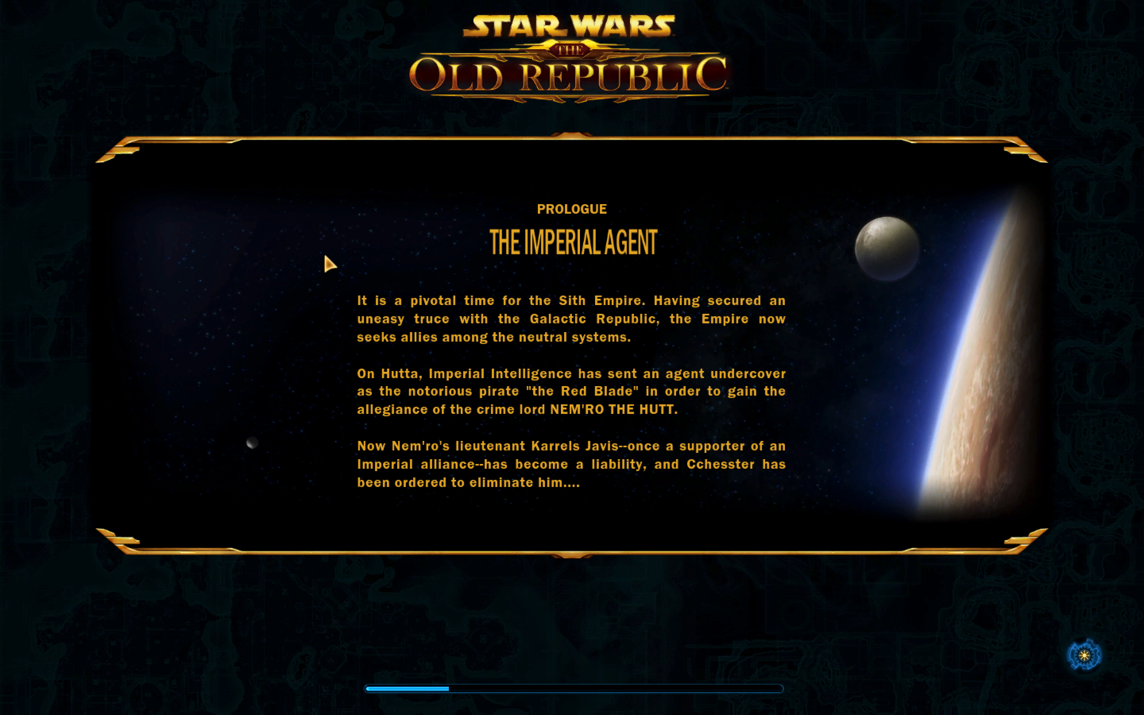
{"action": "mouse_move", "coordinate": [323, 263]}
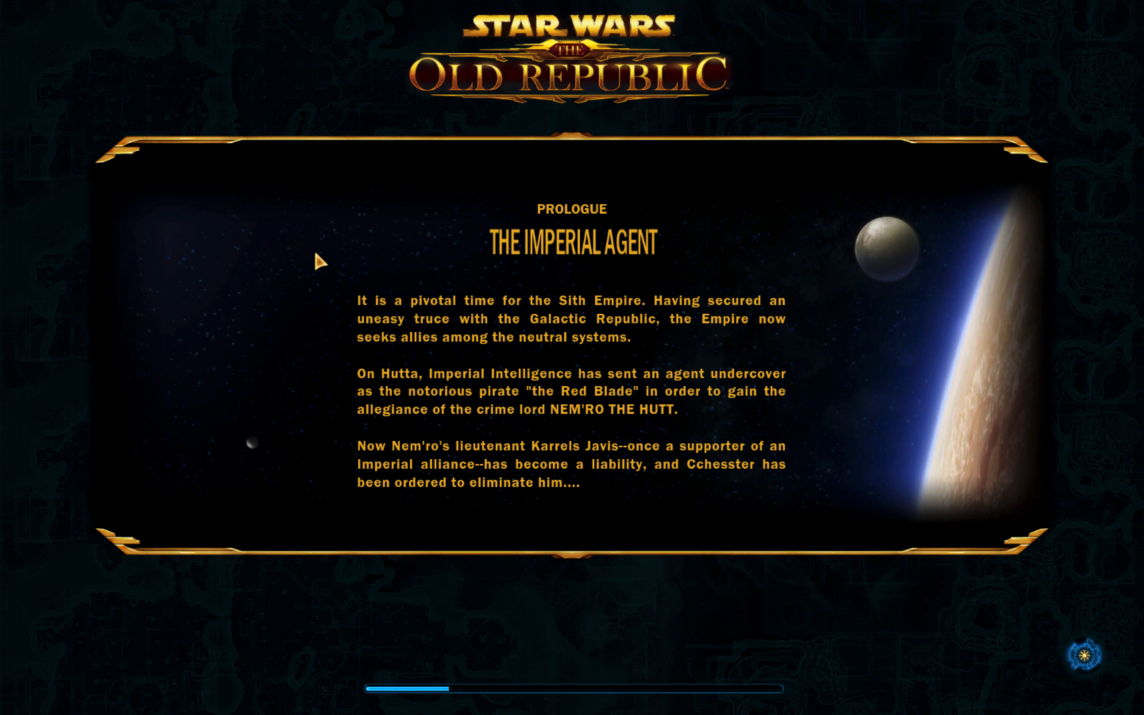
{"action": "mouse_move", "coordinate": [335, 326]}
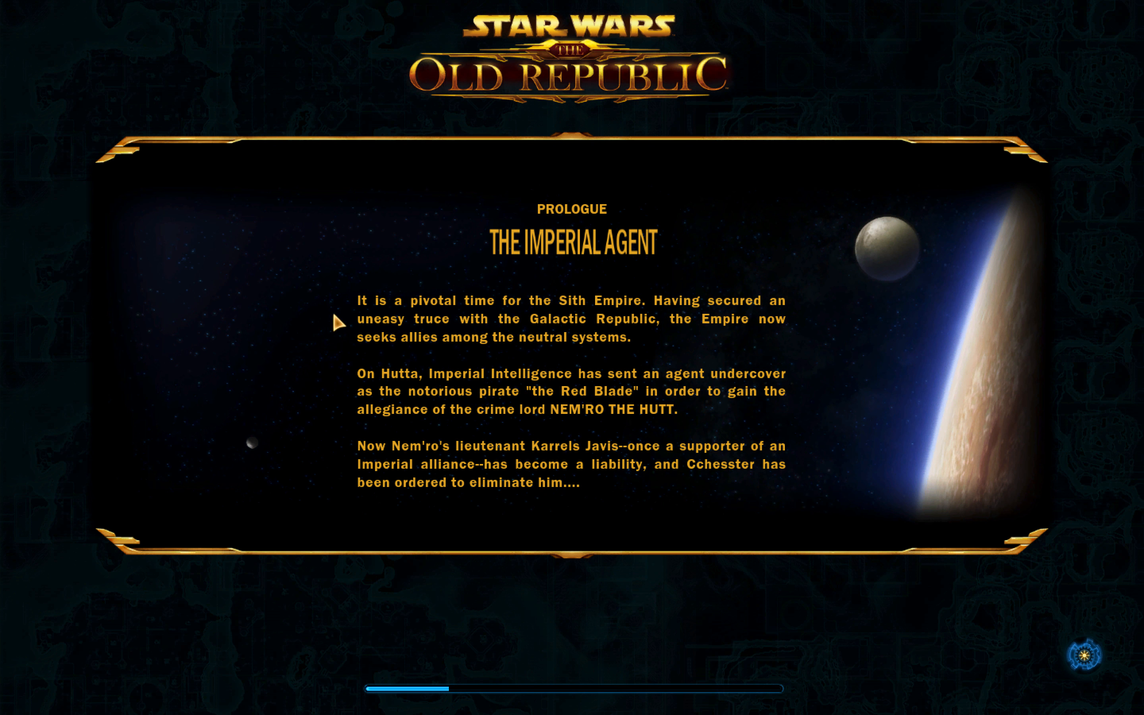
{"action": "mouse_move", "coordinate": [481, 367]}
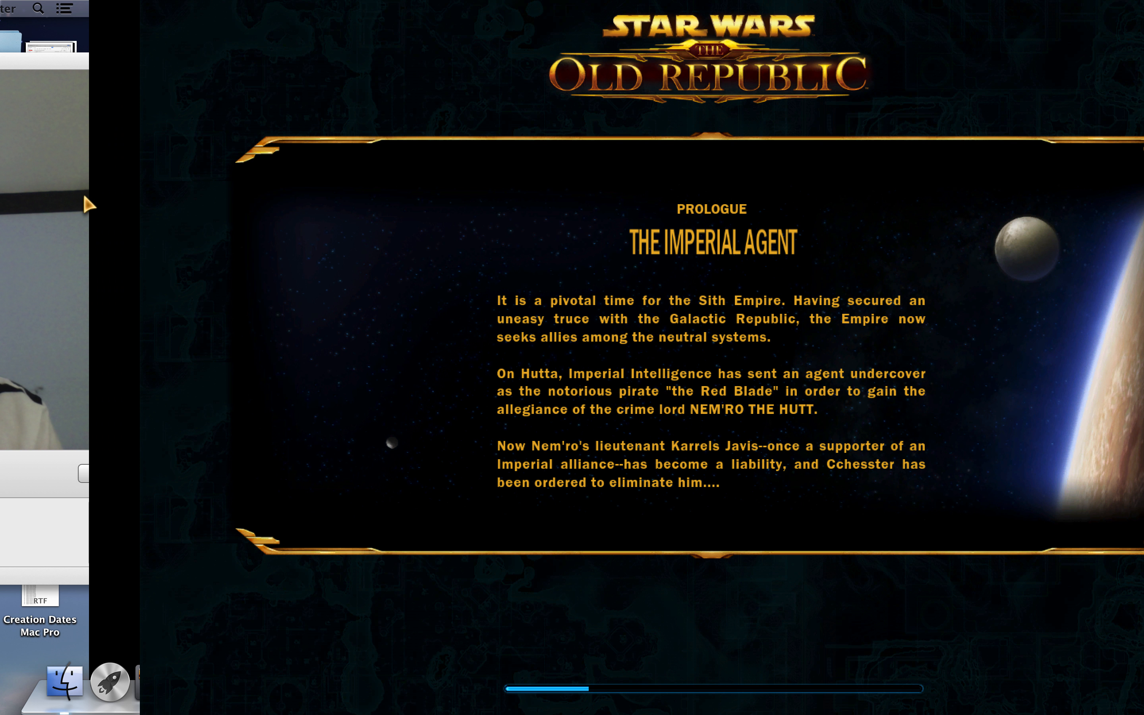
{"action": "mouse_move", "coordinate": [280, 318]}
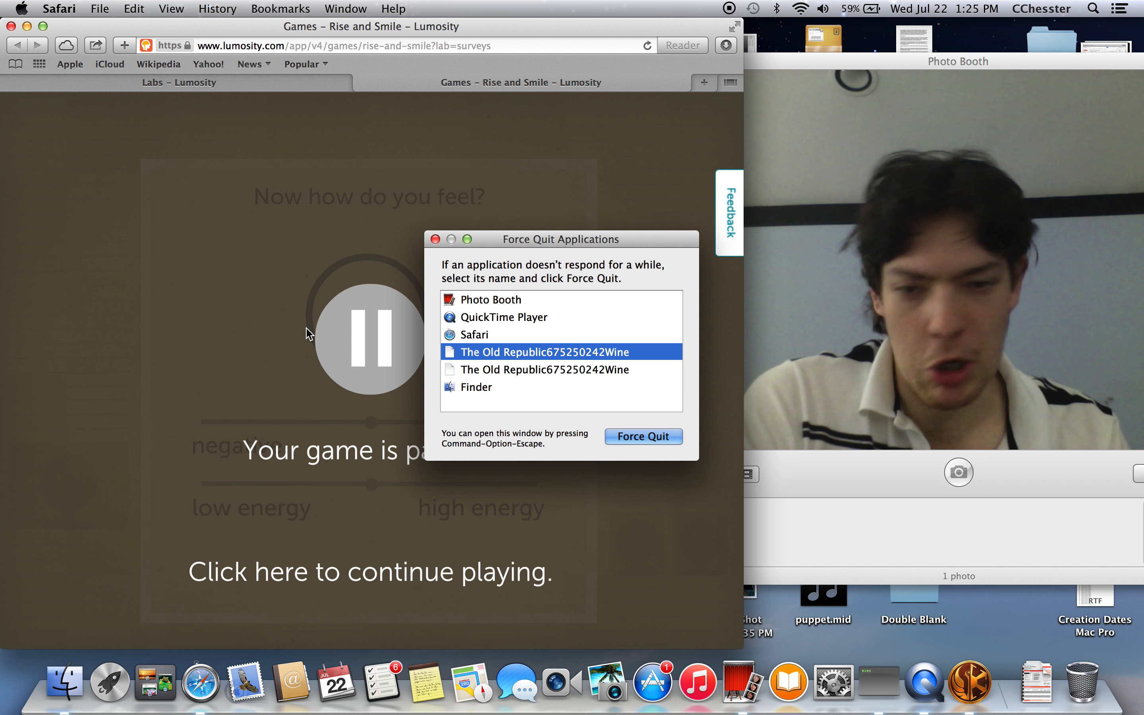
Step: Force quit the stuck The Old Republic process and confirm, returning to the Lumosity mood survey
{"action": "left_click", "coordinate": [643, 436]}
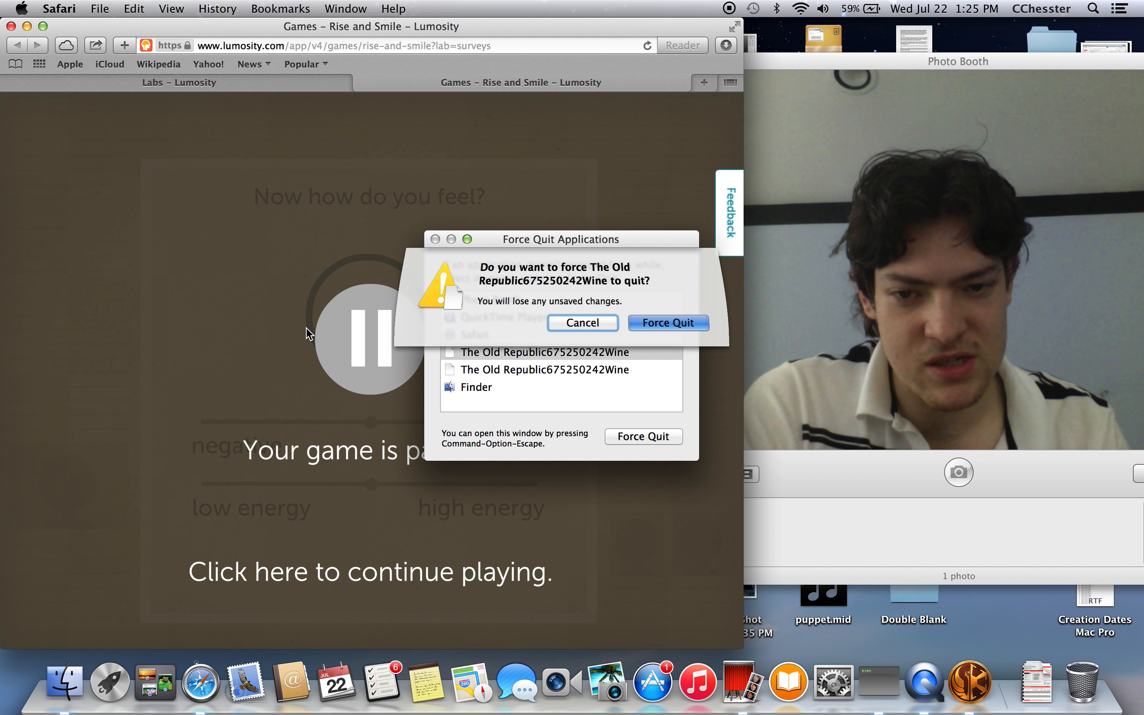
{"action": "left_click", "coordinate": [581, 322]}
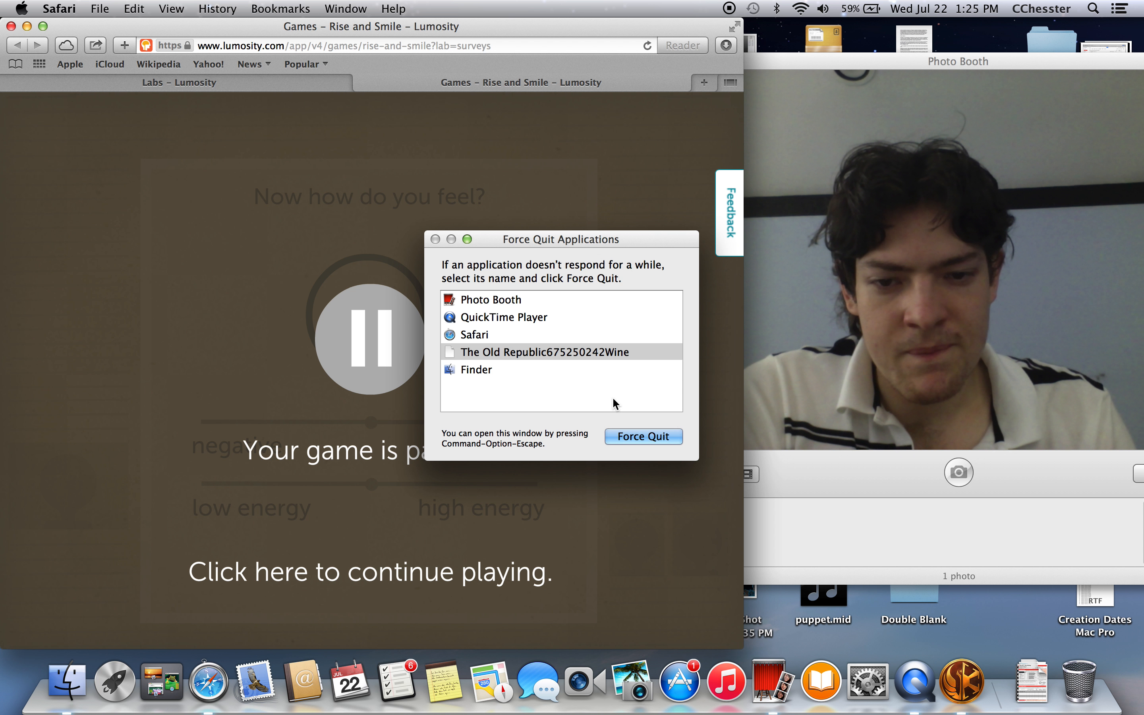
{"action": "left_click", "coordinate": [434, 239]}
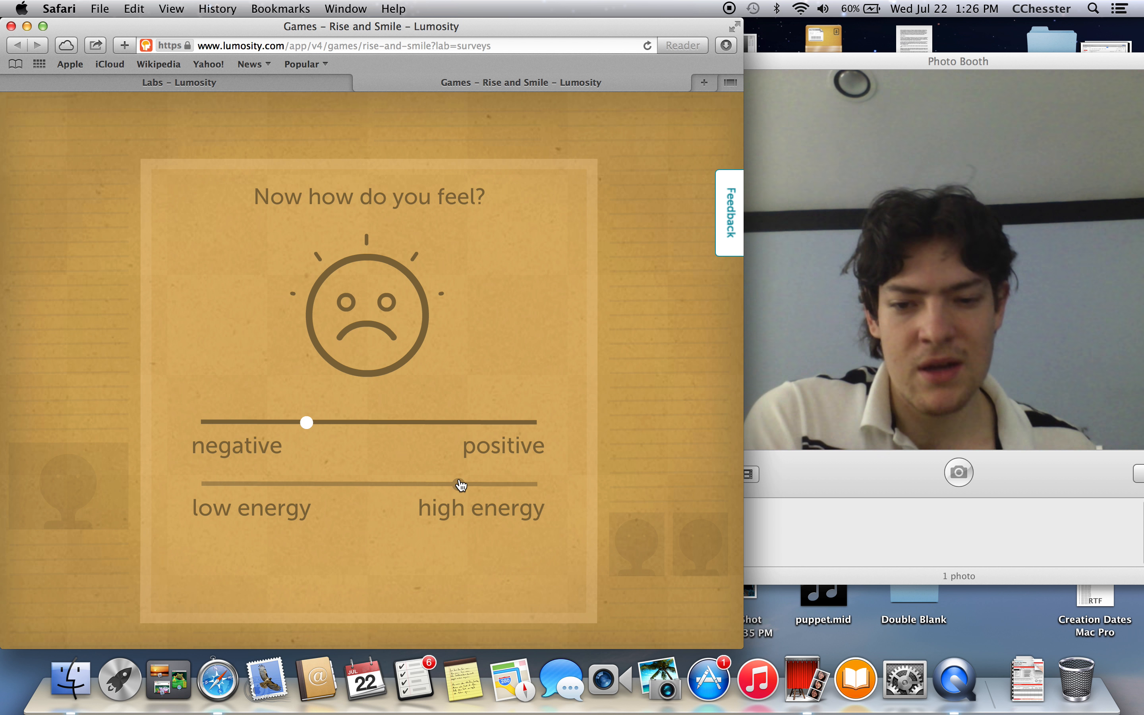
Step: Answer the mood survey with high energy and continue past the Rise and Smile 29500 score
{"action": "left_click", "coordinate": [460, 484]}
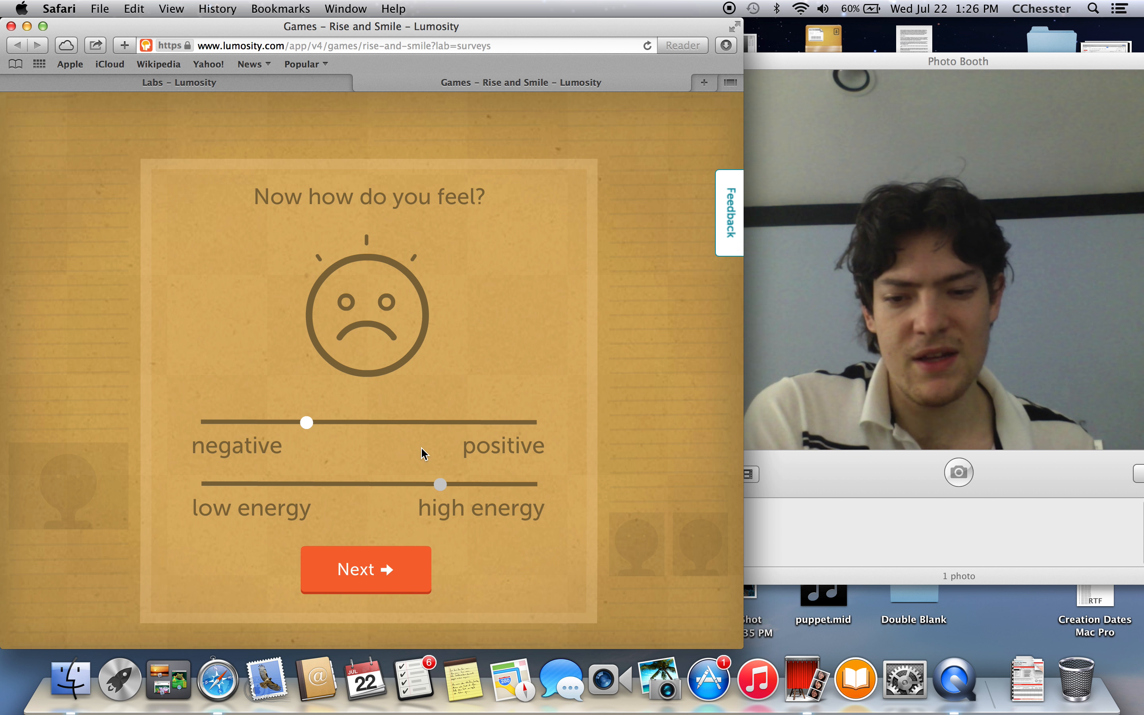
{"action": "left_click", "coordinate": [366, 569]}
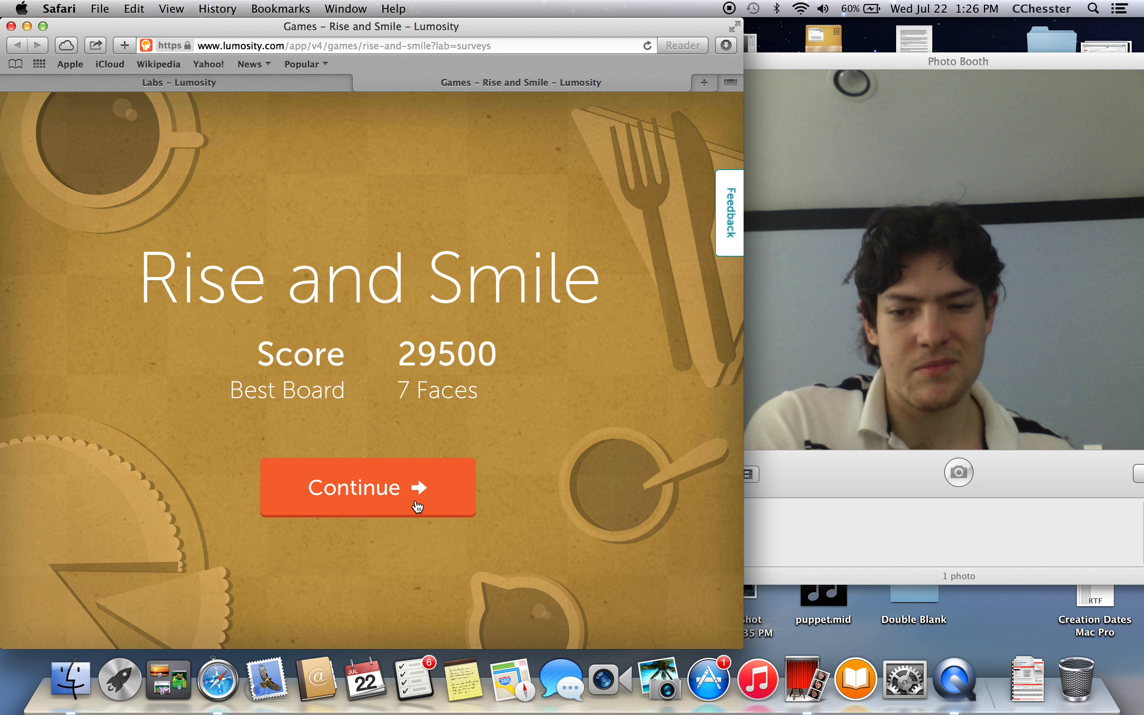
{"action": "left_click", "coordinate": [367, 487]}
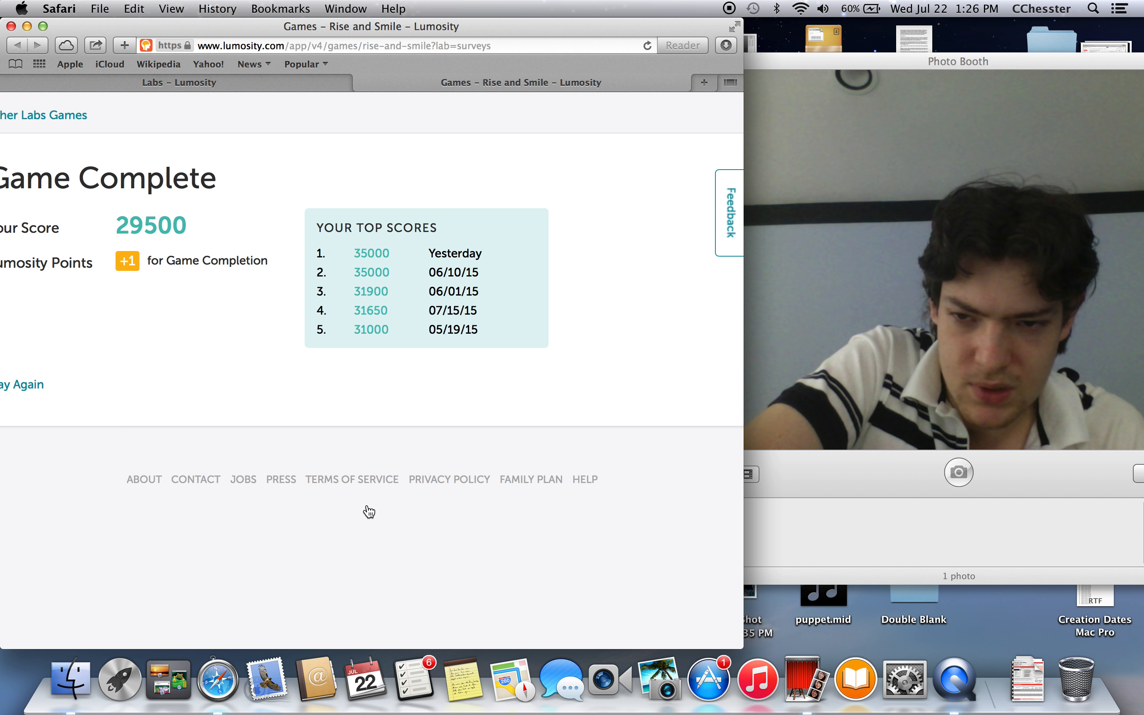
Step: Browse the Lumosity games catalogue through the Speed and Memory categories
{"action": "scroll", "scroll_direction": "up", "scroll_amount": 3}
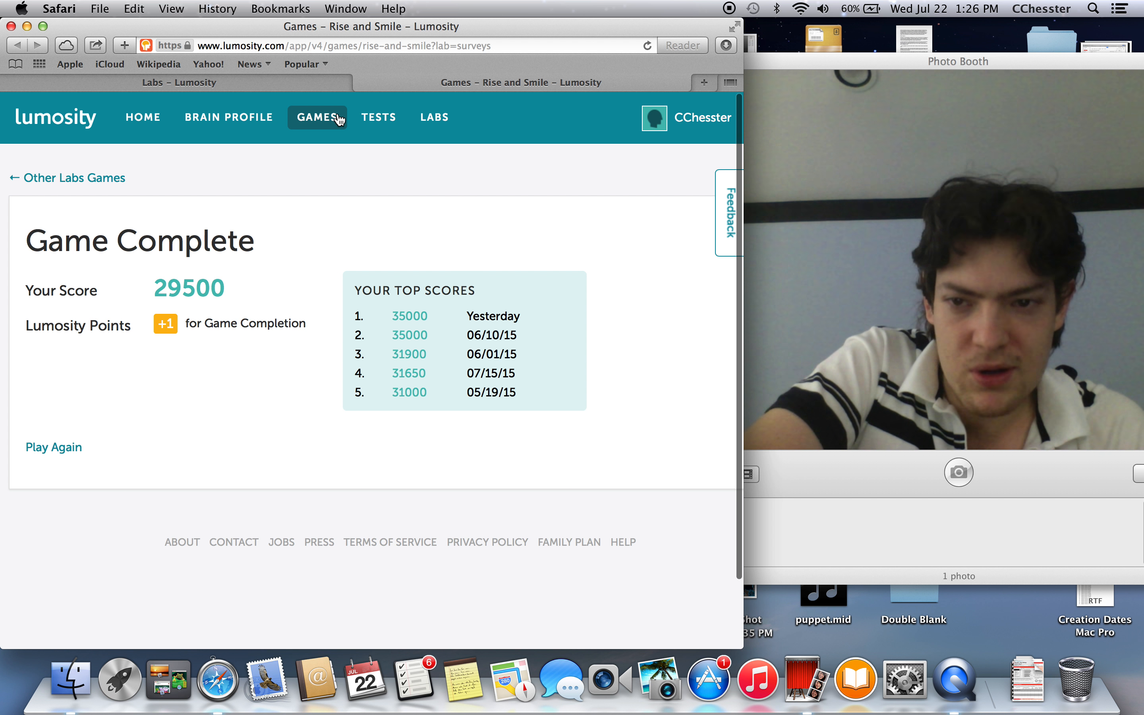
{"action": "left_click", "coordinate": [317, 117]}
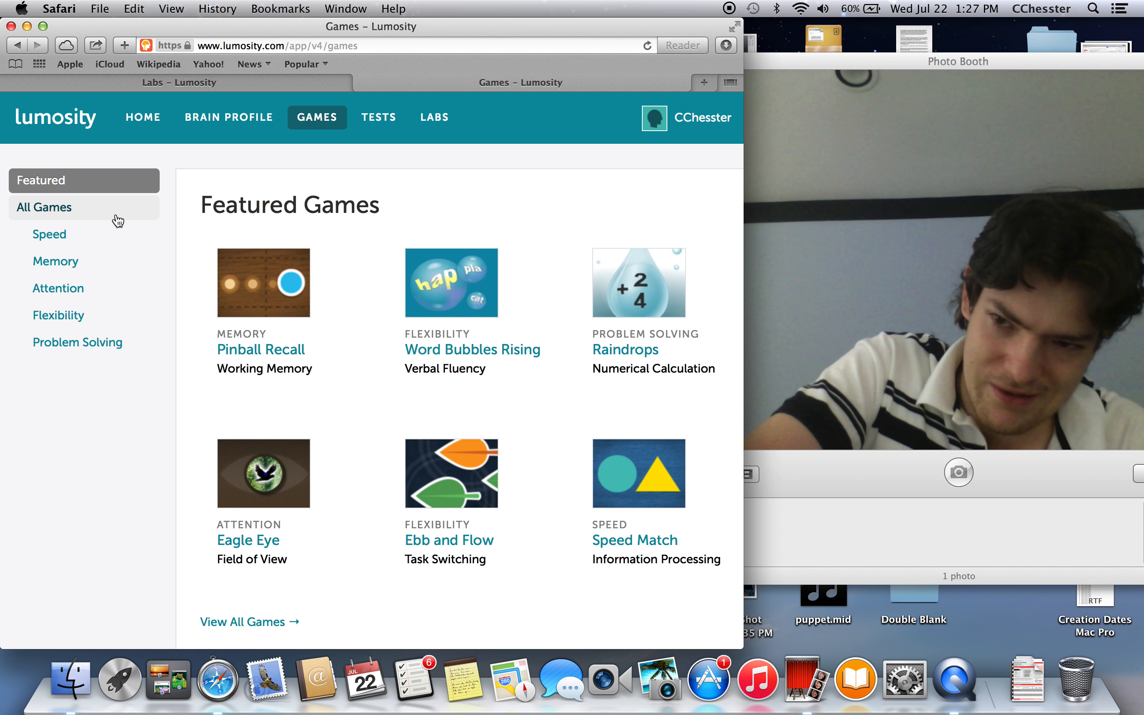
{"action": "left_click", "coordinate": [49, 234]}
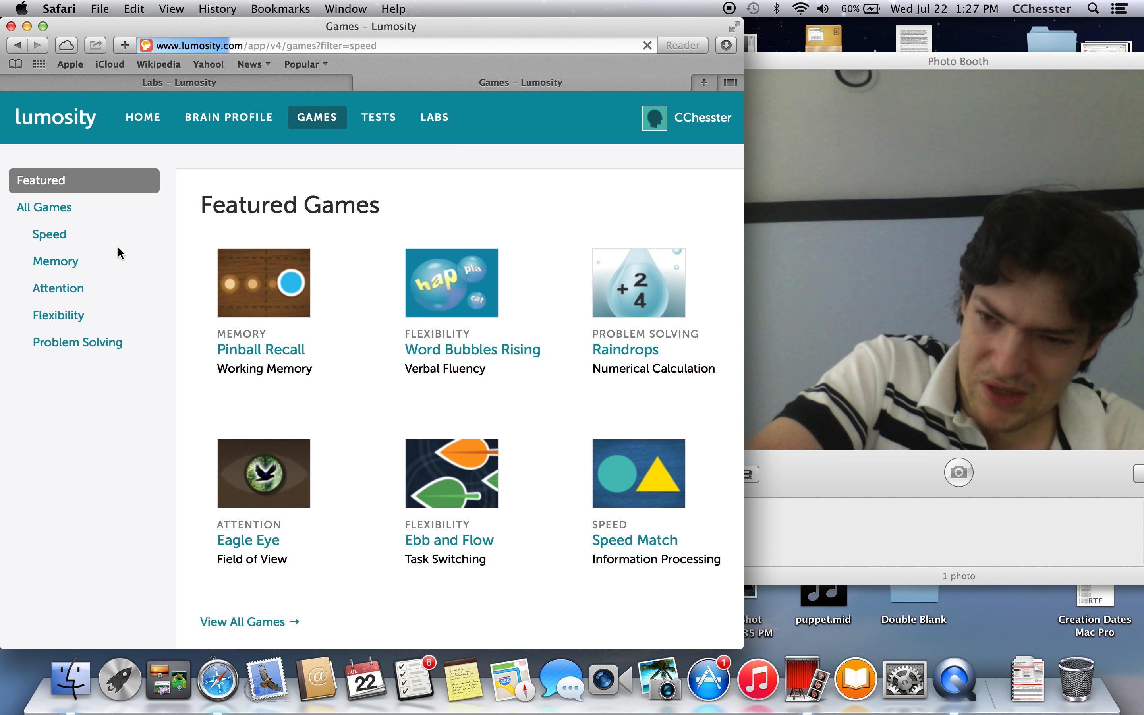
{"action": "left_click", "coordinate": [50, 234]}
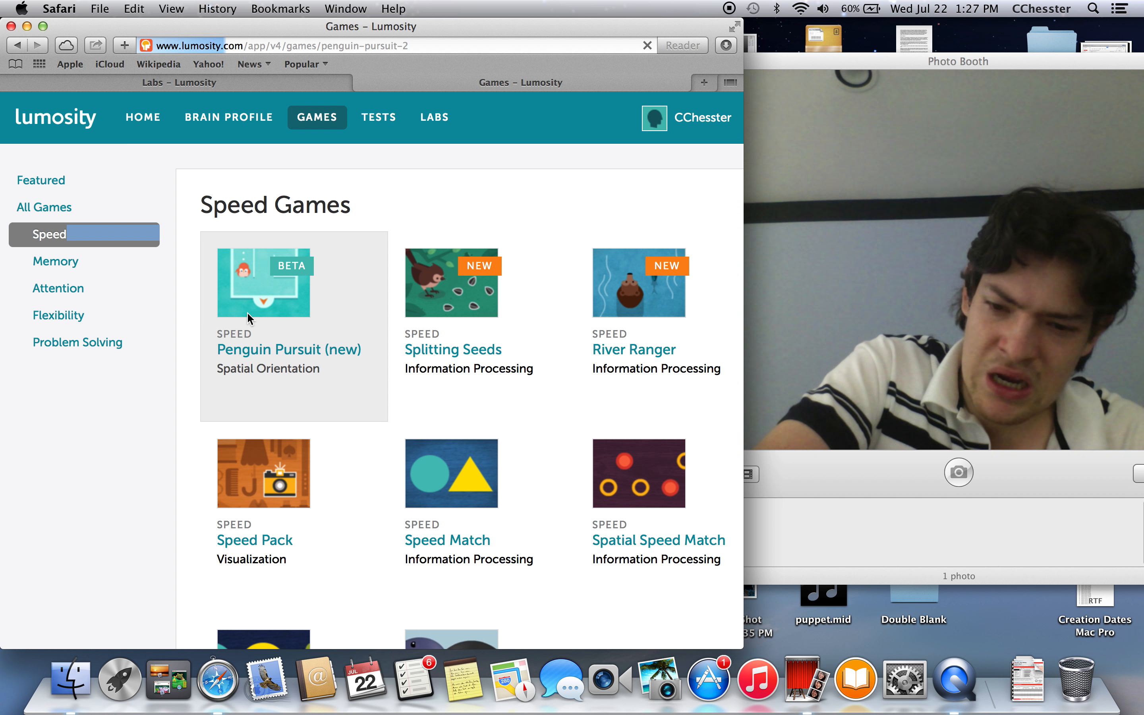
{"action": "left_click", "coordinate": [264, 282]}
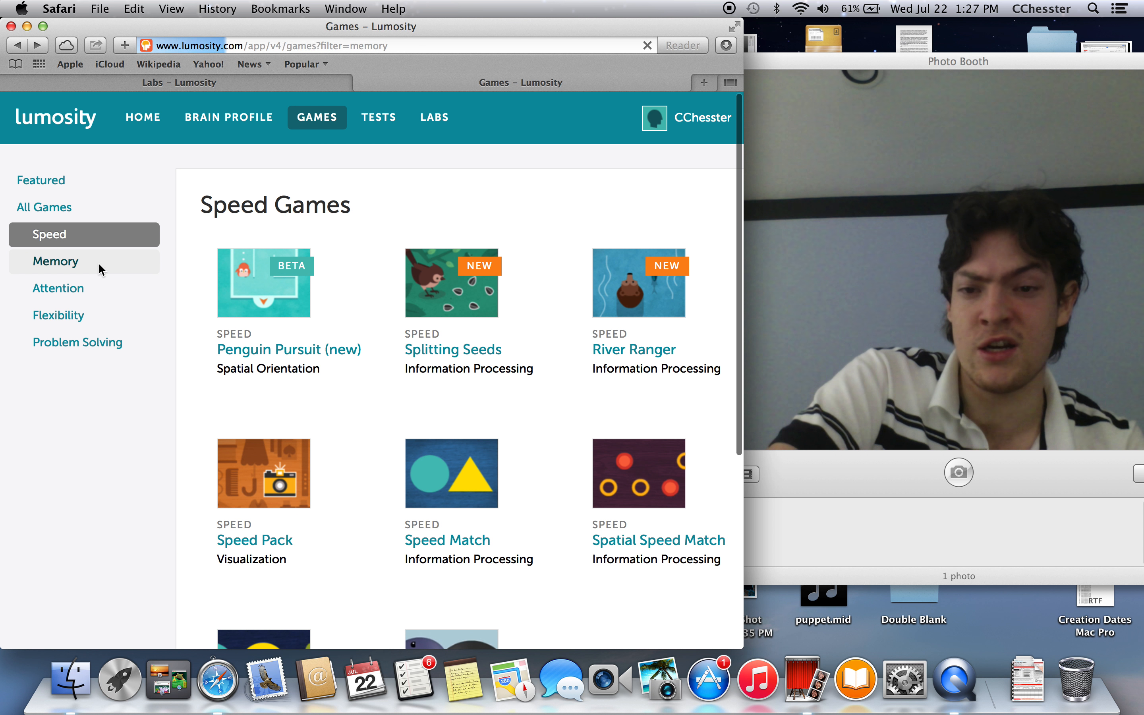
{"action": "left_click", "coordinate": [56, 262]}
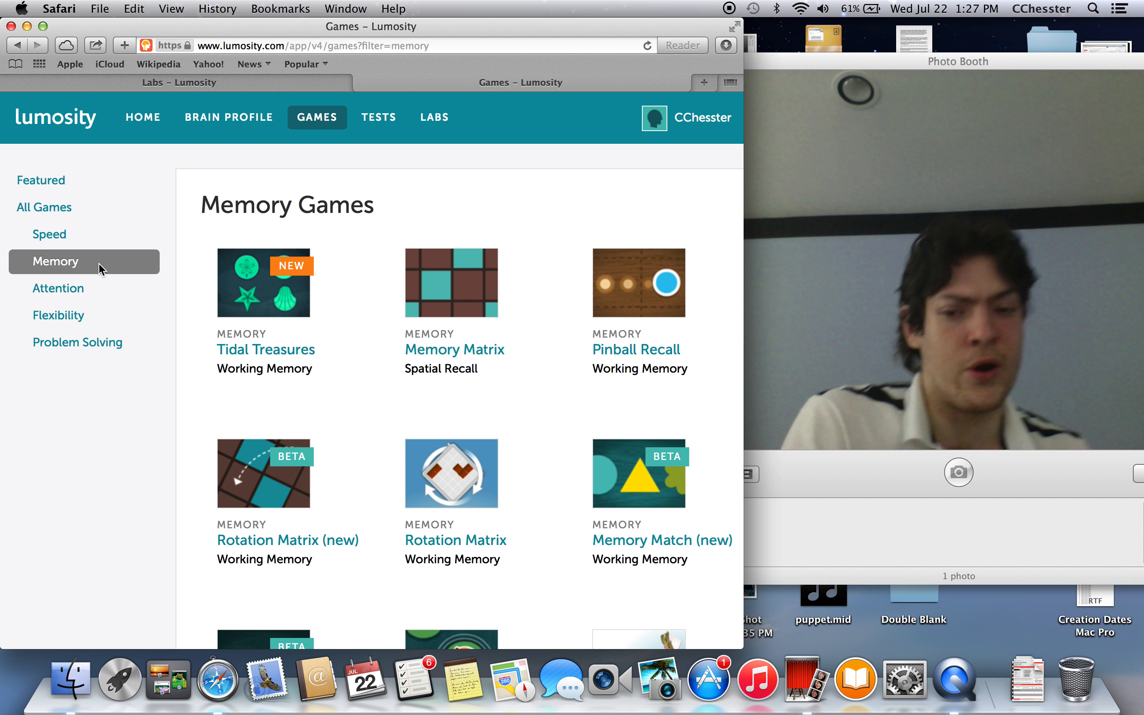
{"action": "scroll", "scroll_direction": "down", "scroll_amount": 3}
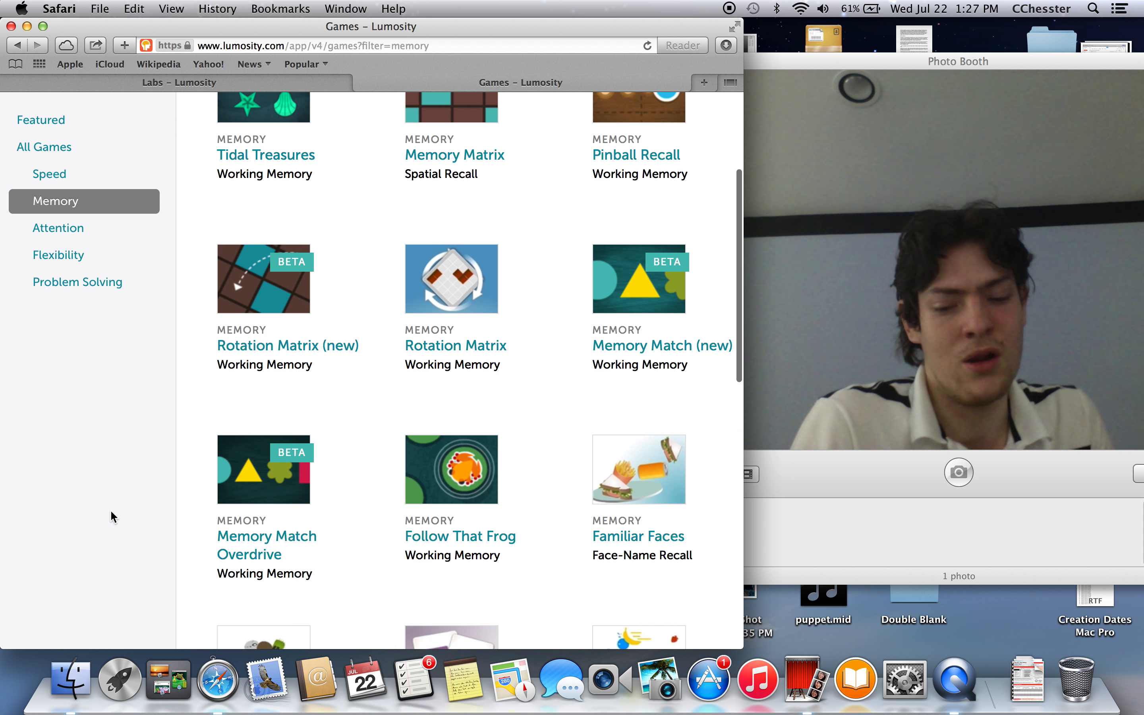
{"action": "scroll", "scroll_direction": "up", "scroll_amount": 3}
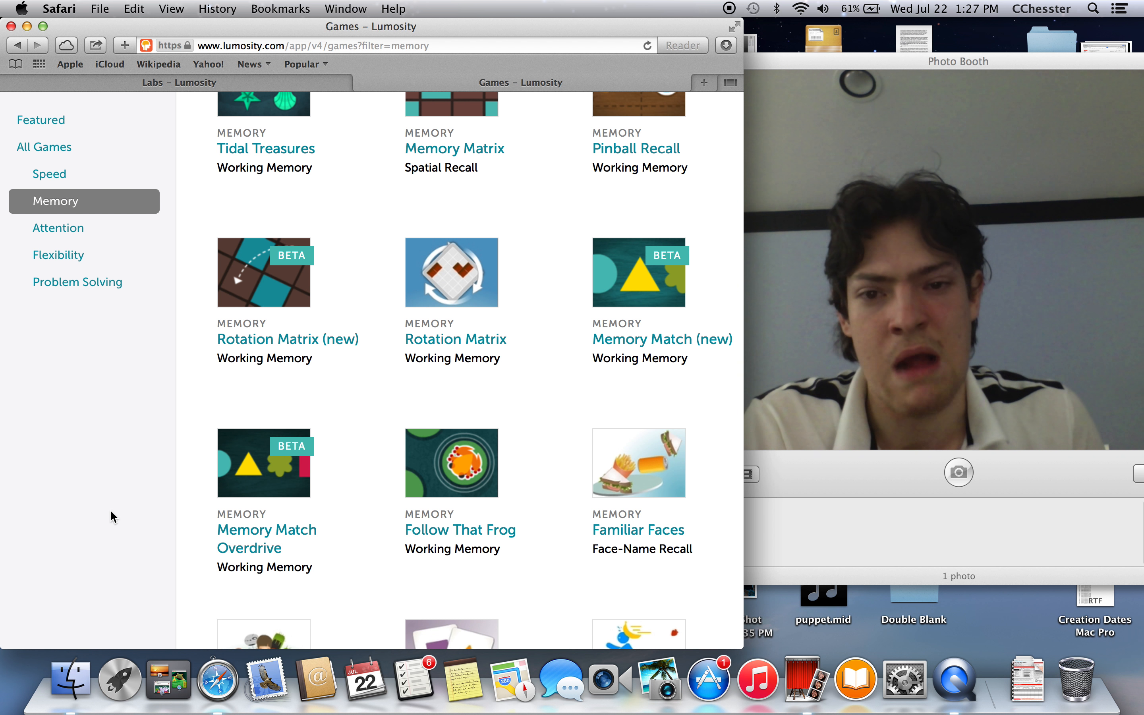
{"action": "scroll", "scroll_direction": "up", "scroll_amount": 3}
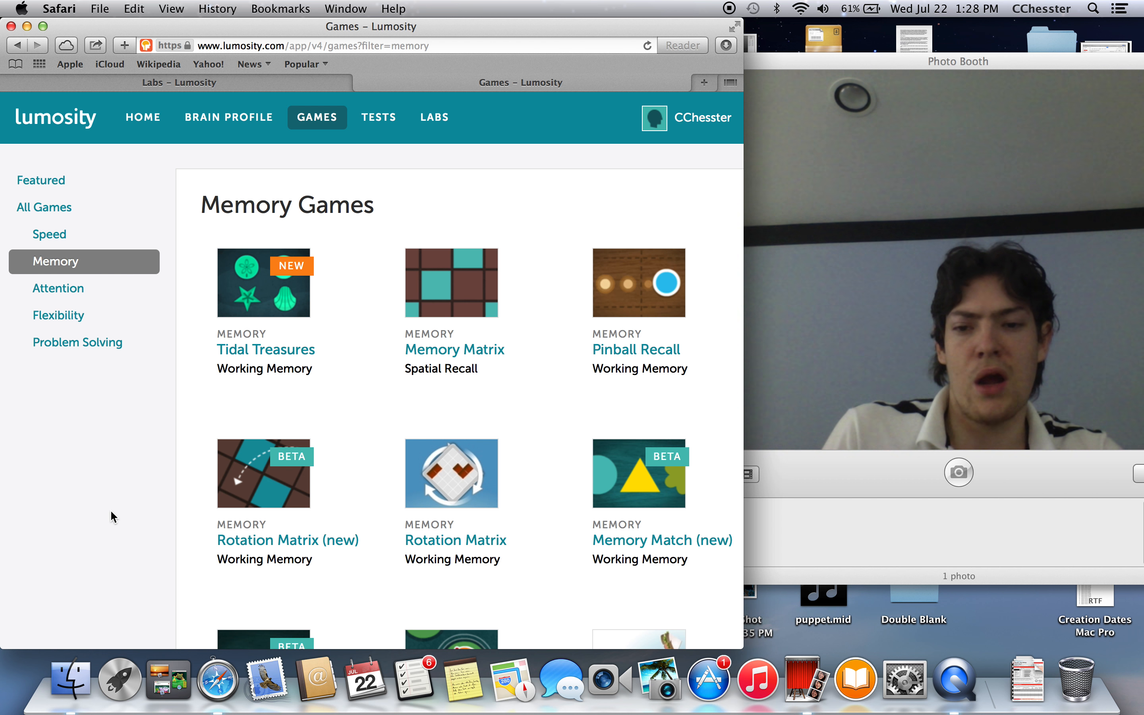
Step: Switch to the Attention Games list and reach Trouble Brewing
{"action": "scroll", "scroll_direction": "down", "scroll_amount": 3}
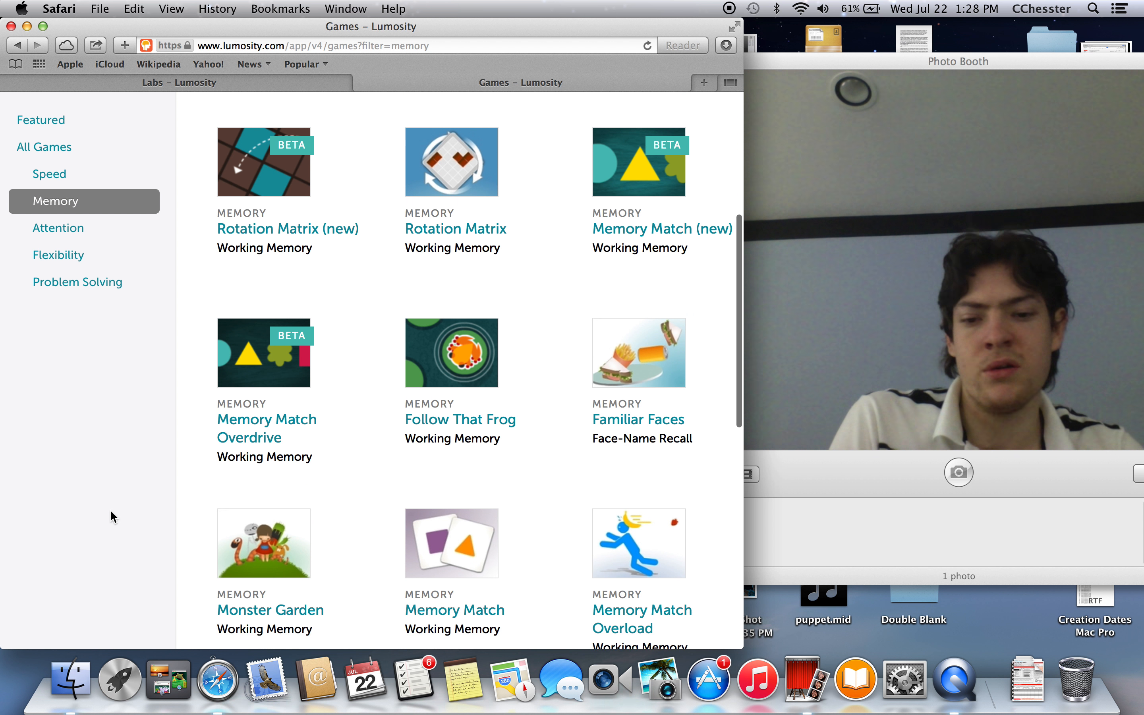
{"action": "scroll", "scroll_direction": "down", "scroll_amount": 3}
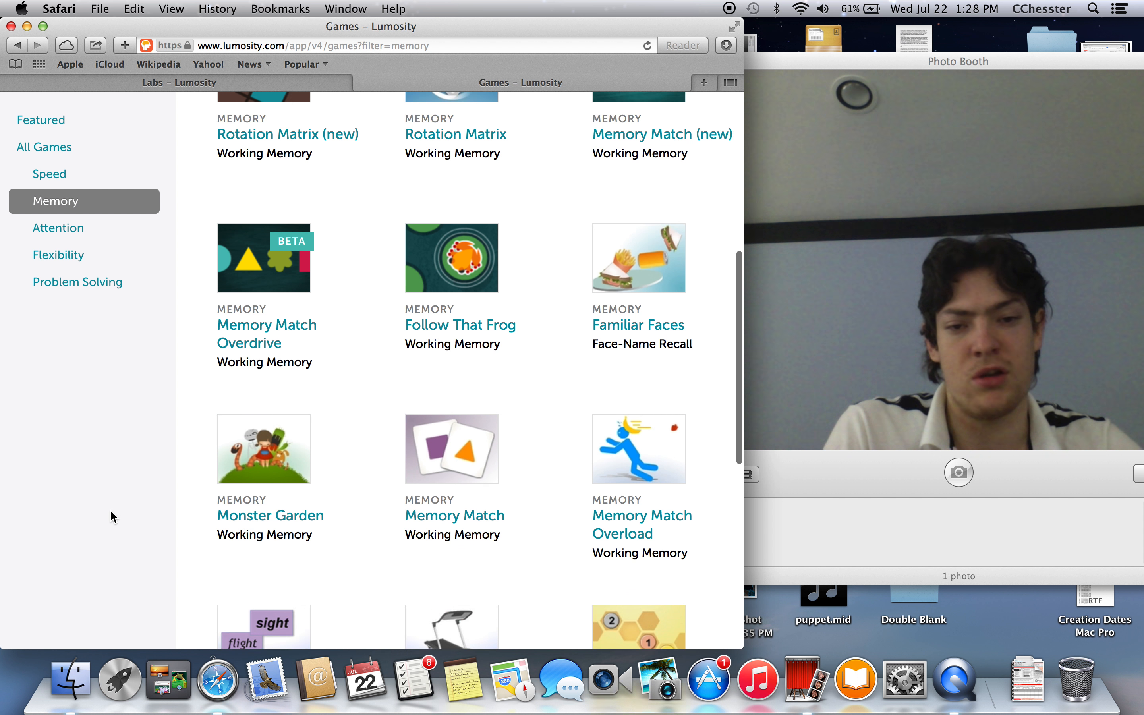
{"action": "scroll", "scroll_direction": "up", "scroll_amount": 3}
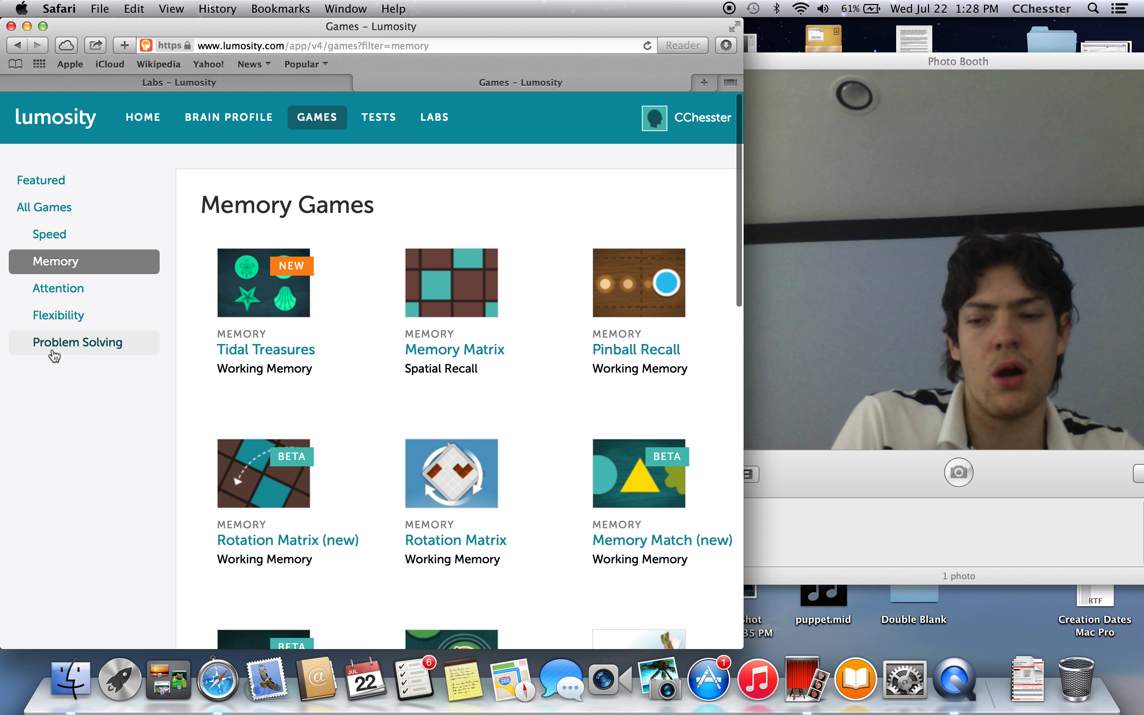
{"action": "left_click", "coordinate": [58, 289]}
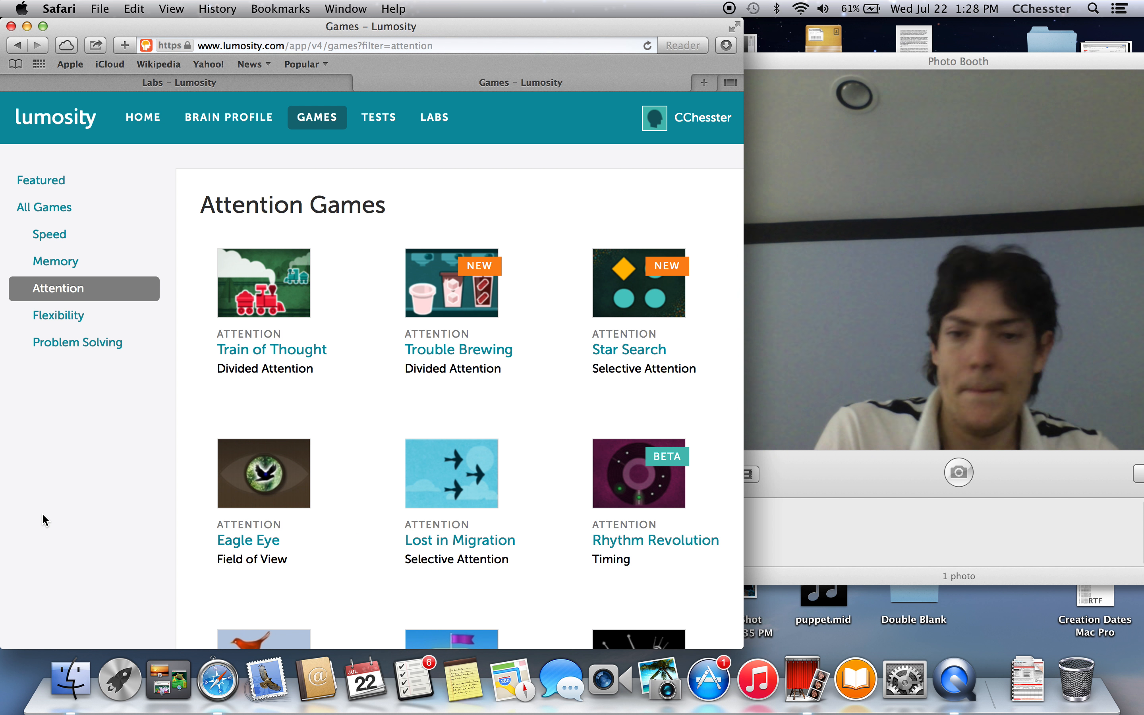
{"action": "scroll", "scroll_direction": "down", "scroll_amount": 3}
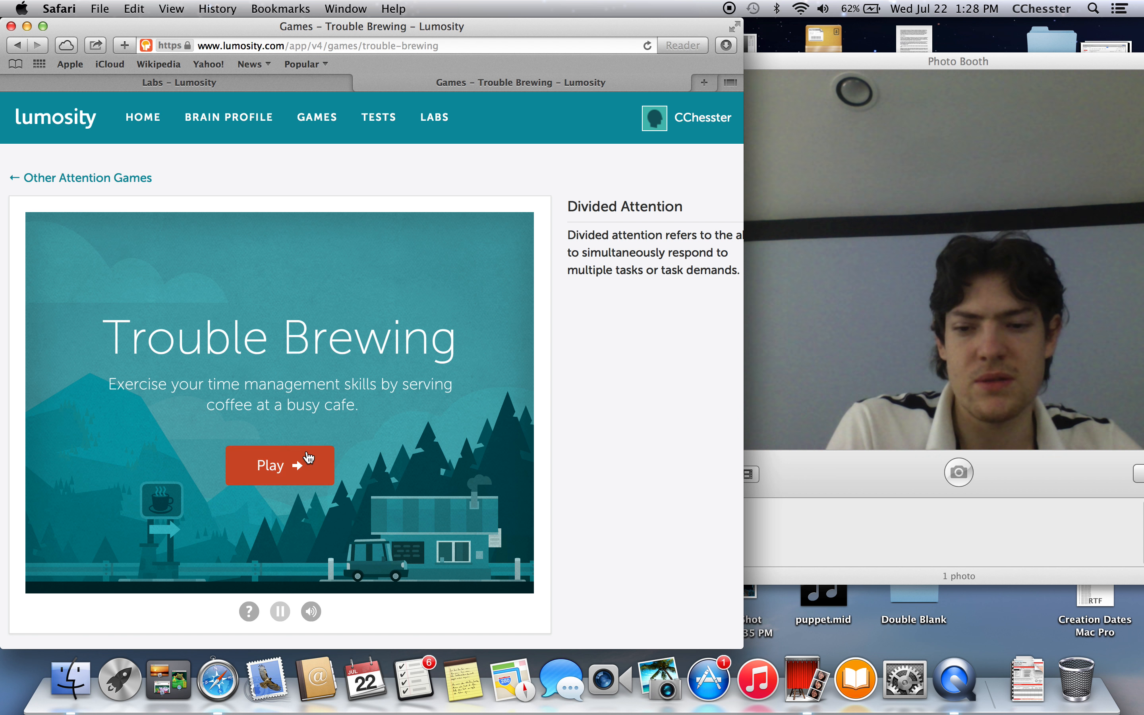
Step: Start Trouble Brewing at level 12 and brew, fill and serve the first cups with cinnamon orders
{"action": "left_click", "coordinate": [280, 464]}
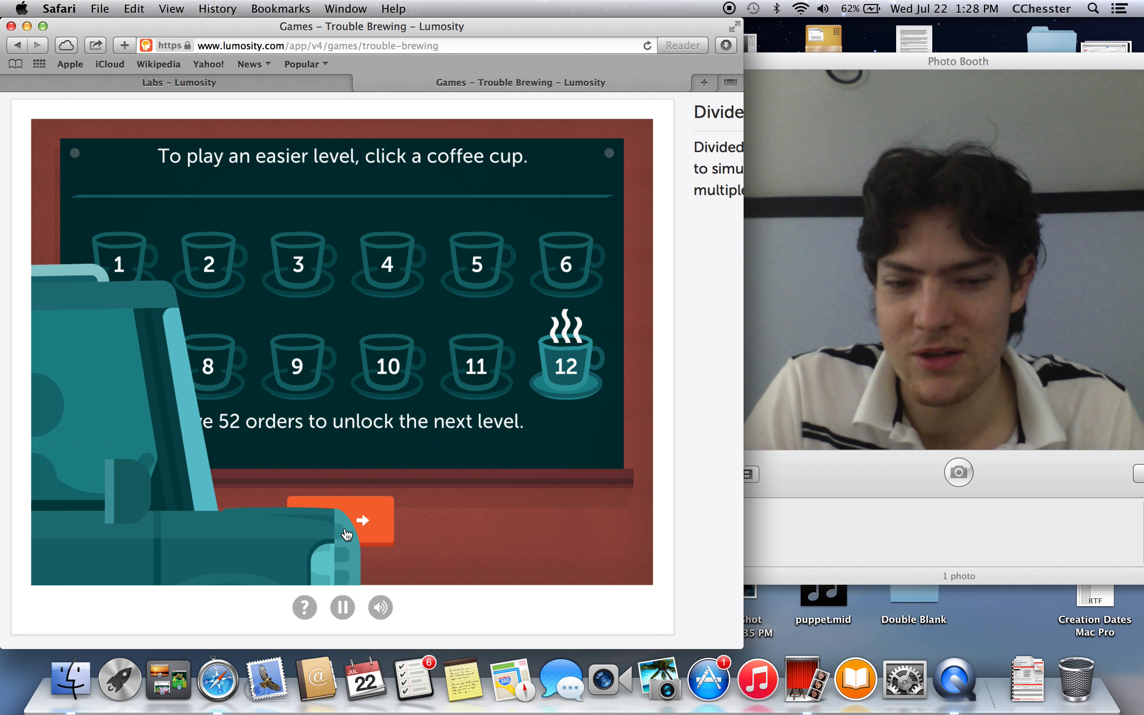
{"action": "left_click", "coordinate": [361, 520]}
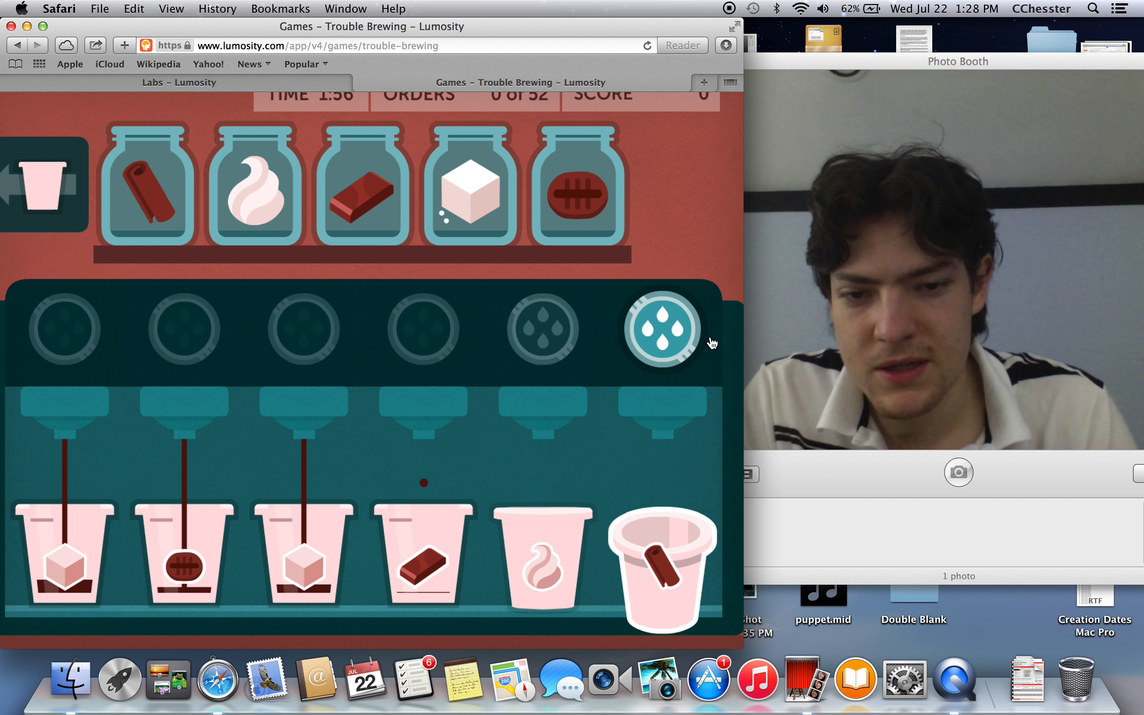
{"action": "left_click", "coordinate": [661, 327]}
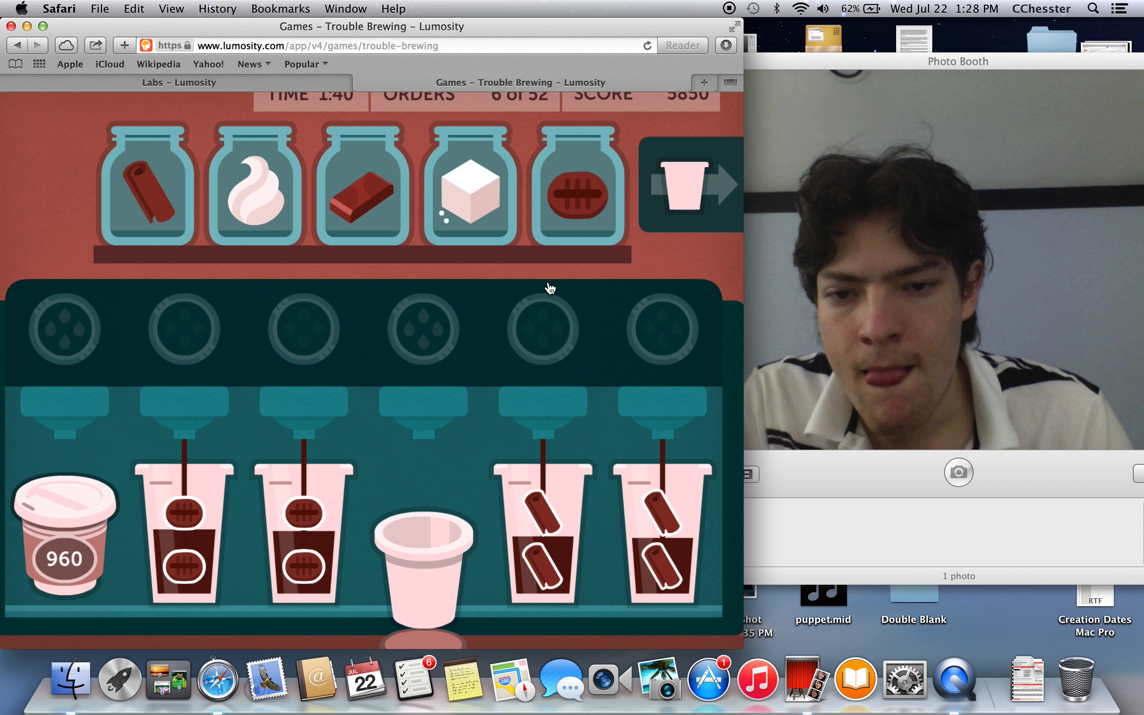
{"action": "left_click", "coordinate": [577, 183]}
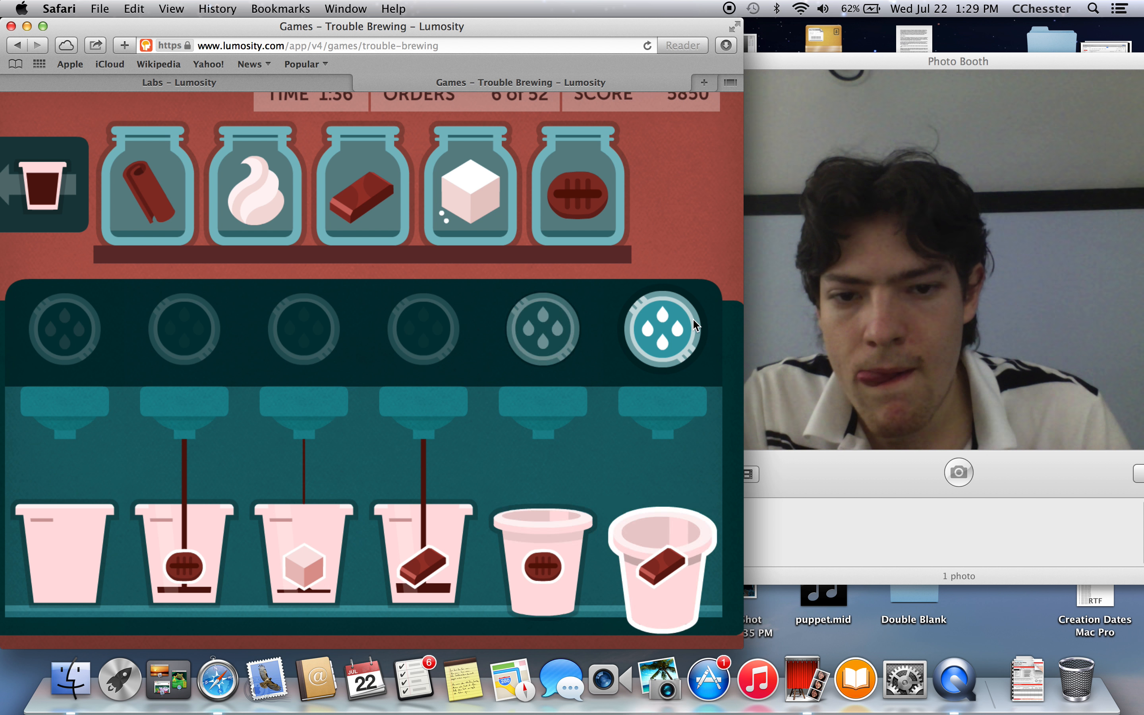
{"action": "left_click", "coordinate": [661, 327]}
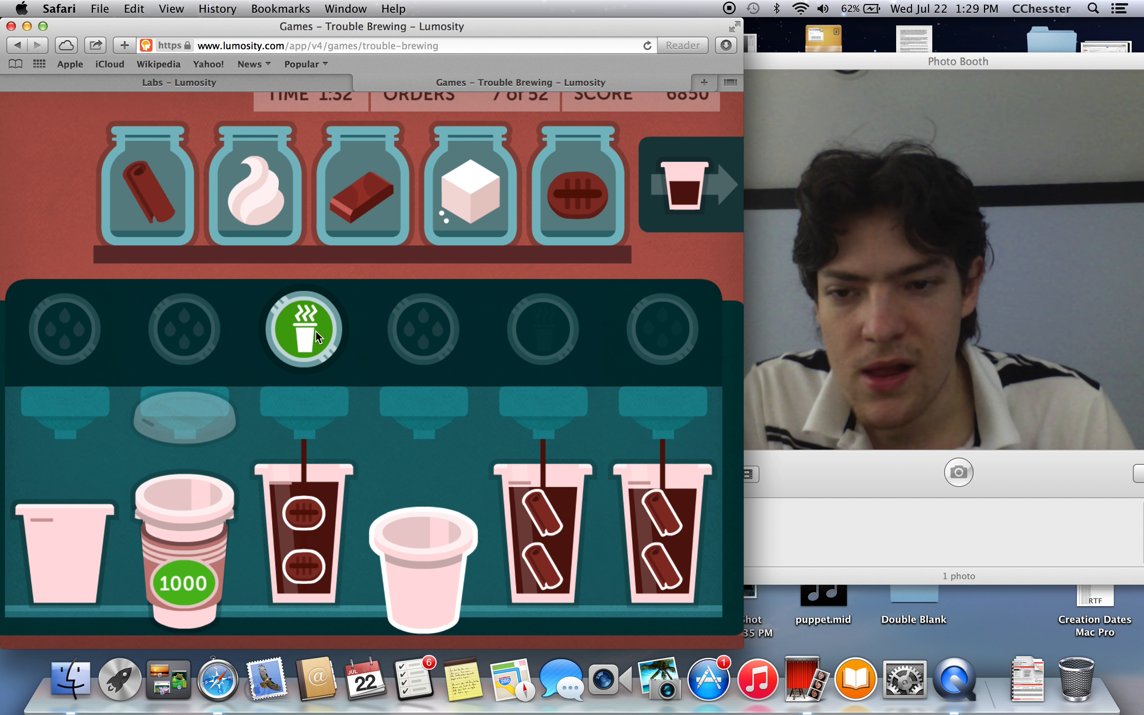
{"action": "left_click", "coordinate": [304, 328]}
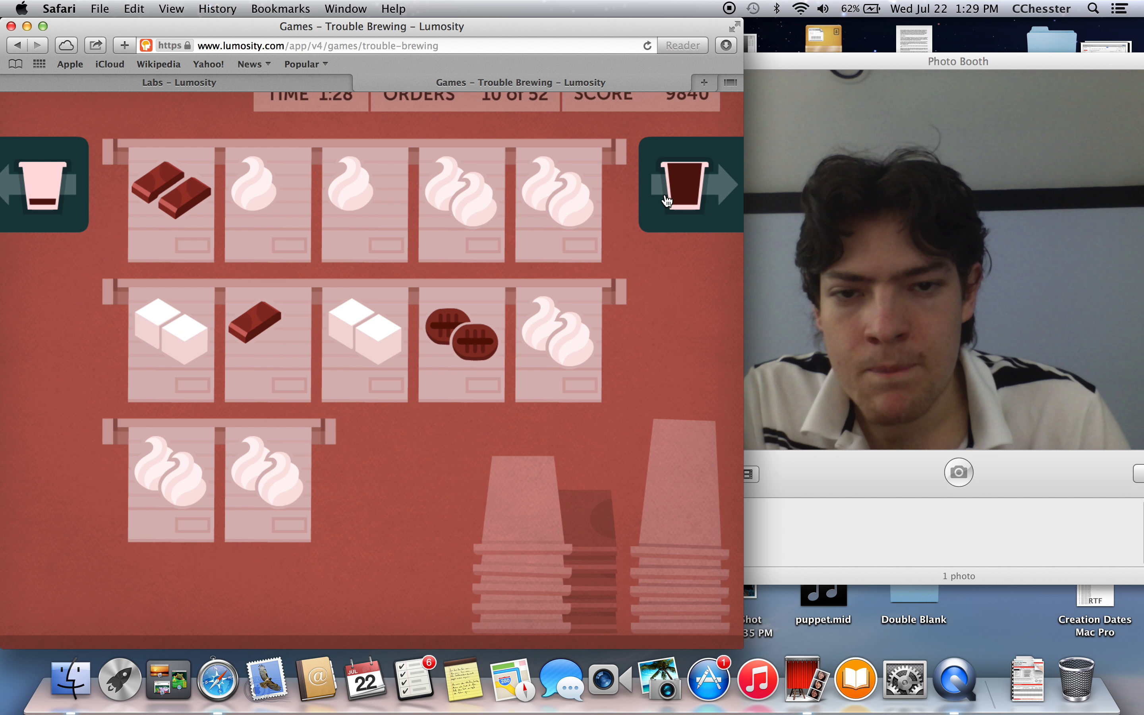
{"action": "left_click", "coordinate": [682, 184]}
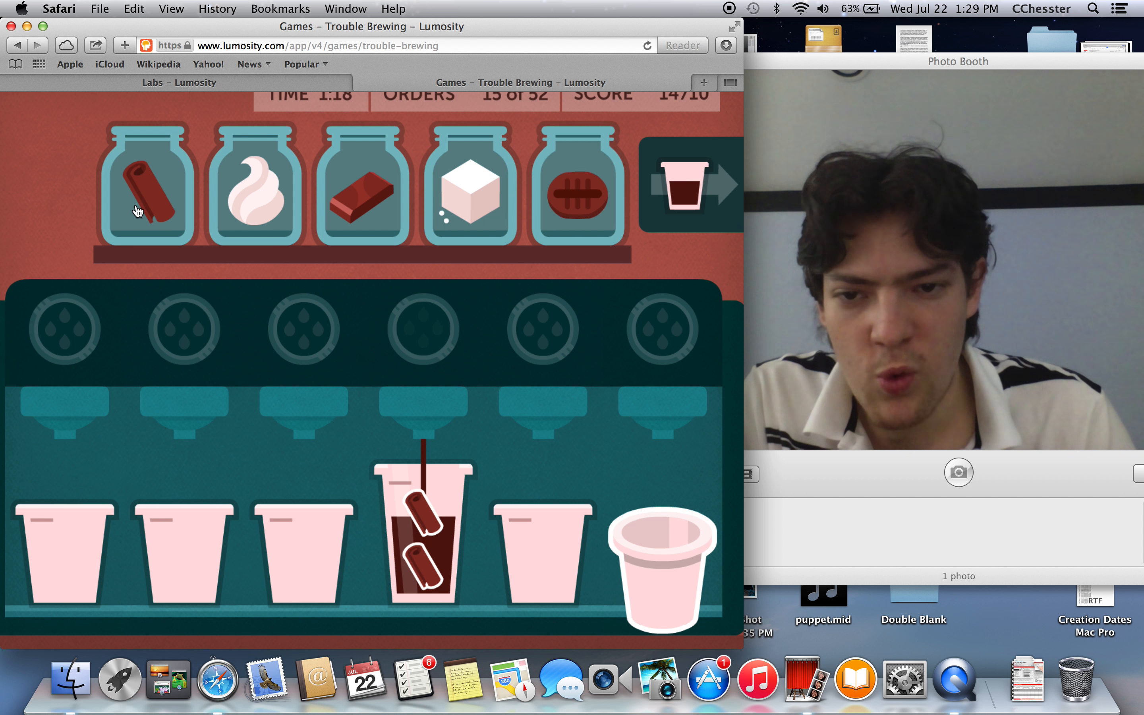
{"action": "left_click", "coordinate": [254, 183]}
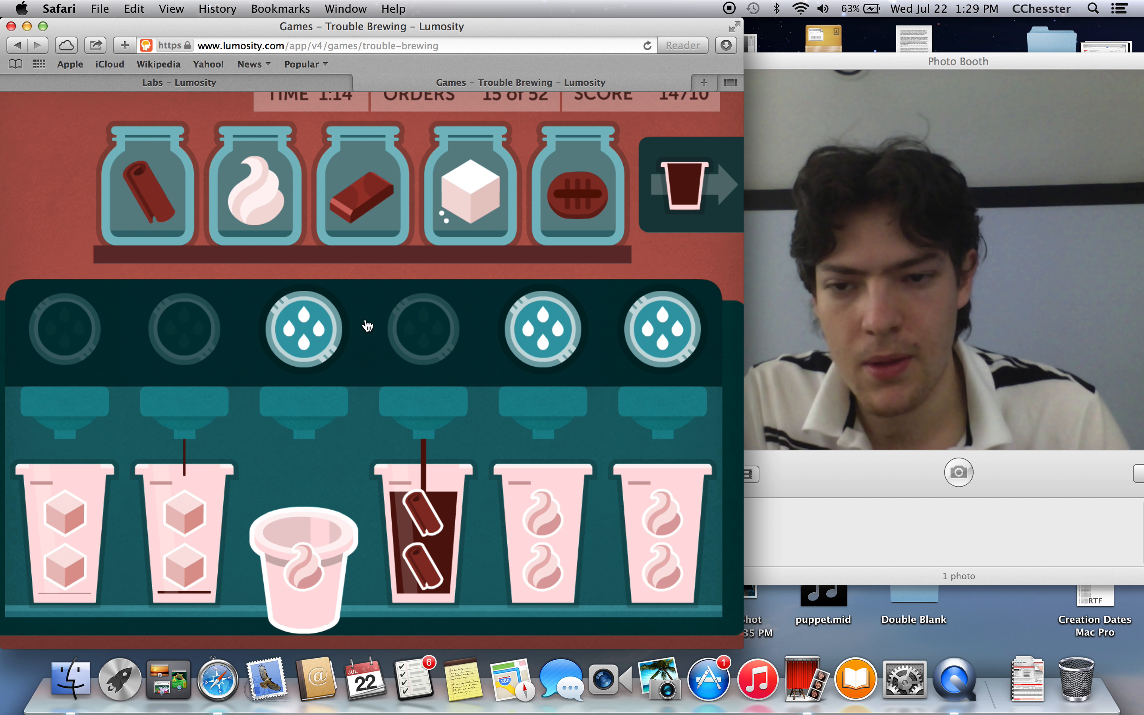
{"action": "left_click", "coordinate": [304, 328]}
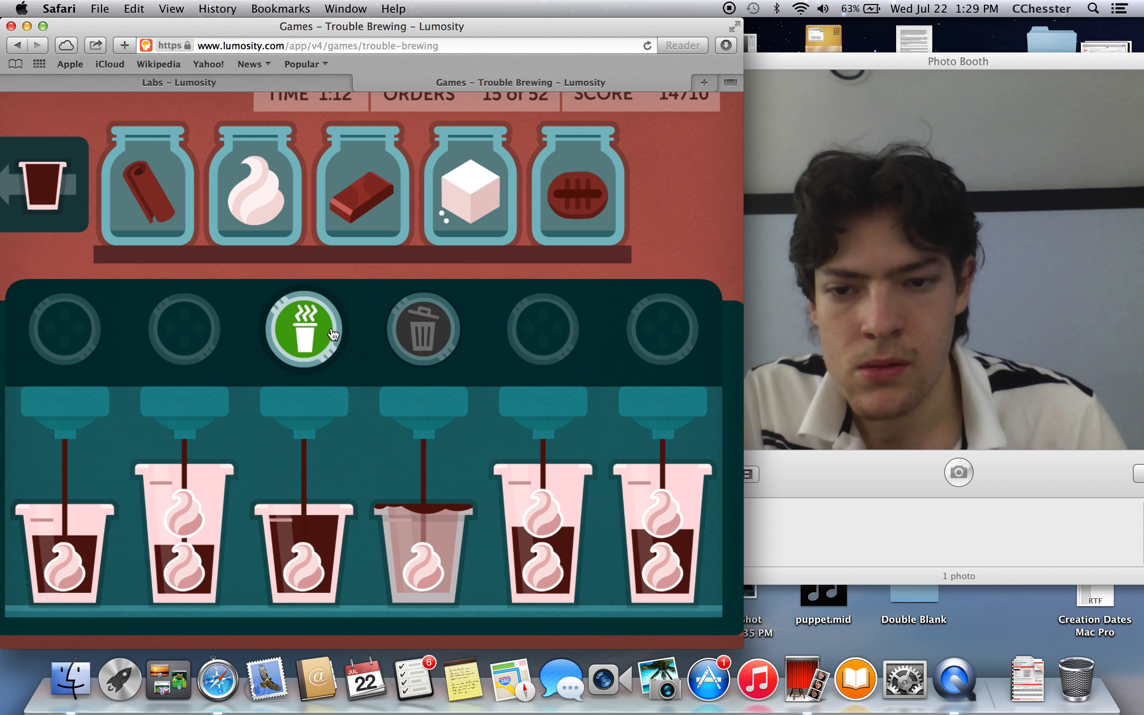
{"action": "left_click", "coordinate": [304, 329]}
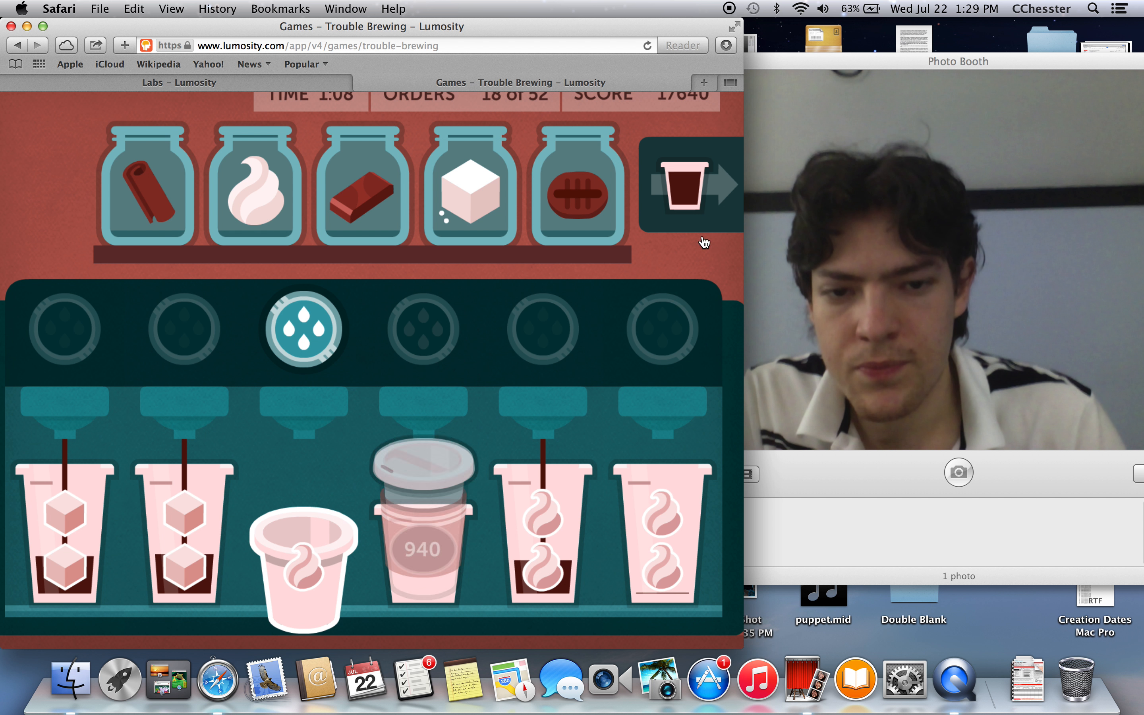
Step: Keep serving finished cups with whipped cream orders and discard the wrong fourth and fifth drinks
{"action": "left_click", "coordinate": [423, 328]}
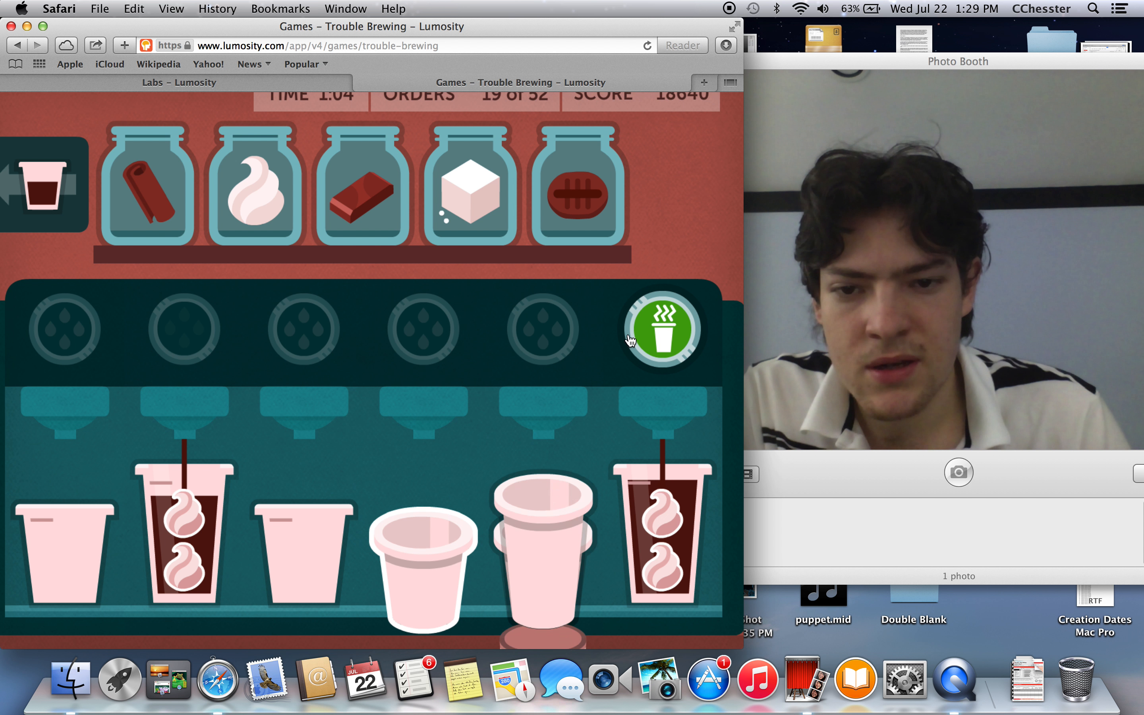
{"action": "left_click", "coordinate": [660, 329]}
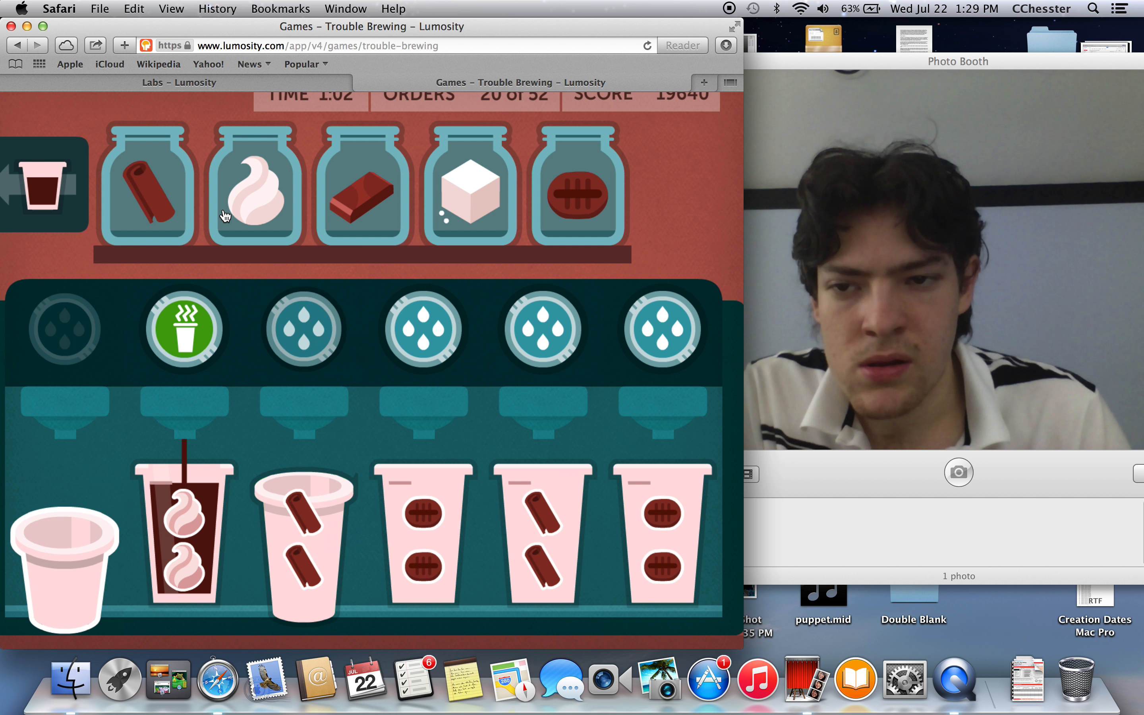
{"action": "left_click", "coordinate": [254, 183]}
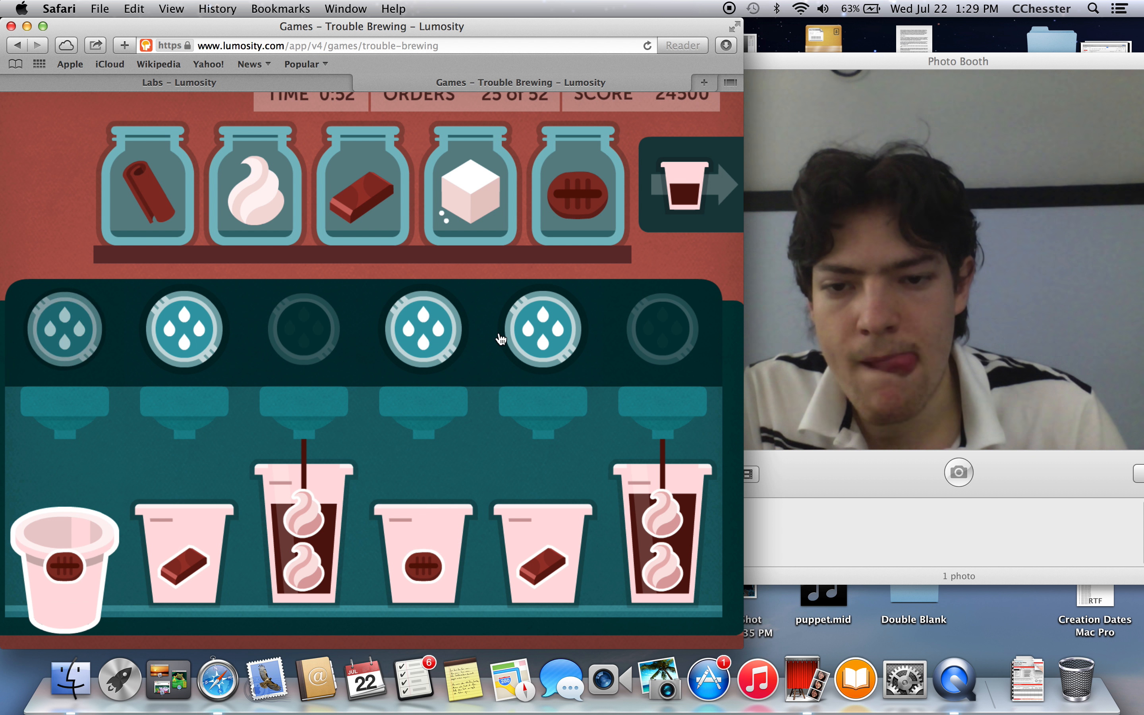
{"action": "left_click", "coordinate": [661, 328]}
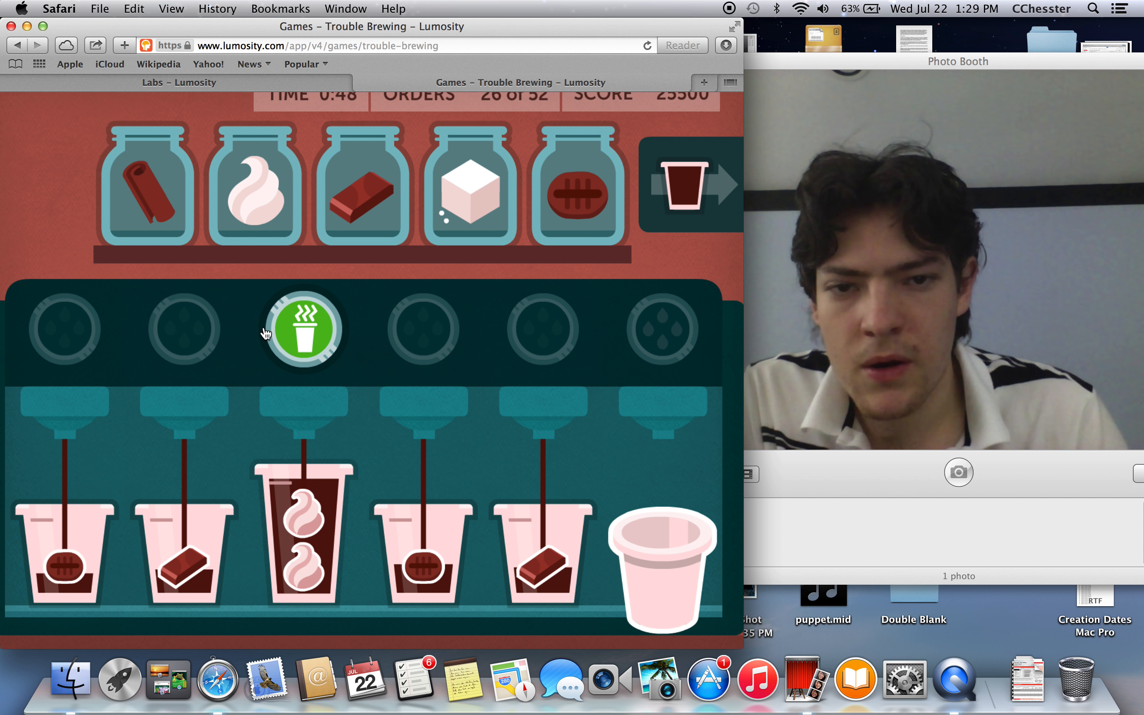
{"action": "left_click", "coordinate": [302, 328]}
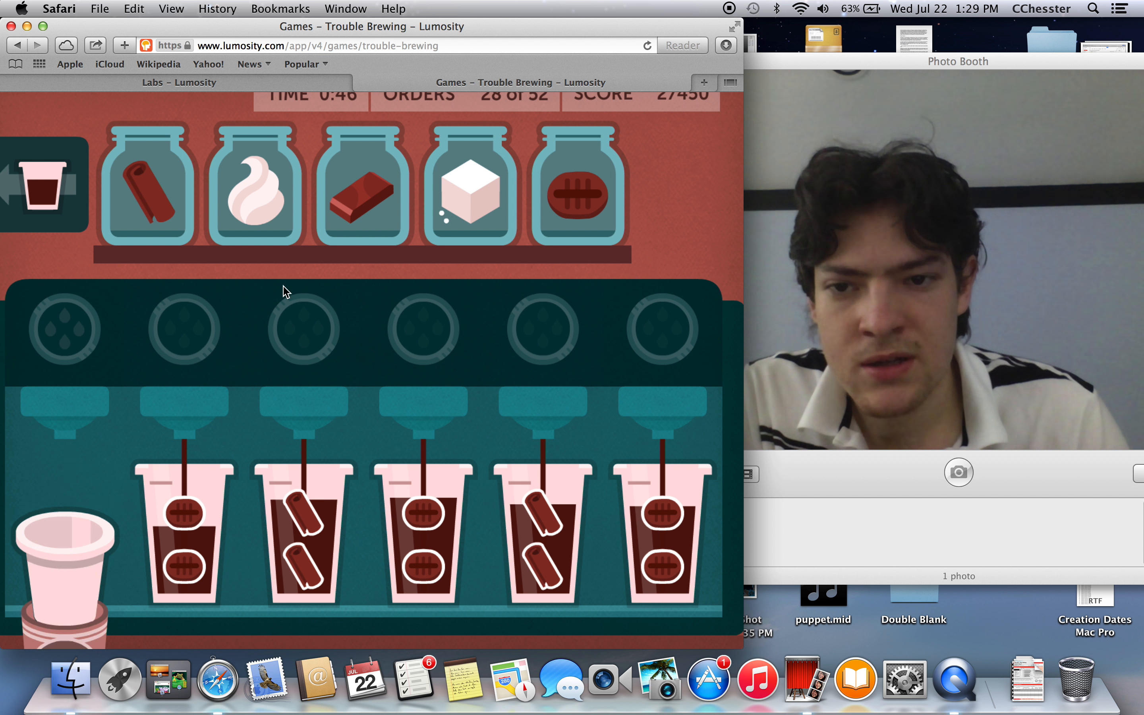
{"action": "left_click", "coordinate": [44, 184]}
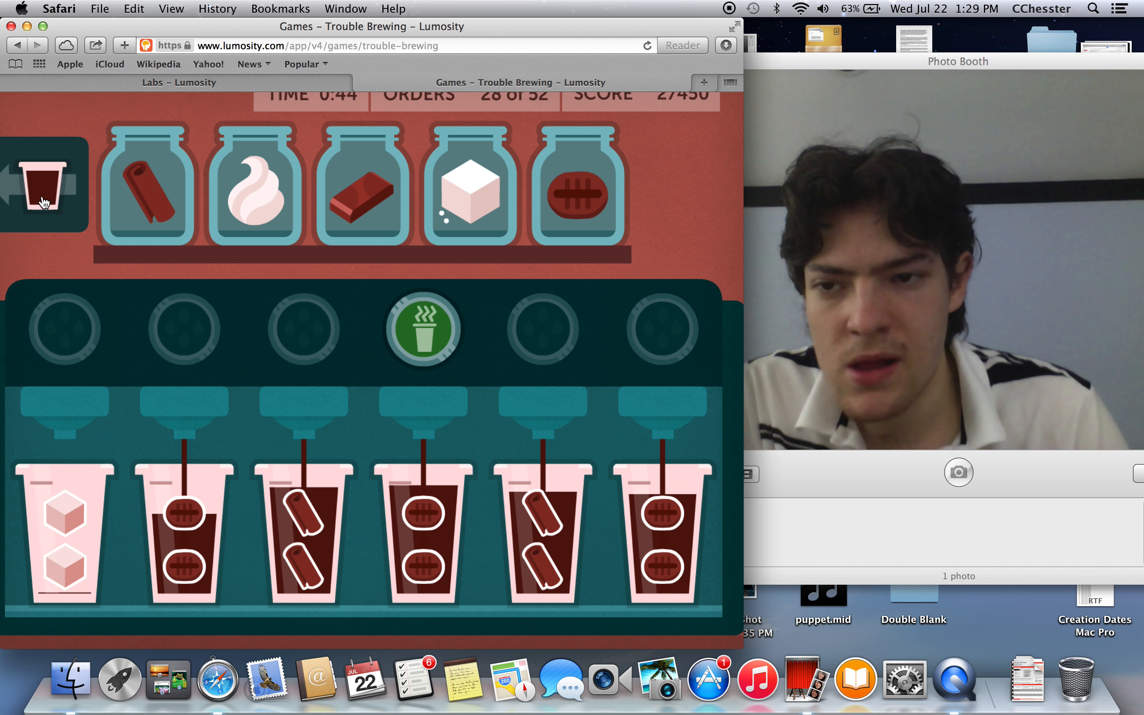
{"action": "left_click", "coordinate": [304, 328]}
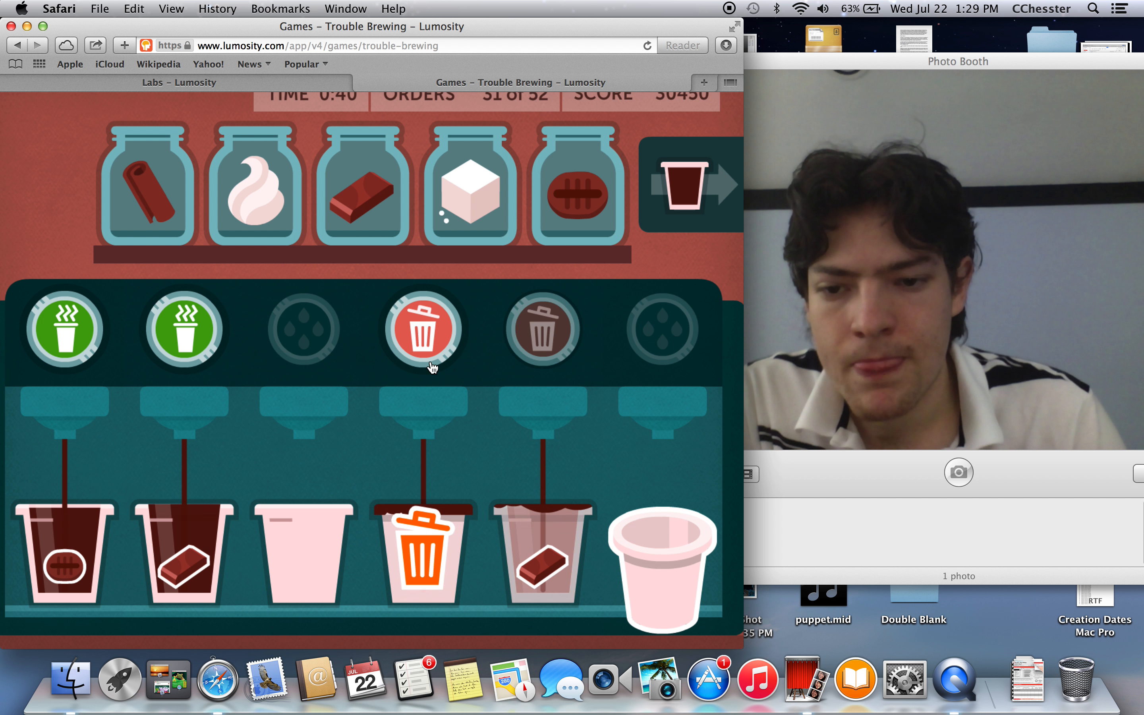
{"action": "left_click", "coordinate": [424, 328]}
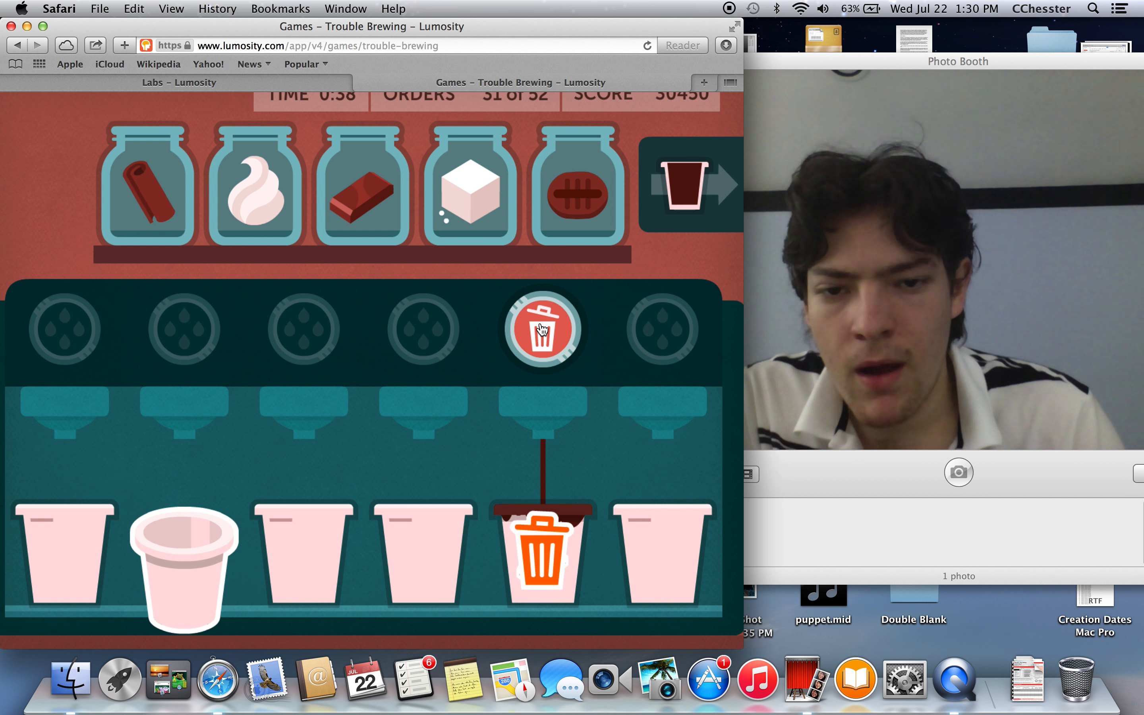
{"action": "left_click", "coordinate": [542, 329]}
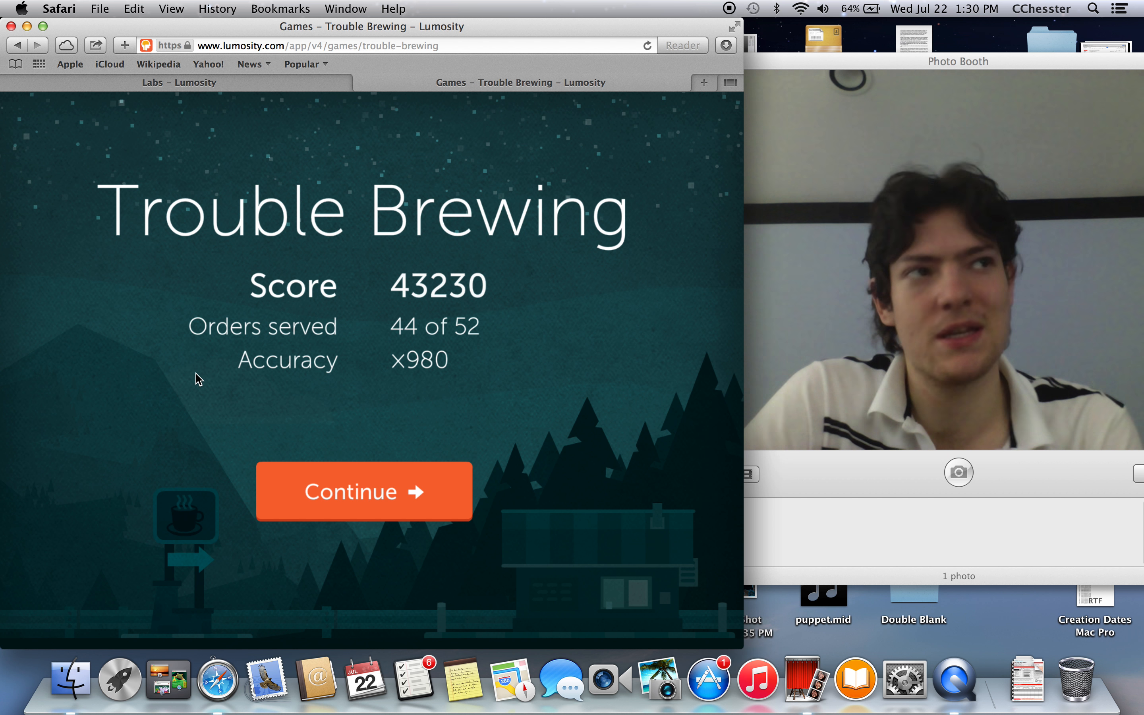
Step: Continue past the Trouble Brewing results to the Attention Games list
{"action": "left_click", "coordinate": [363, 490]}
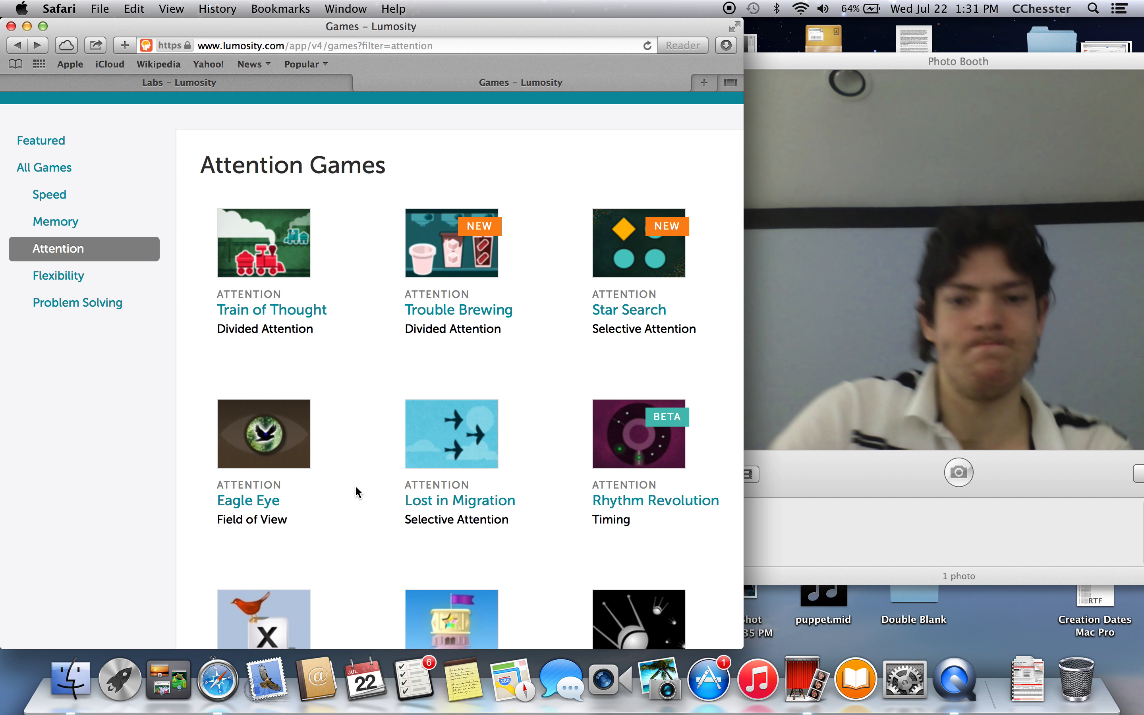
Step: Go to the Flexibility games list and select the Editor's Choice game
{"action": "scroll", "scroll_direction": "down", "scroll_amount": 3}
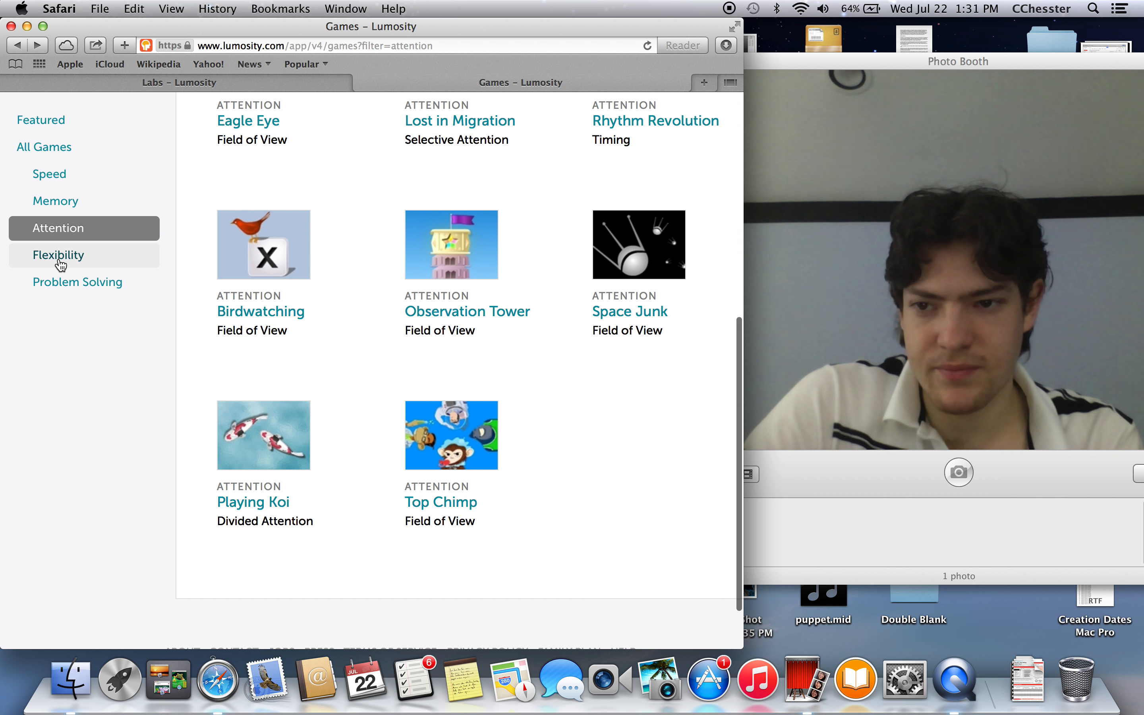
{"action": "left_click", "coordinate": [58, 255]}
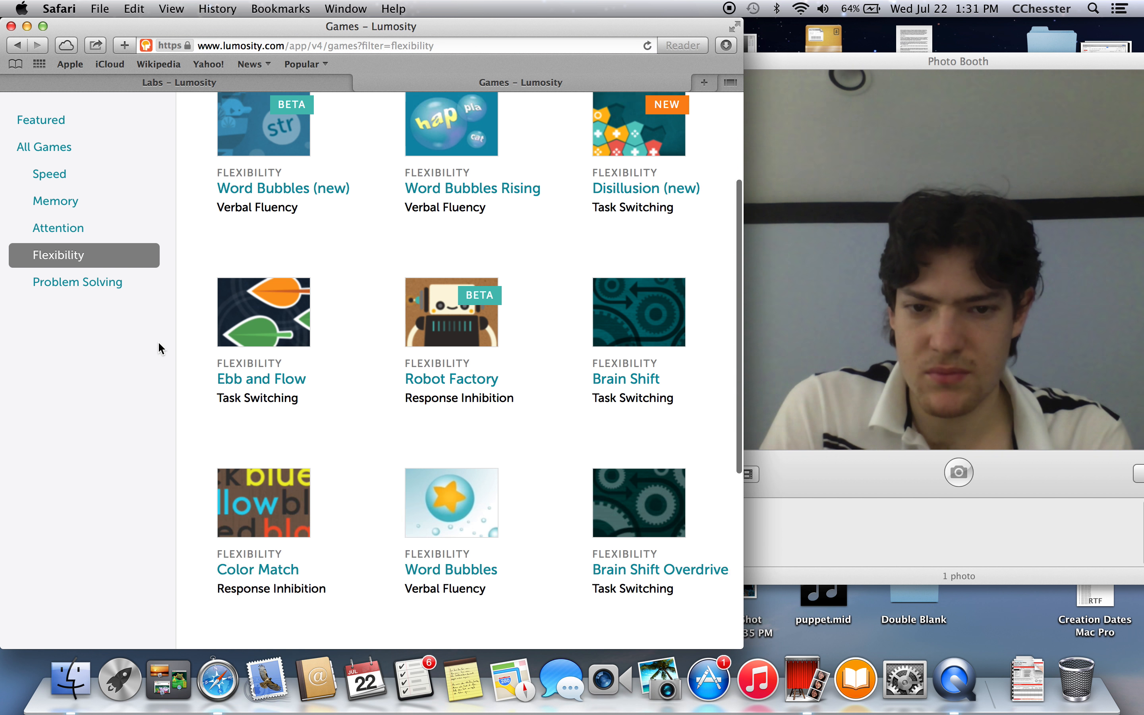
{"action": "scroll", "scroll_direction": "up", "scroll_amount": 3}
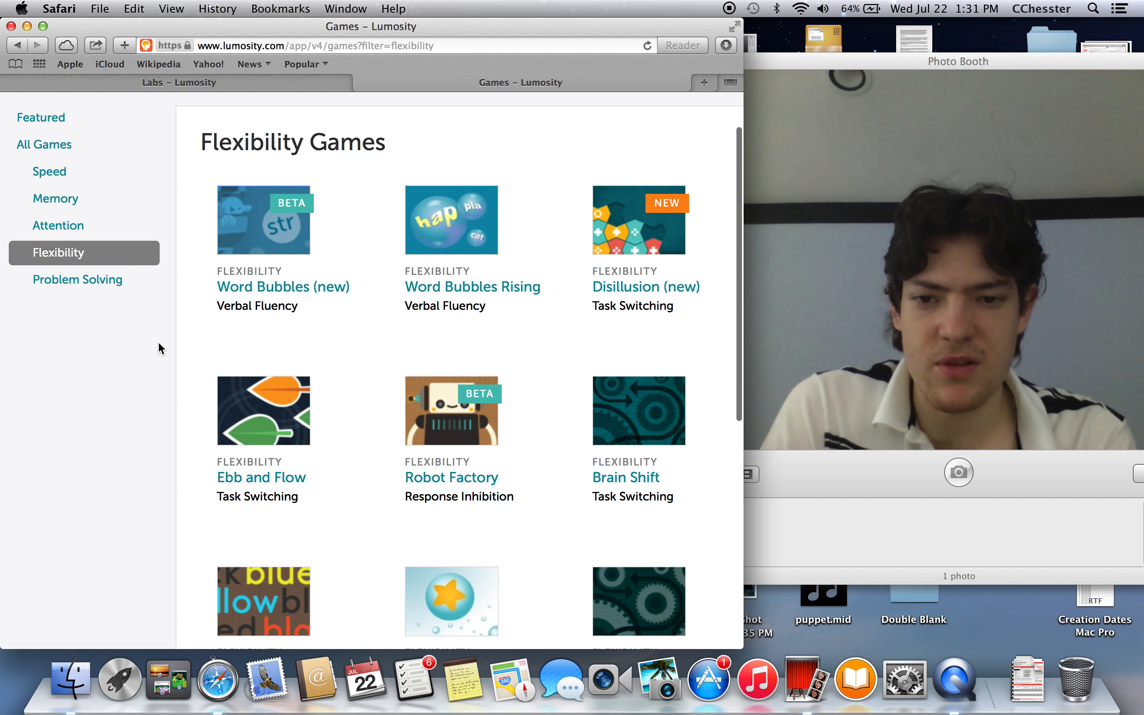
{"action": "scroll", "scroll_direction": "down", "scroll_amount": 3}
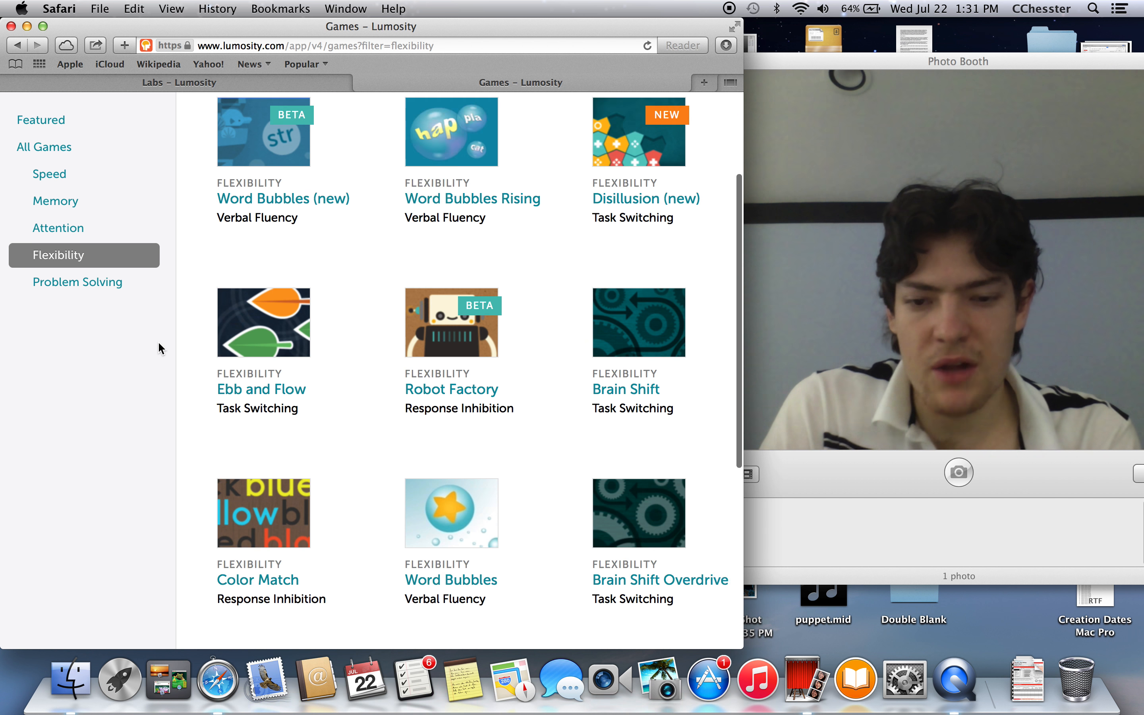
{"action": "scroll", "scroll_direction": "down", "scroll_amount": 3}
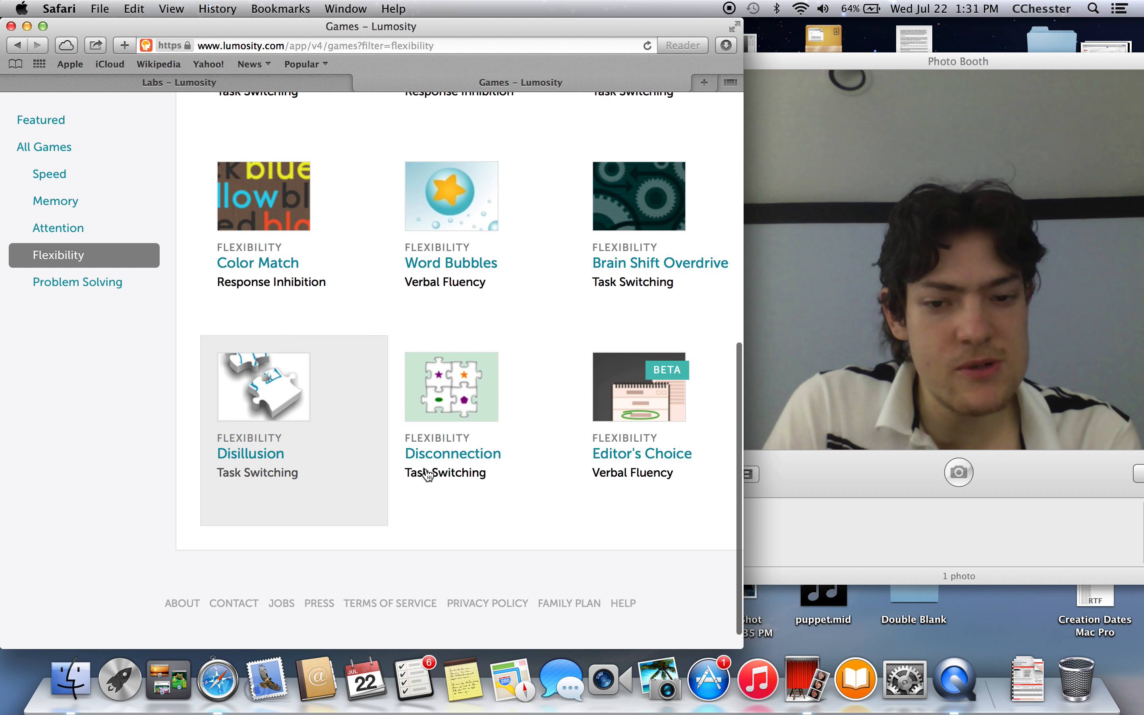
{"action": "left_click", "coordinate": [641, 453]}
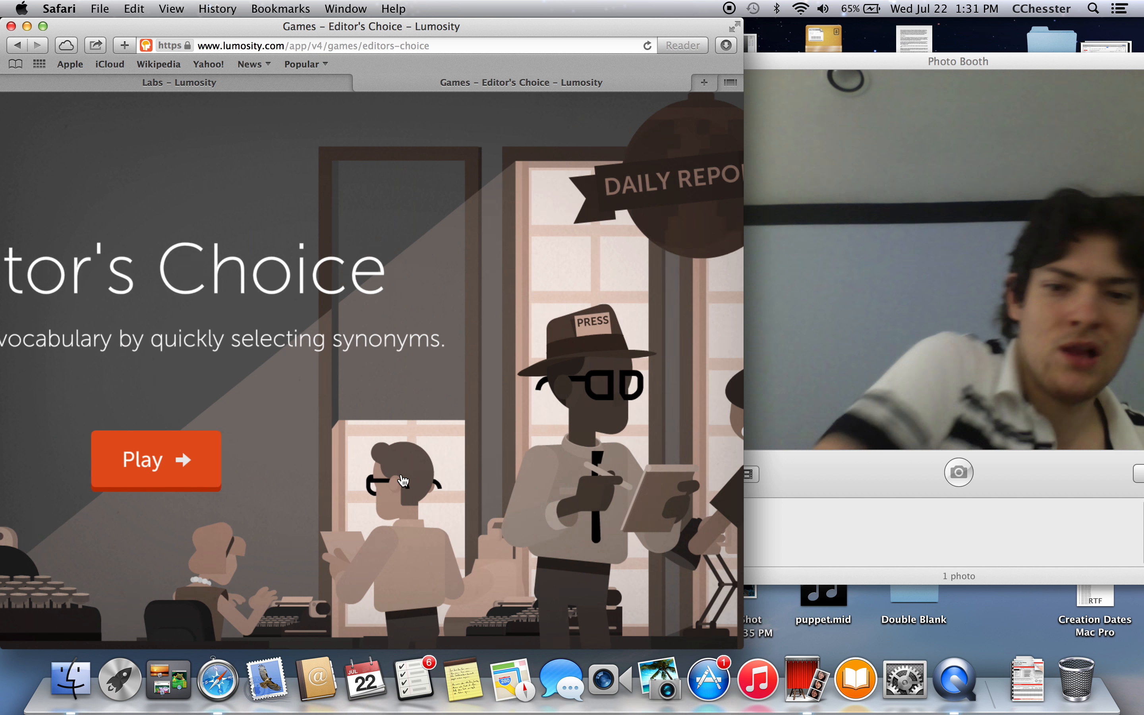
Step: Start an Editor's Choice round at level 7, showing word 1 of 10 'worthless'
{"action": "left_click", "coordinate": [155, 460]}
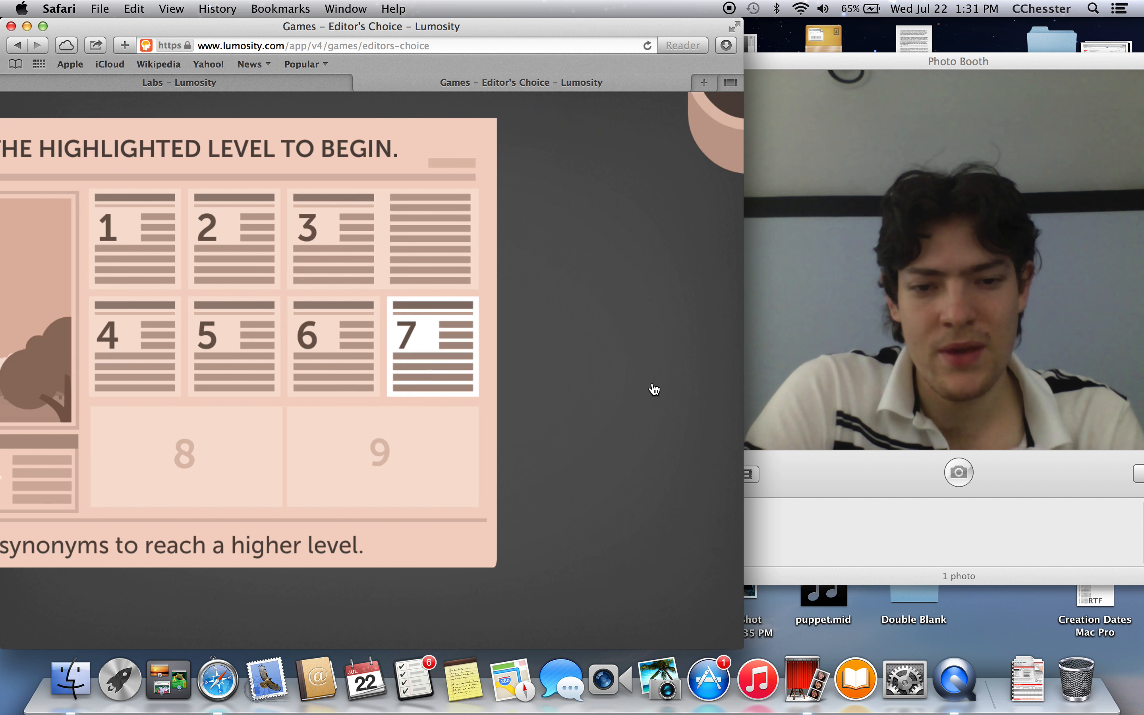
{"action": "left_click", "coordinate": [432, 347]}
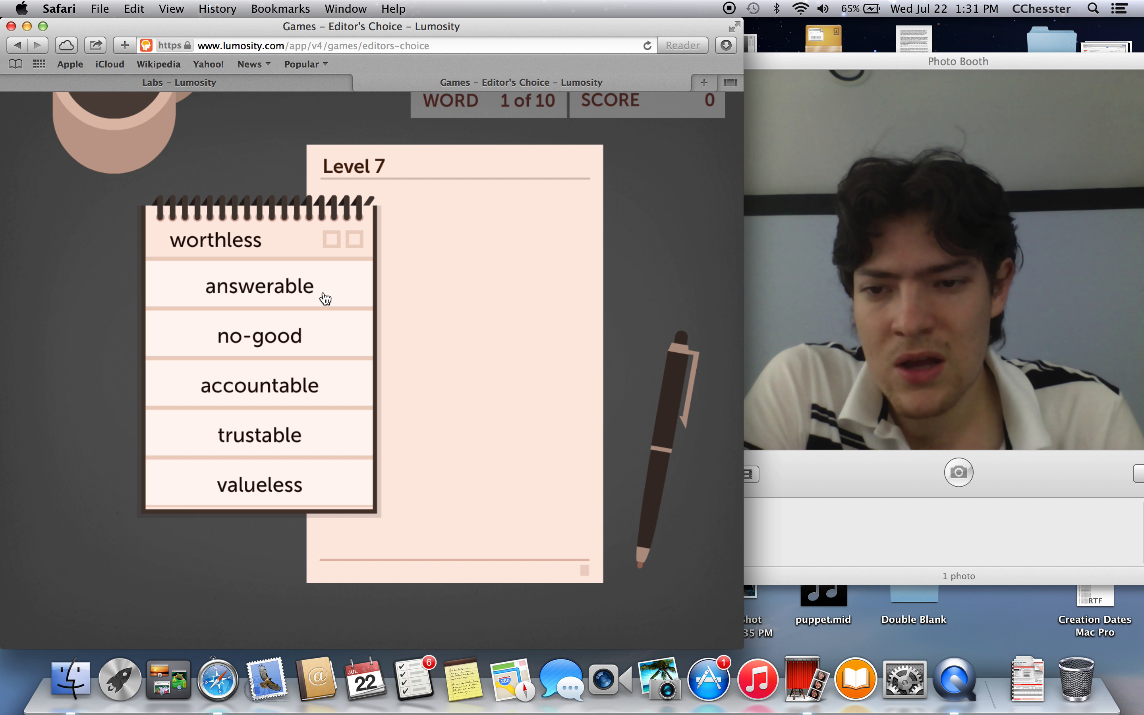
Step: Match synonyms for worthless, welcoming, clever (quick), revealing (disclosing) and eloquent
{"action": "left_click", "coordinate": [259, 335]}
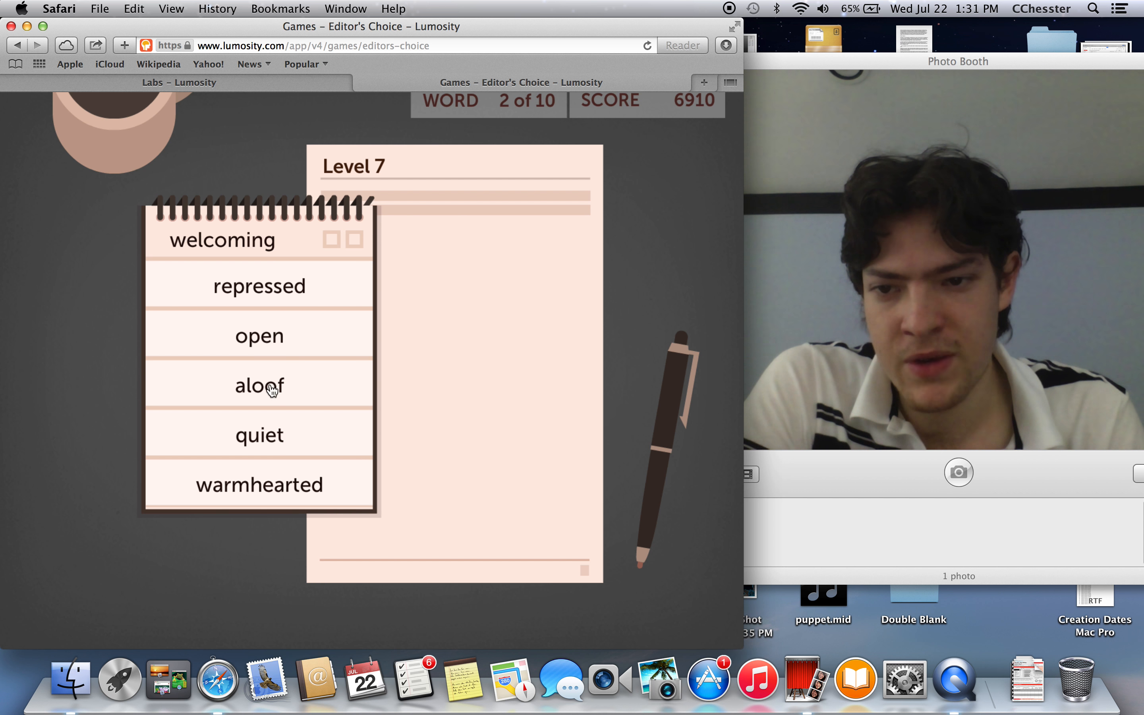
{"action": "left_click", "coordinate": [259, 335]}
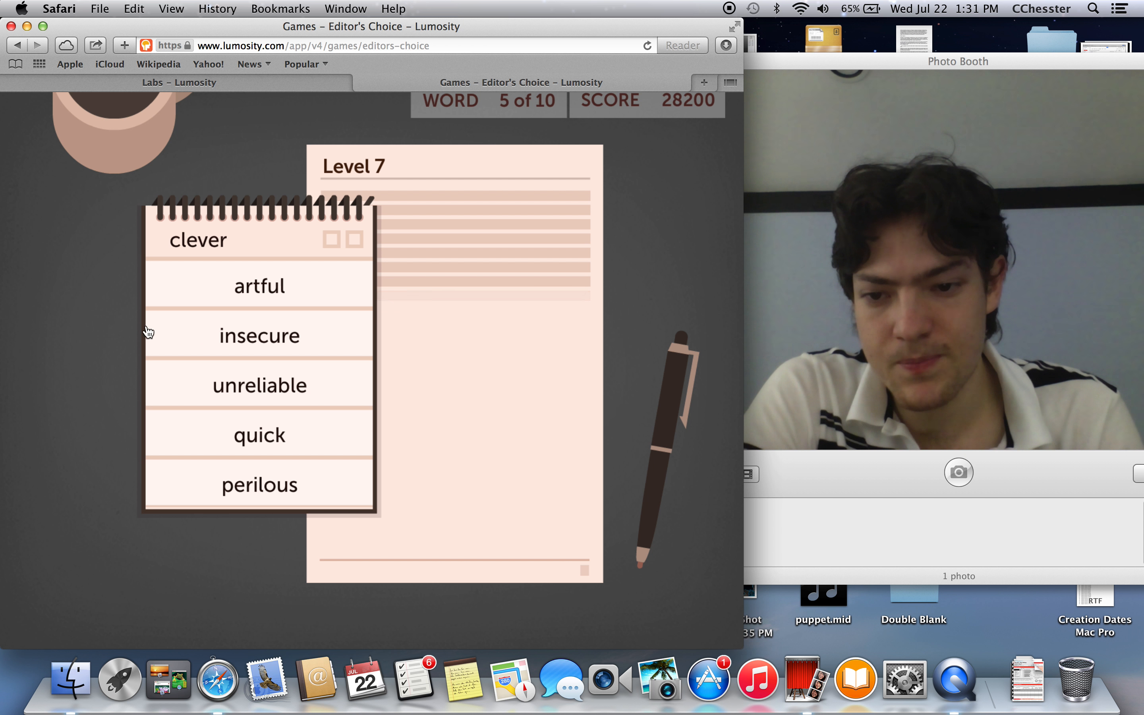
{"action": "left_click", "coordinate": [258, 434]}
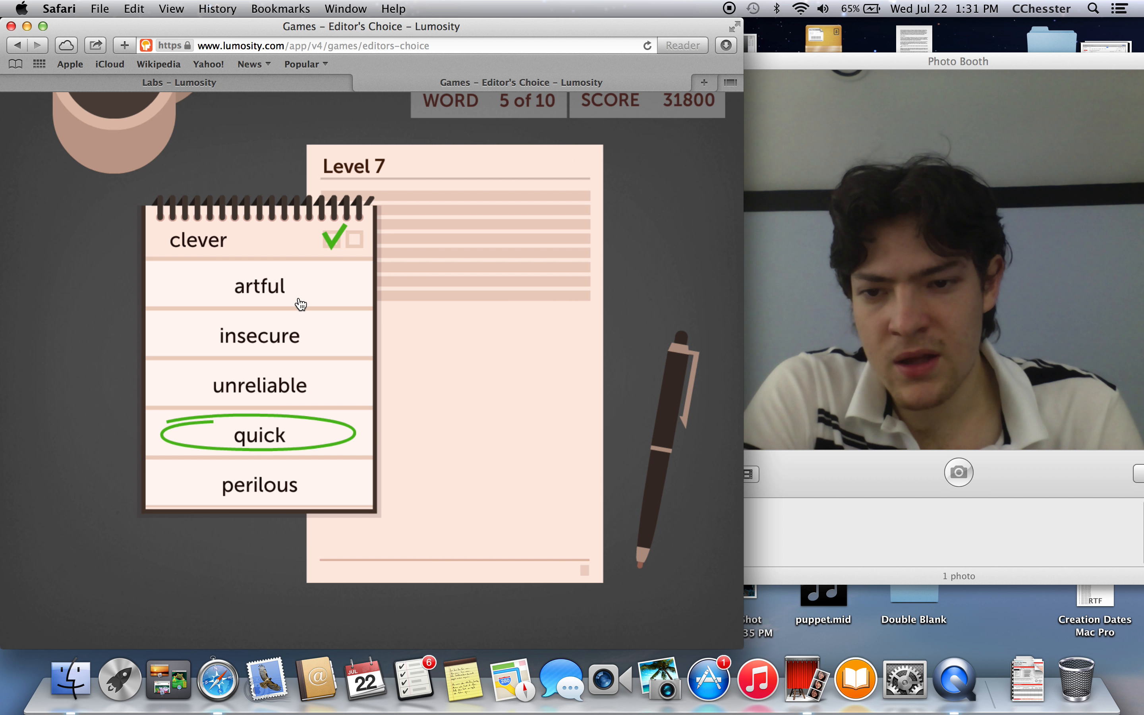
{"action": "left_click", "coordinate": [258, 286]}
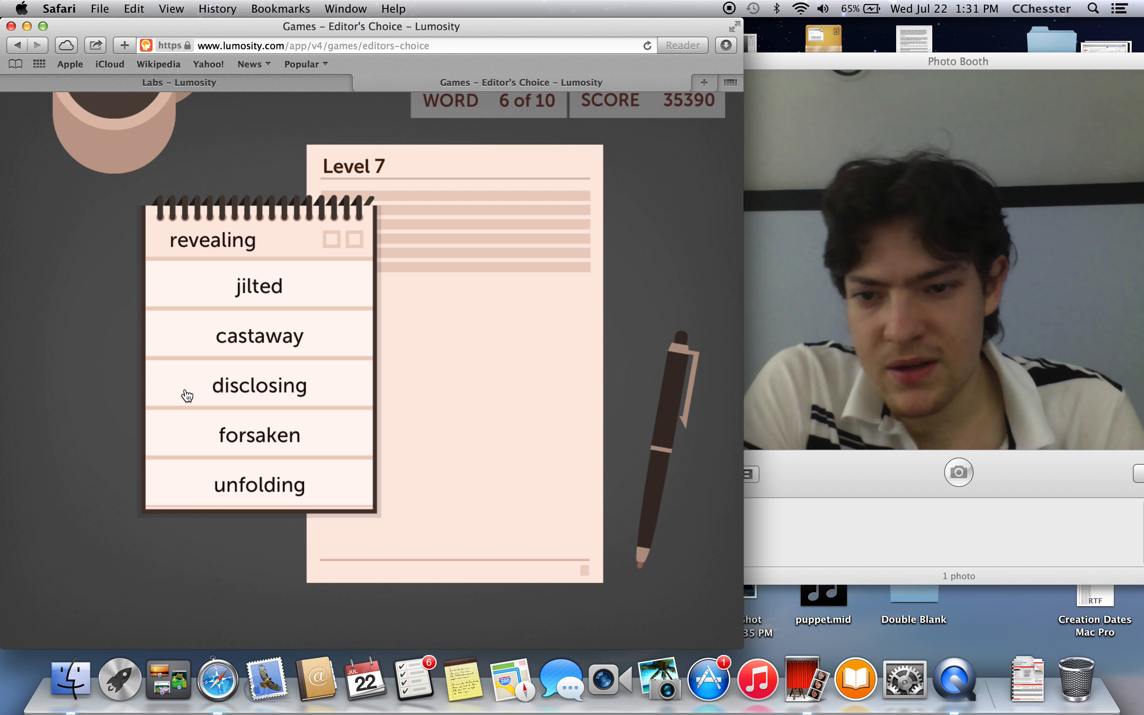
{"action": "left_click", "coordinate": [258, 385]}
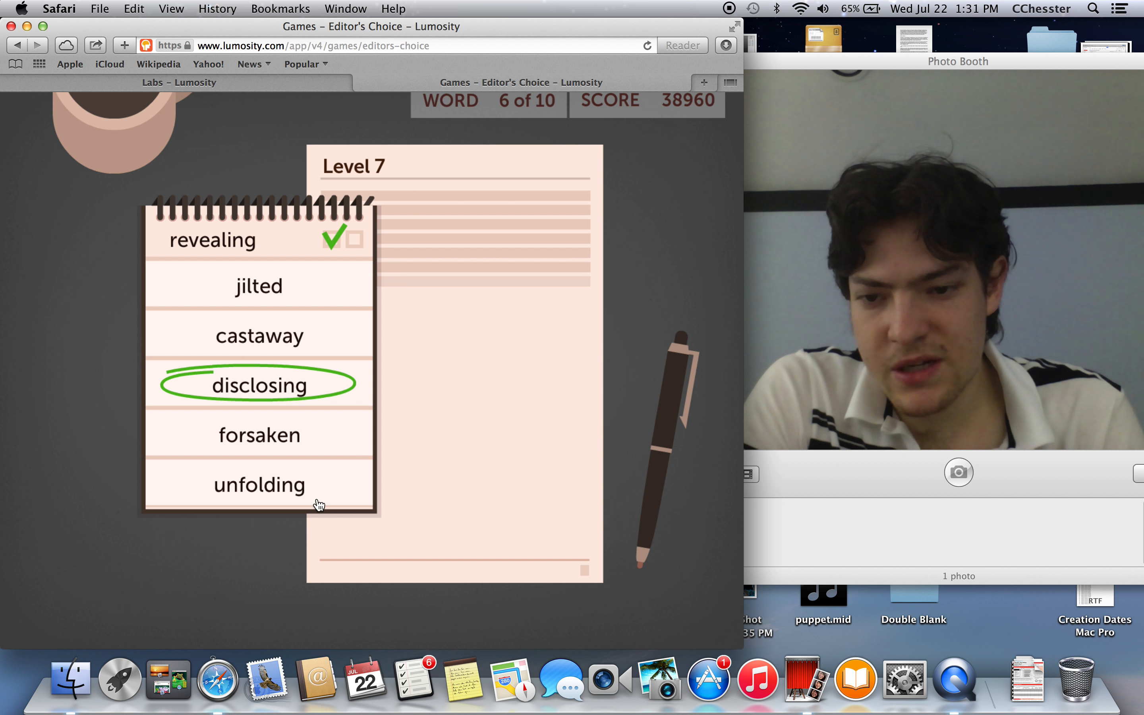
{"action": "left_click", "coordinate": [258, 385]}
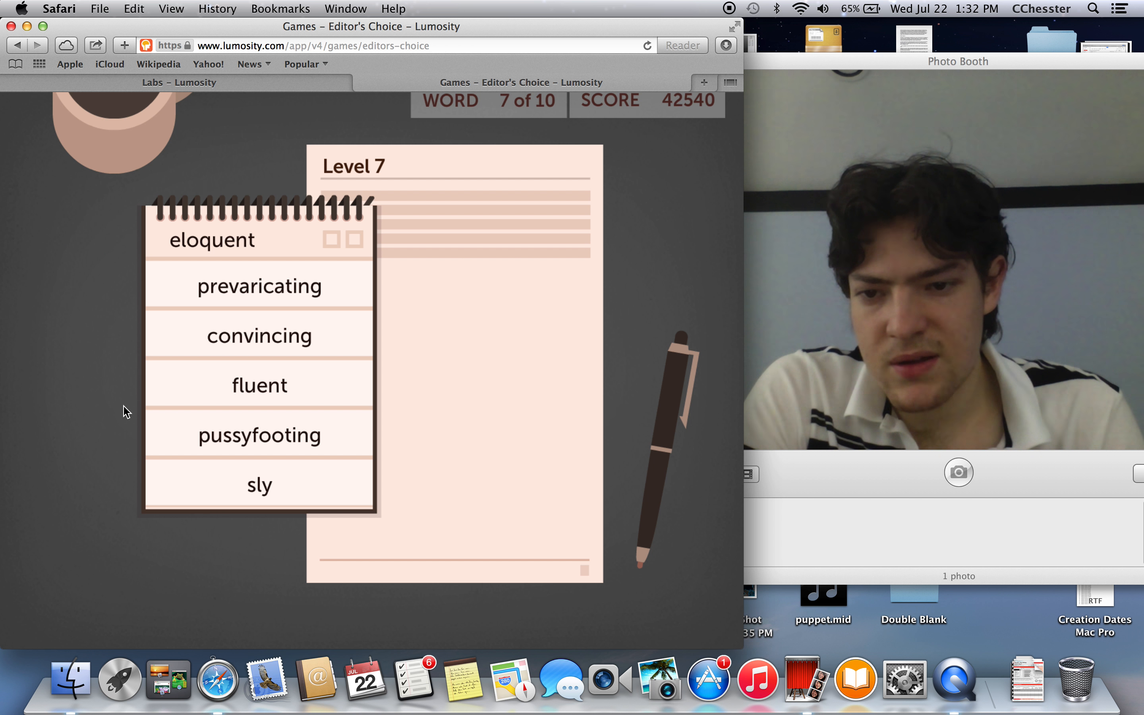
{"action": "left_click", "coordinate": [259, 384]}
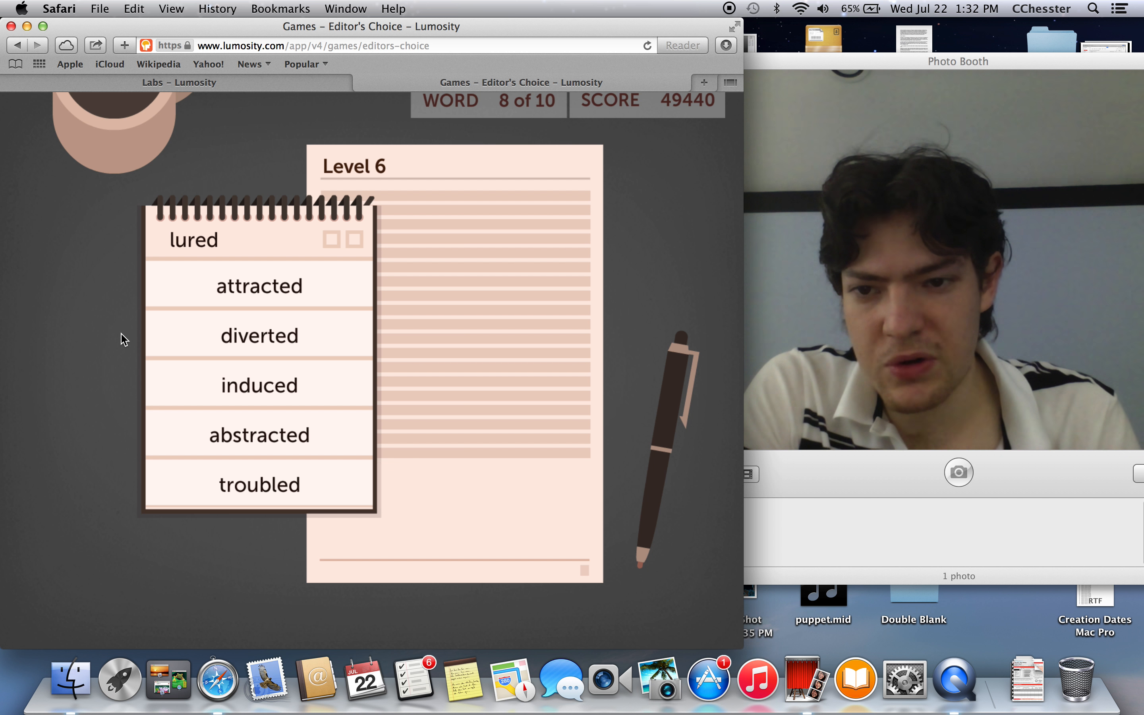
Step: Match synonyms for lured (attracted), independent (freelance, separate) and observant (sharp, orthodox) to finish the round
{"action": "left_click", "coordinate": [259, 285]}
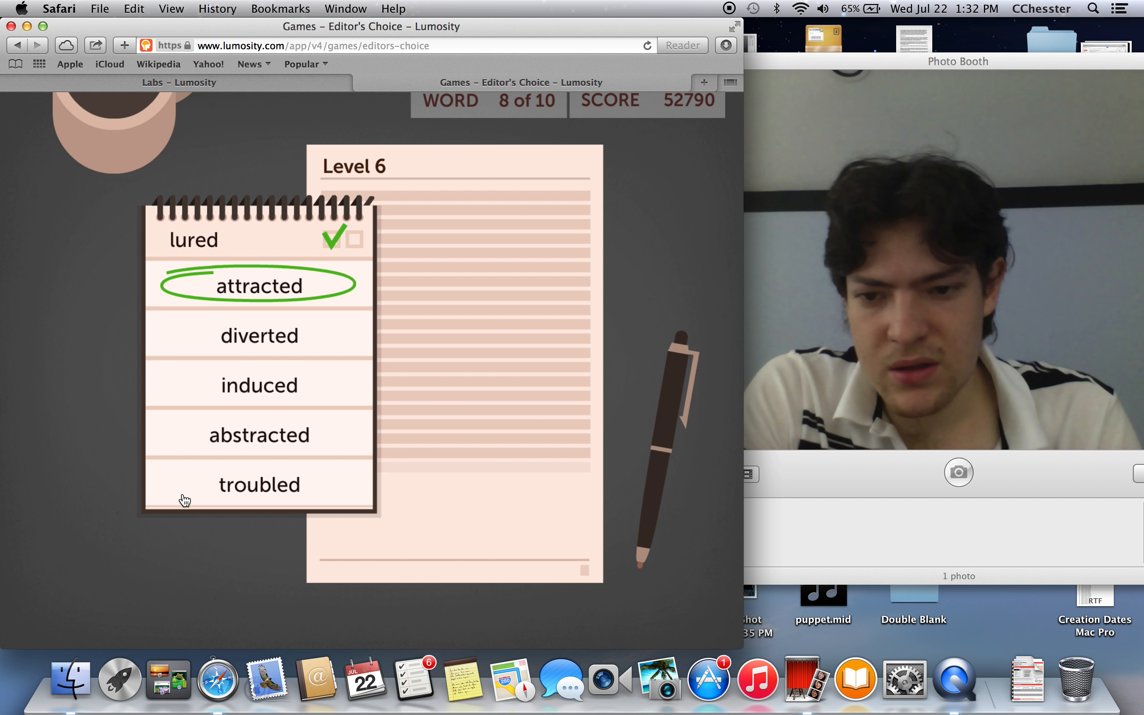
{"action": "left_click", "coordinate": [259, 286]}
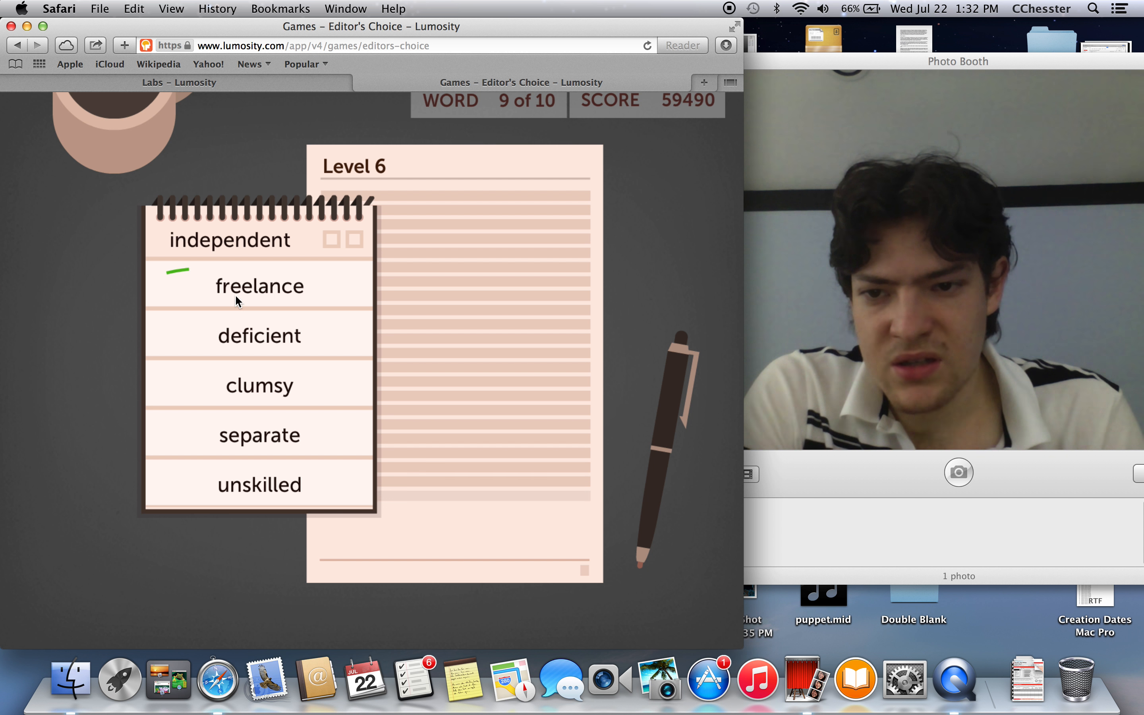
{"action": "left_click", "coordinate": [259, 285]}
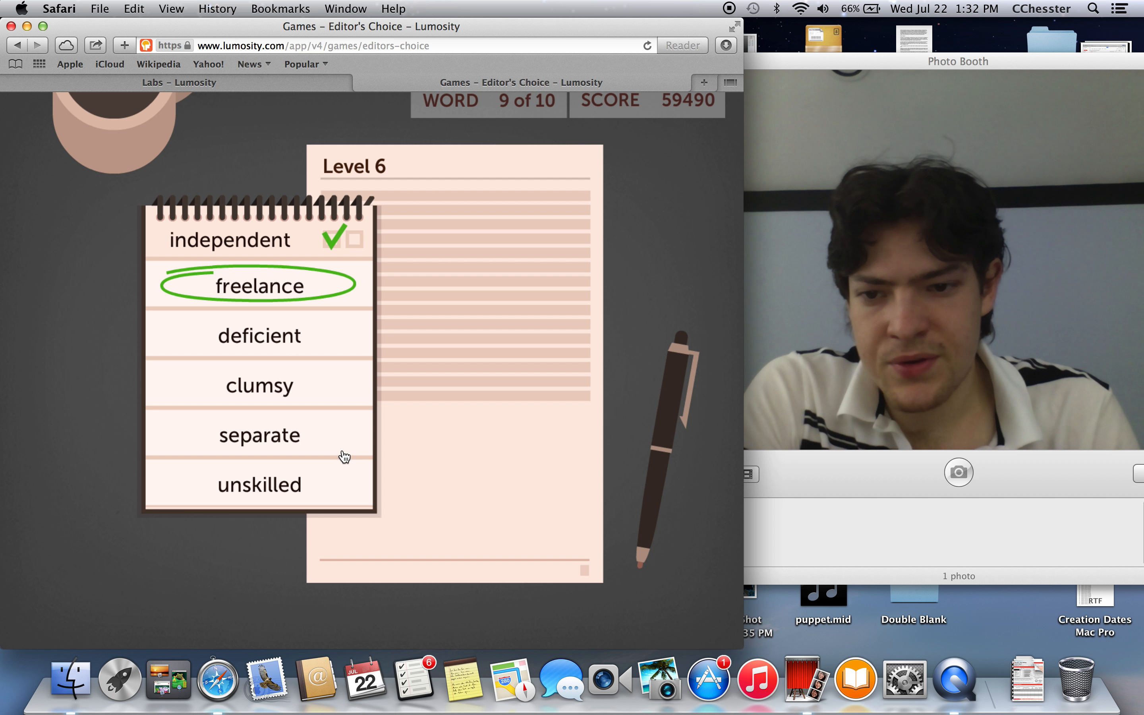
{"action": "left_click", "coordinate": [257, 285]}
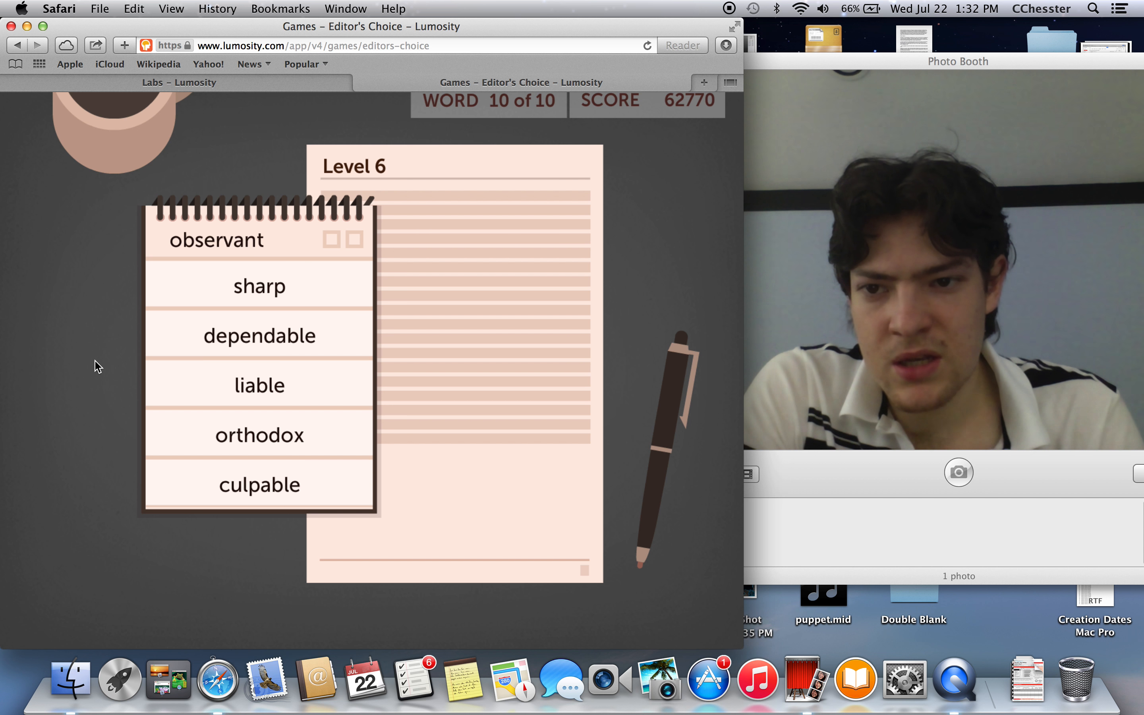
{"action": "left_click", "coordinate": [259, 286]}
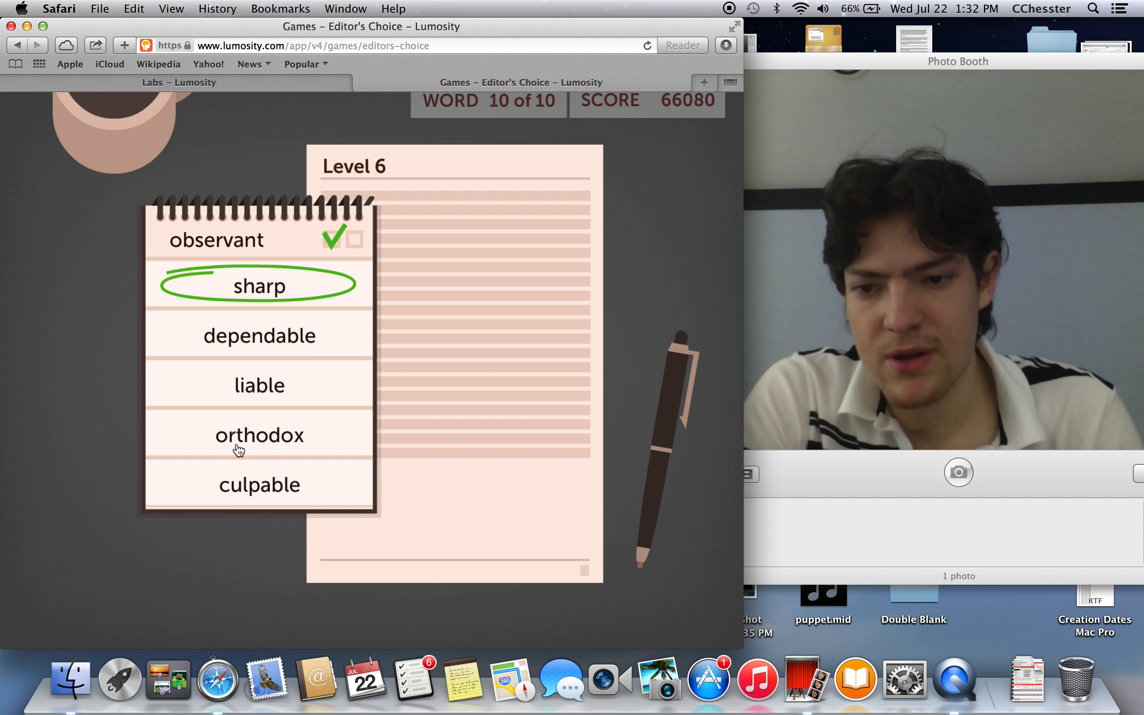
{"action": "mouse_move", "coordinate": [323, 390]}
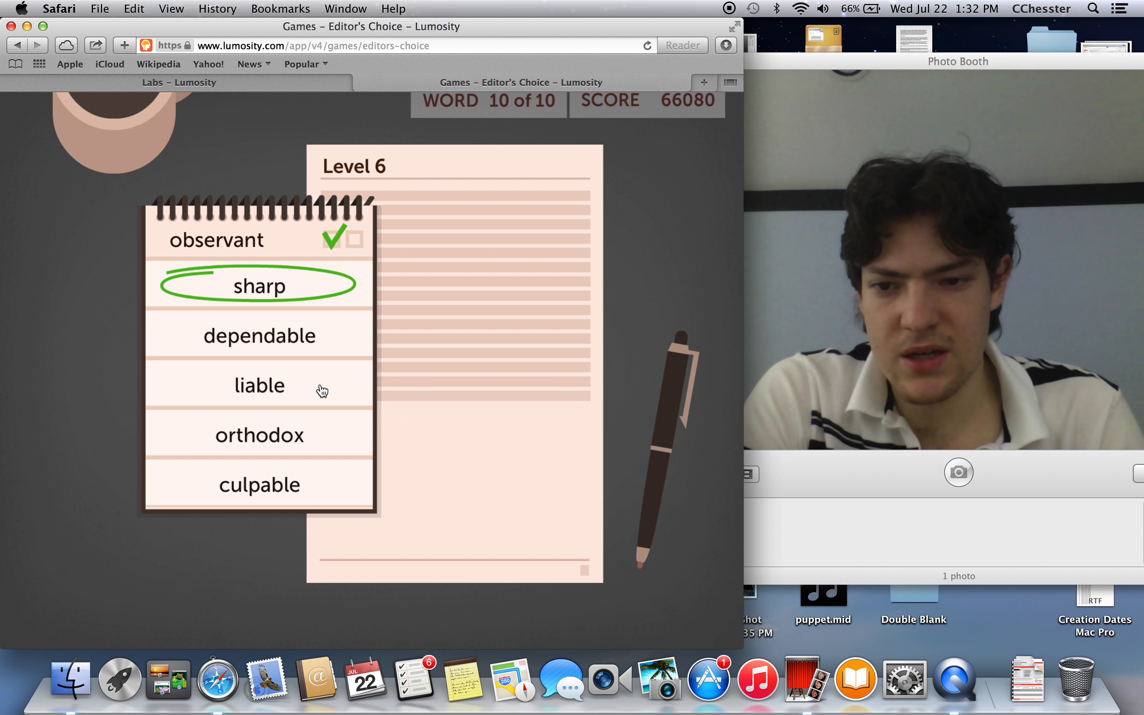
{"action": "left_click", "coordinate": [259, 335]}
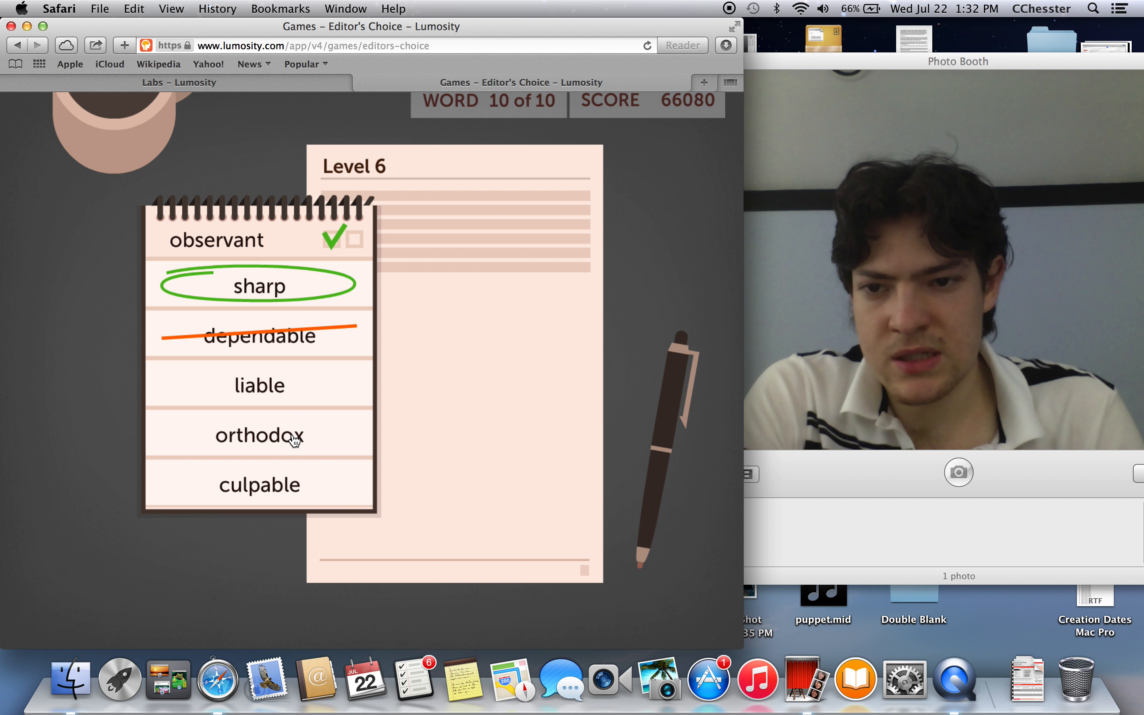
{"action": "left_click", "coordinate": [259, 485]}
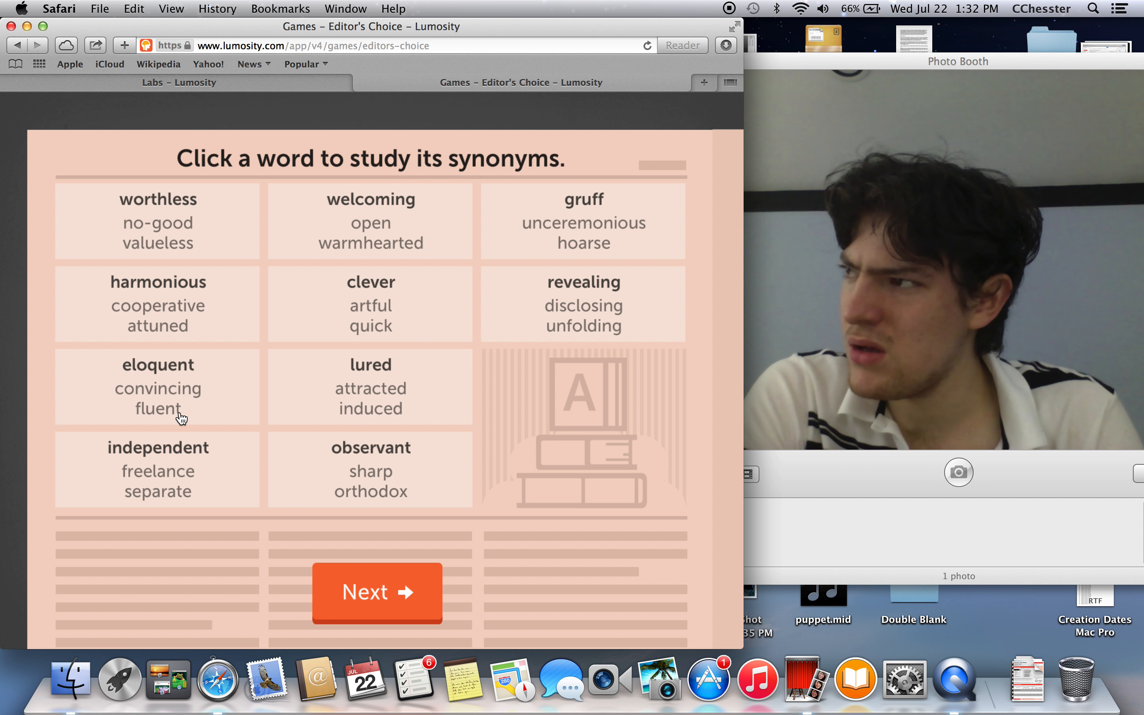
Step: View the synonym card for observant, then bring up the macOS Dashboard
{"action": "left_click", "coordinate": [371, 471]}
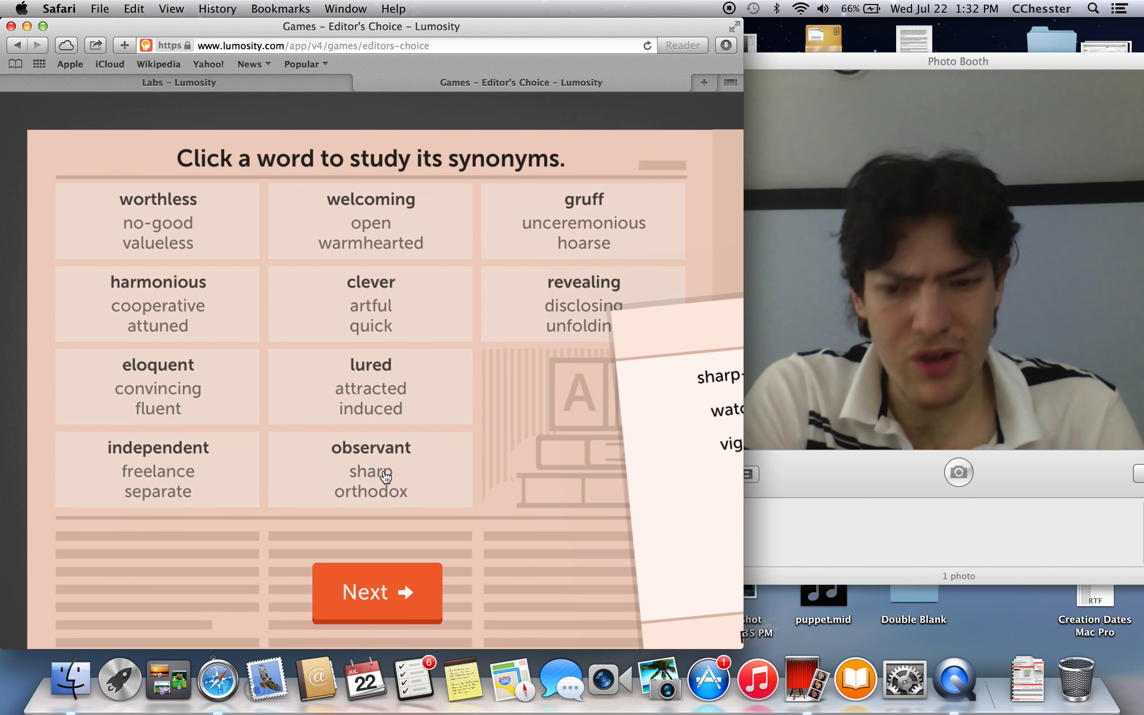
{"action": "left_click", "coordinate": [371, 448]}
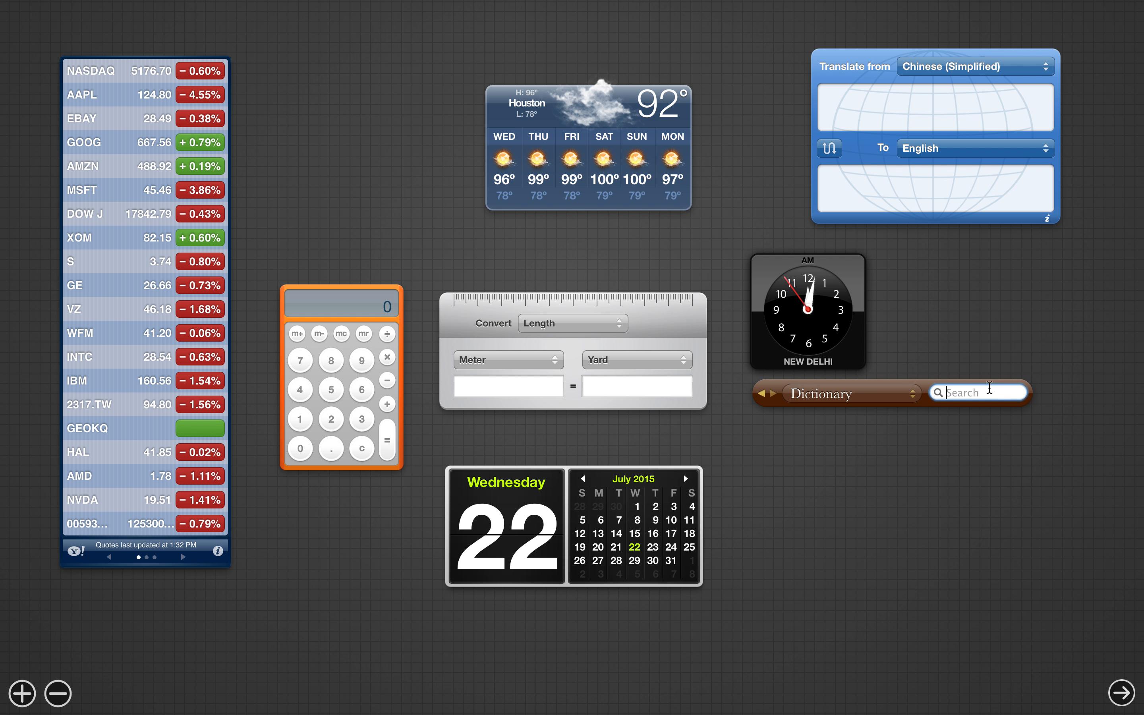
Step: Look up observant in the Dictionary widget and switch from Thesaurus to Dictionary definitions
{"action": "type", "text": "observant"}
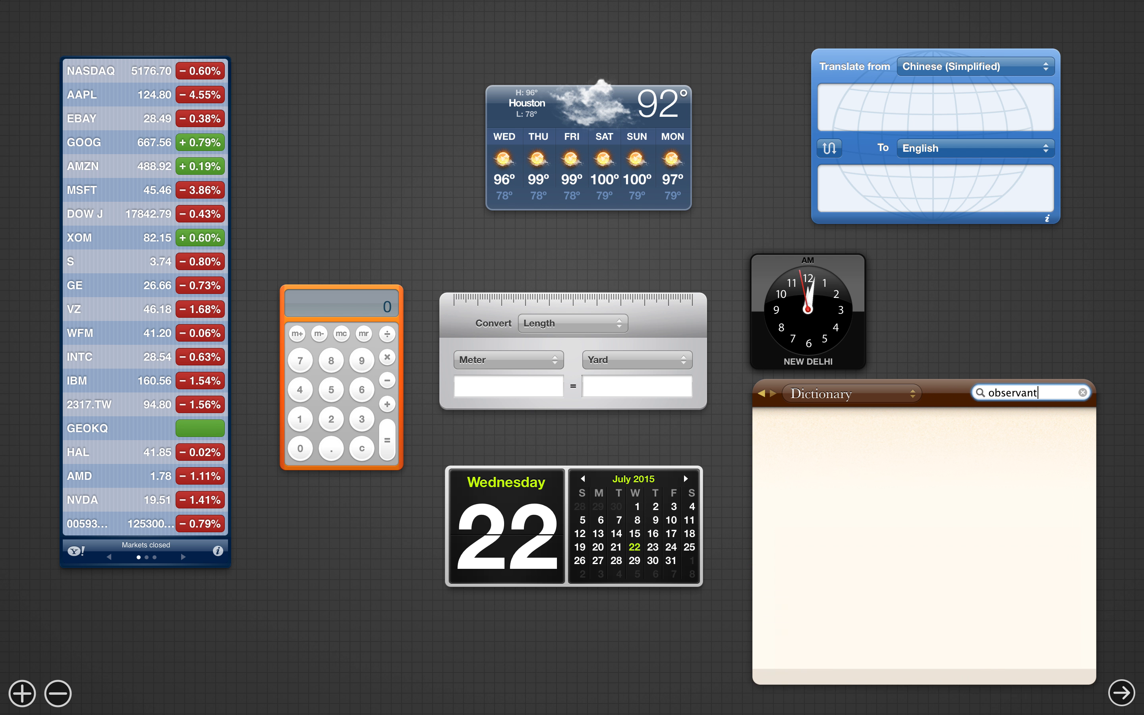
{"action": "key", "text": "Return"}
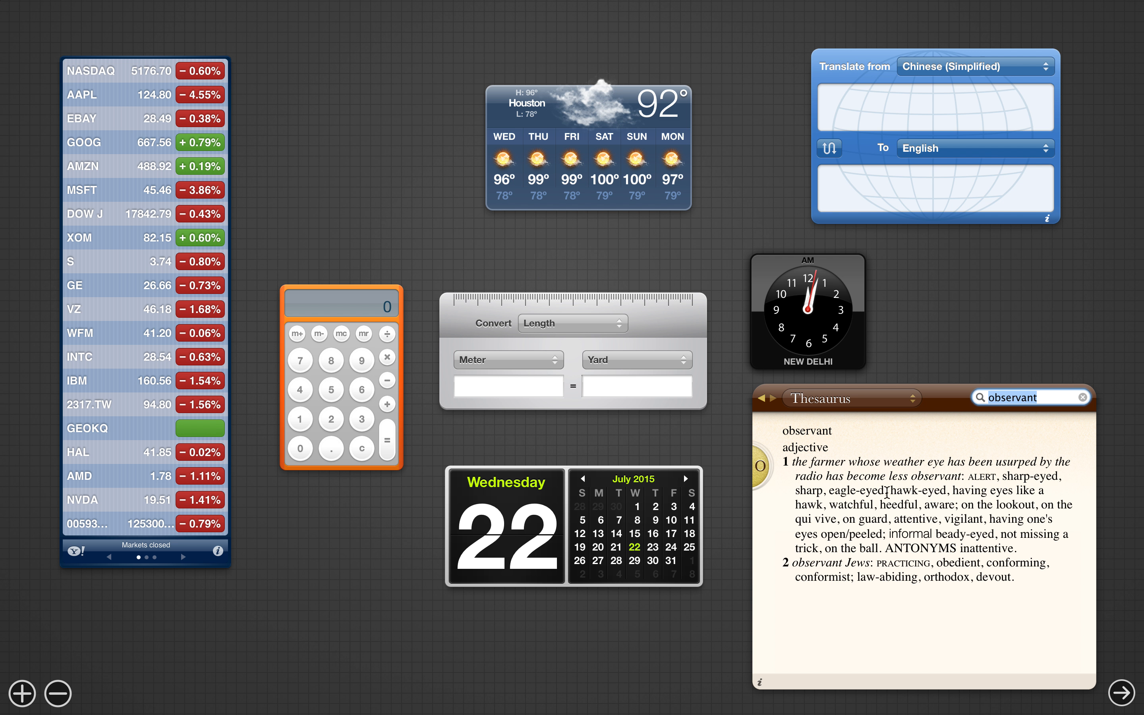
{"action": "mouse_move", "coordinate": [907, 607]}
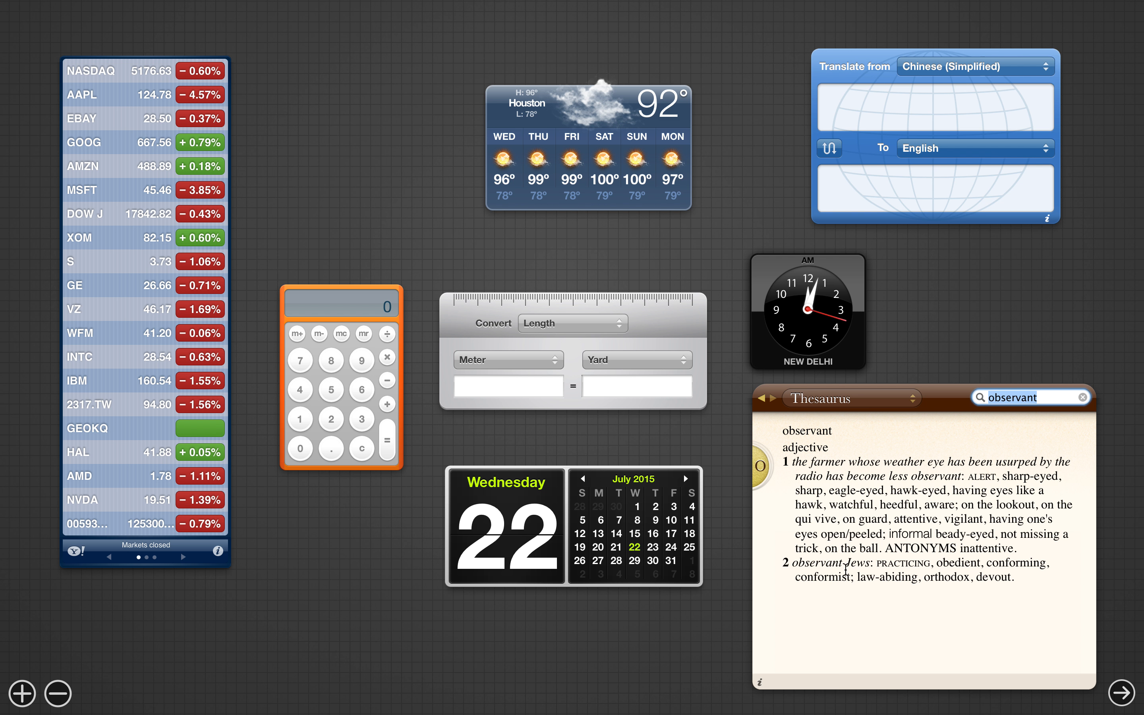
{"action": "mouse_move", "coordinate": [876, 603]}
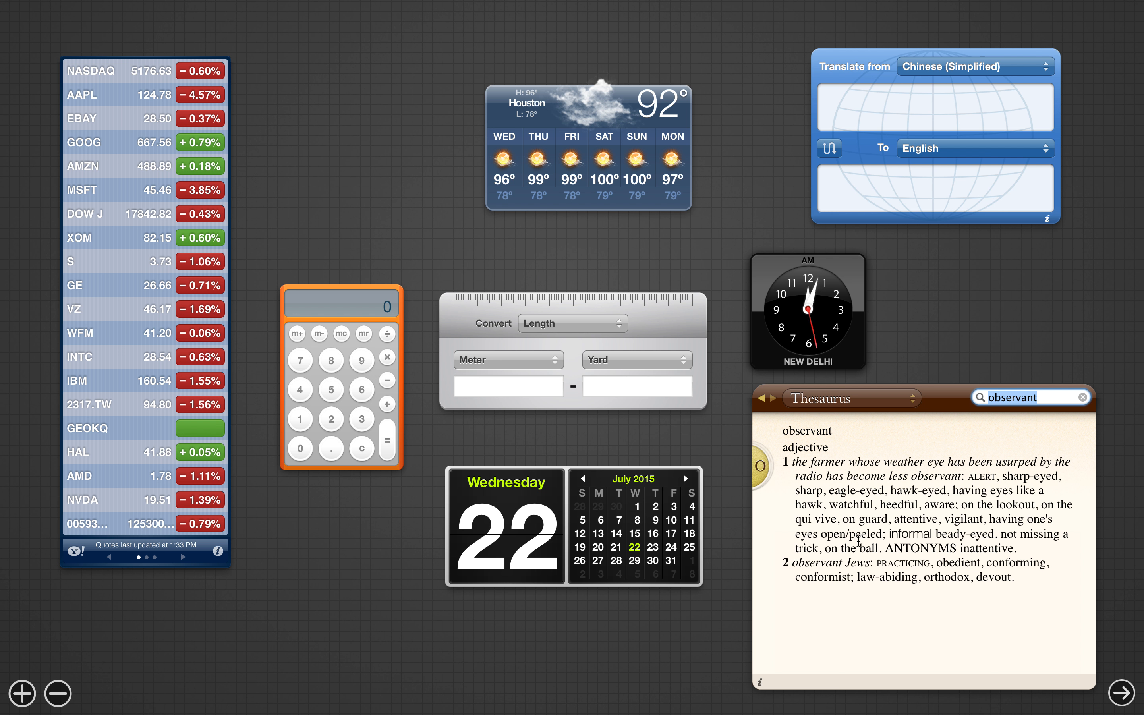
{"action": "left_click", "coordinate": [845, 398]}
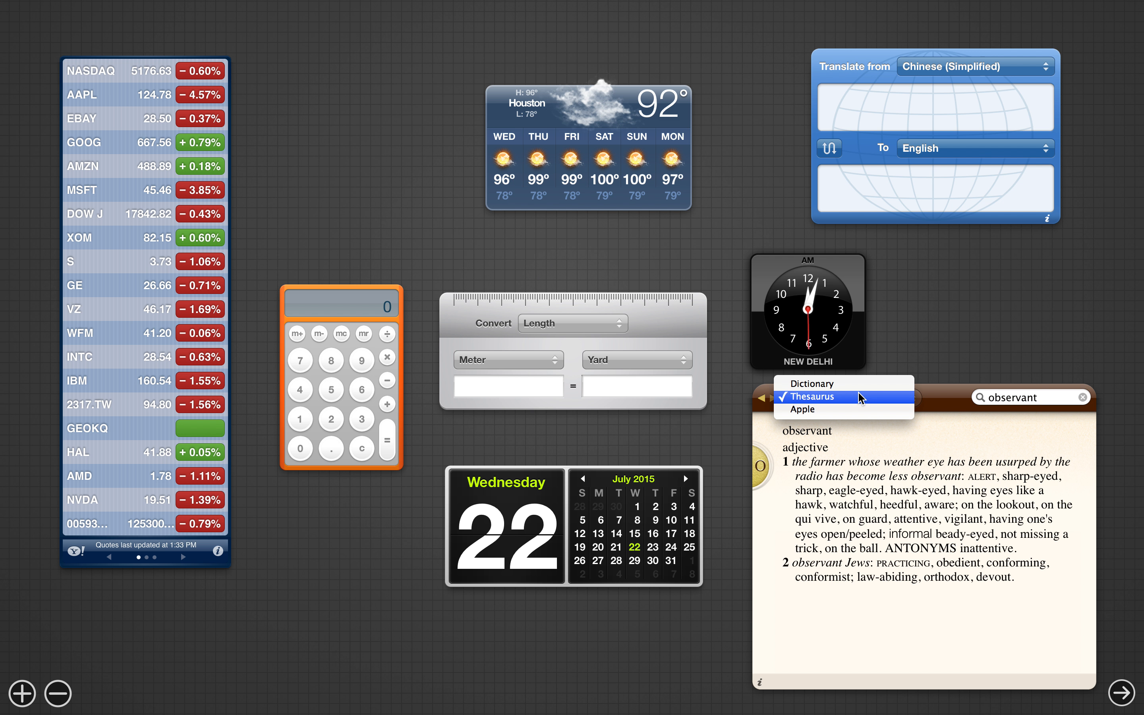
{"action": "left_click", "coordinate": [810, 383]}
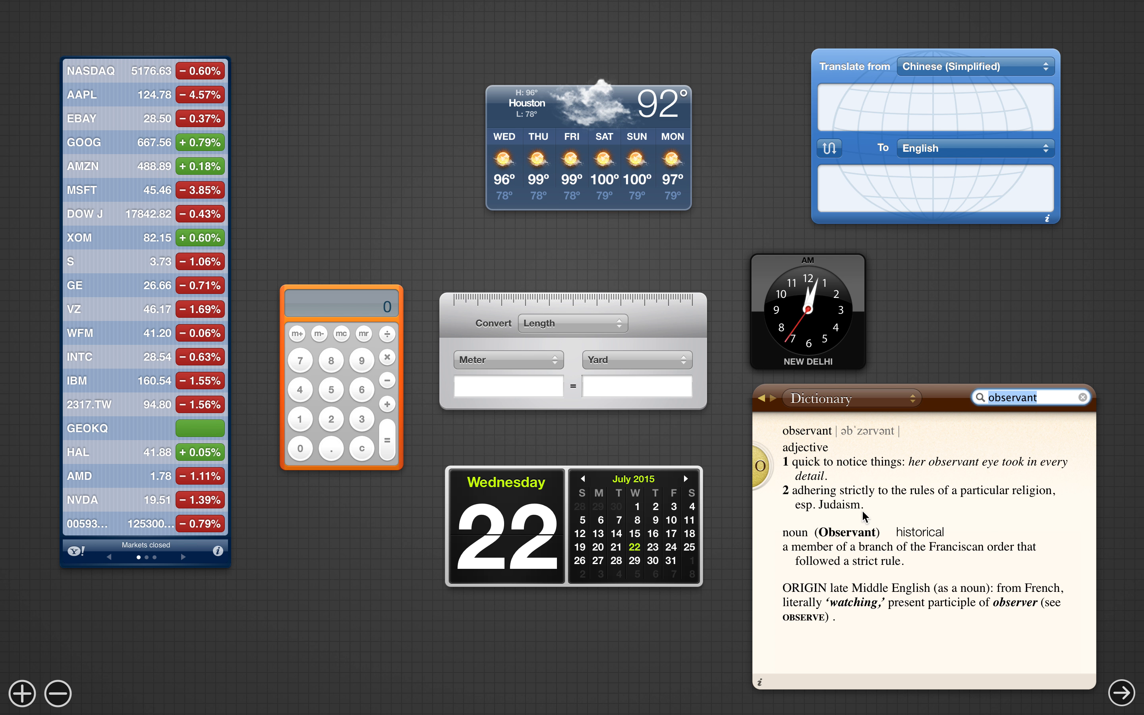
{"action": "mouse_move", "coordinate": [934, 497]}
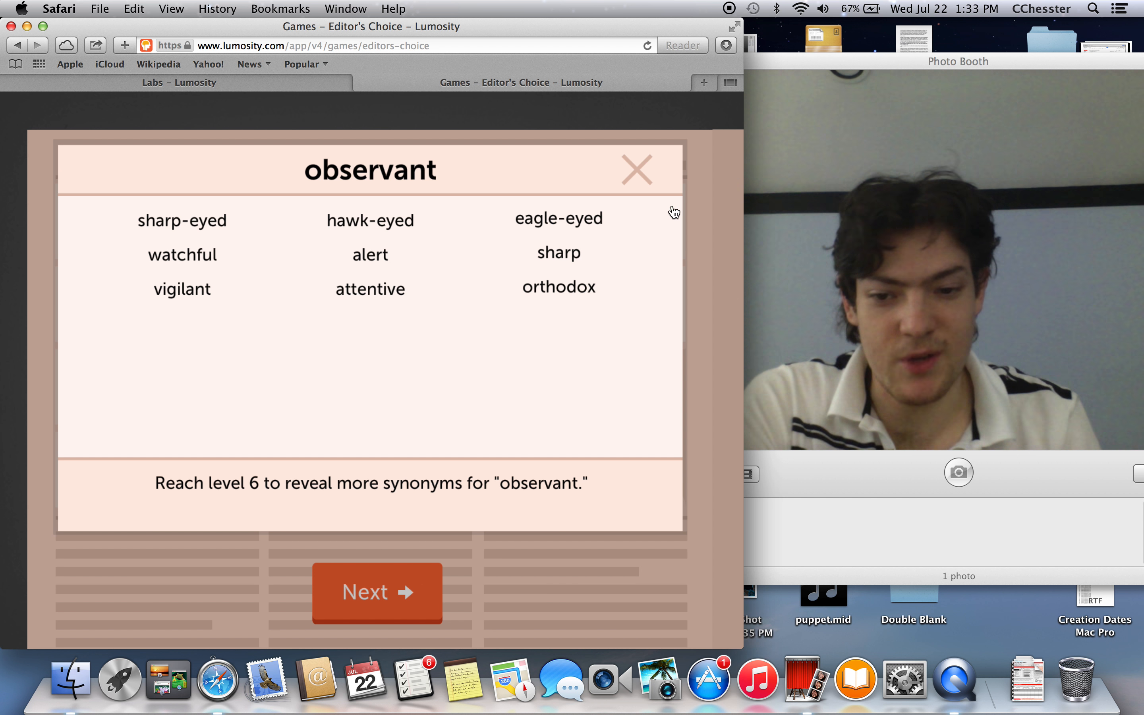
Step: Dismiss the synonym card and continue past the 68870-point, 20 of 24 results to the games list
{"action": "left_click", "coordinate": [636, 168]}
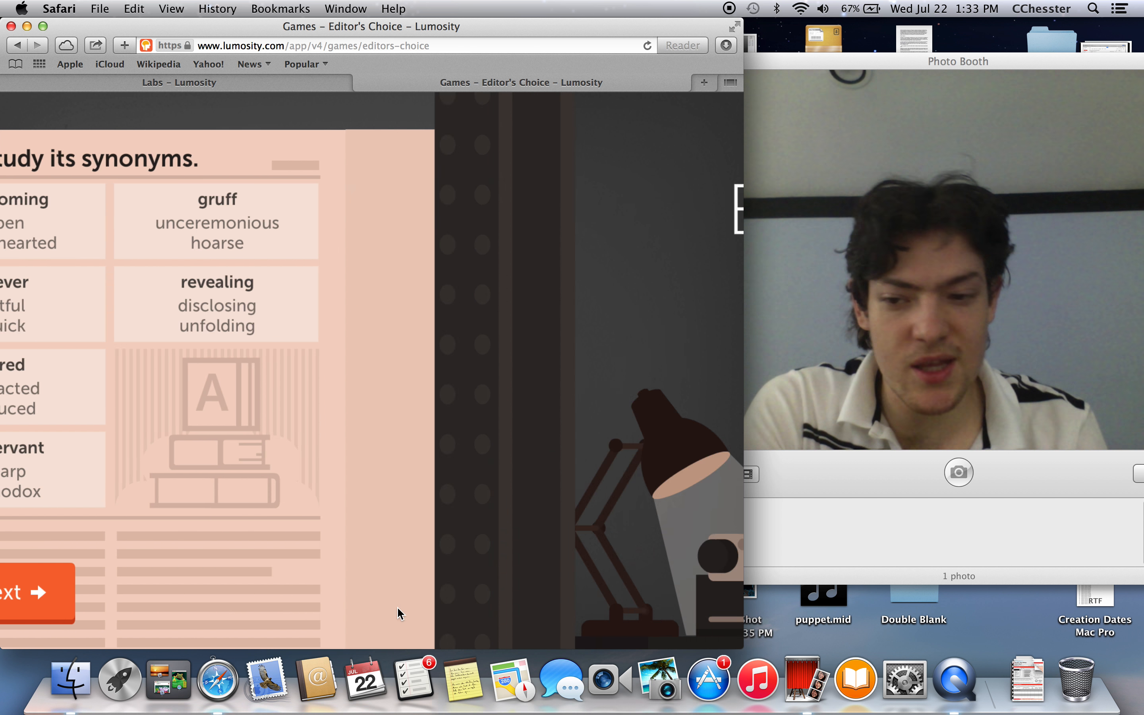
{"action": "left_click", "coordinate": [36, 592]}
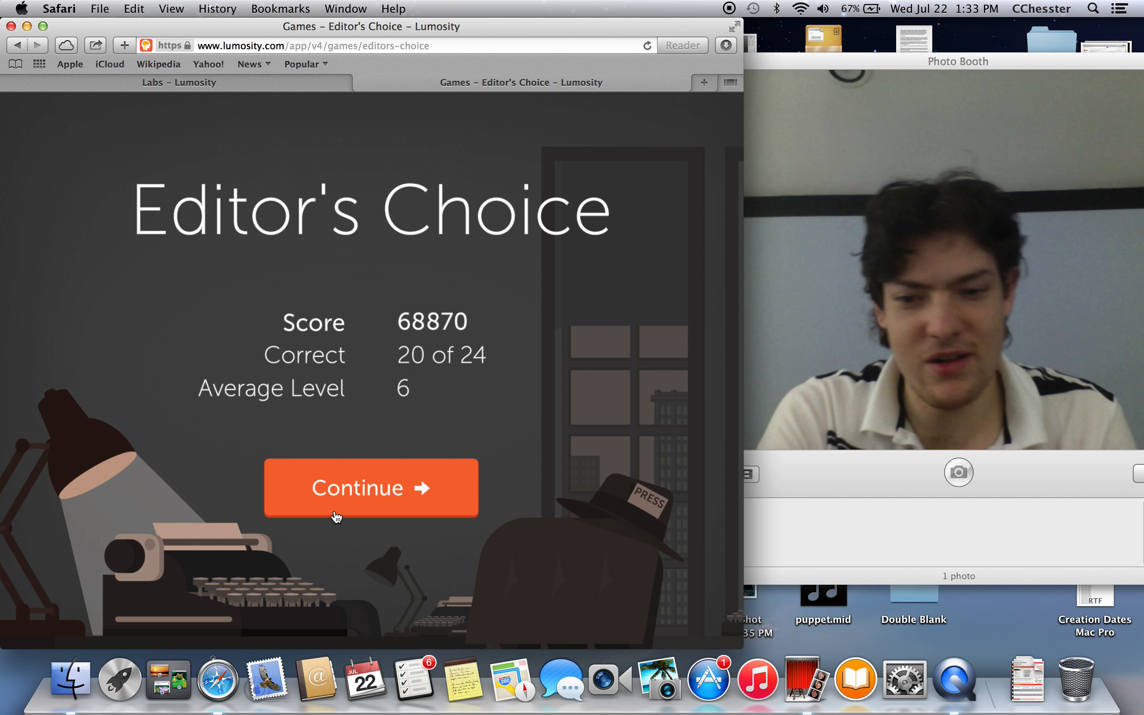
{"action": "left_click", "coordinate": [370, 487]}
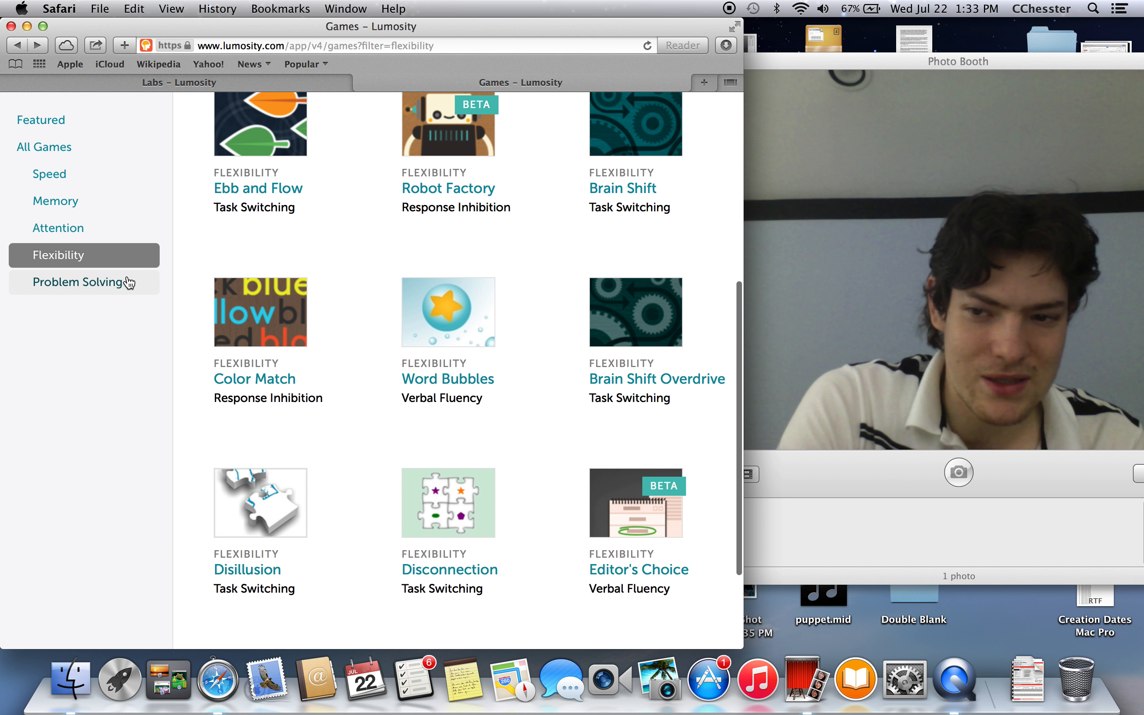
Step: Browse Problem Solving, return to Flexibility and locate the Word Bubbles (new) tile
{"action": "left_click", "coordinate": [80, 282]}
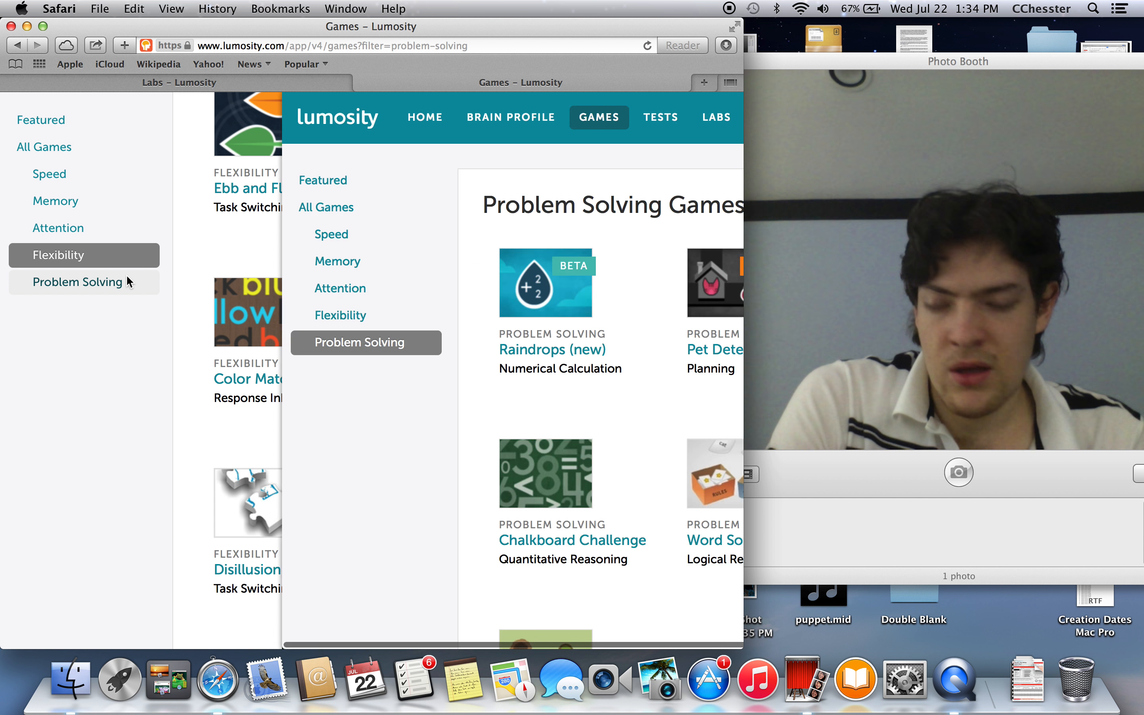
{"action": "left_click", "coordinate": [59, 255]}
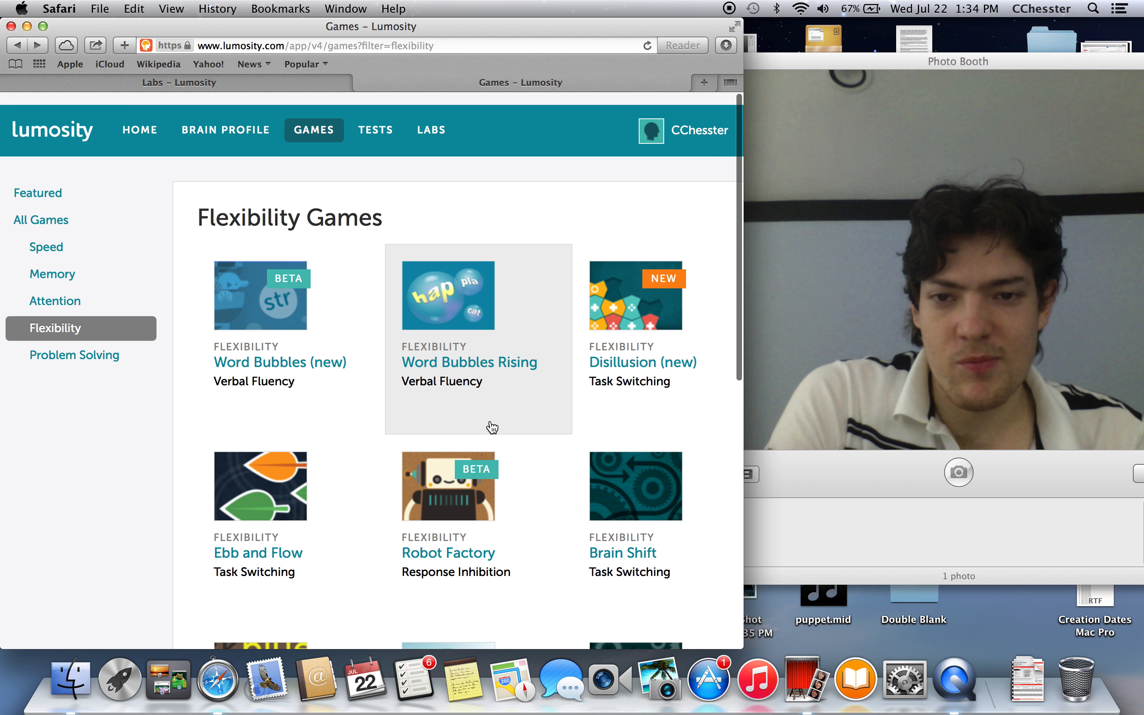
{"action": "scroll", "scroll_direction": "up", "scroll_amount": 3}
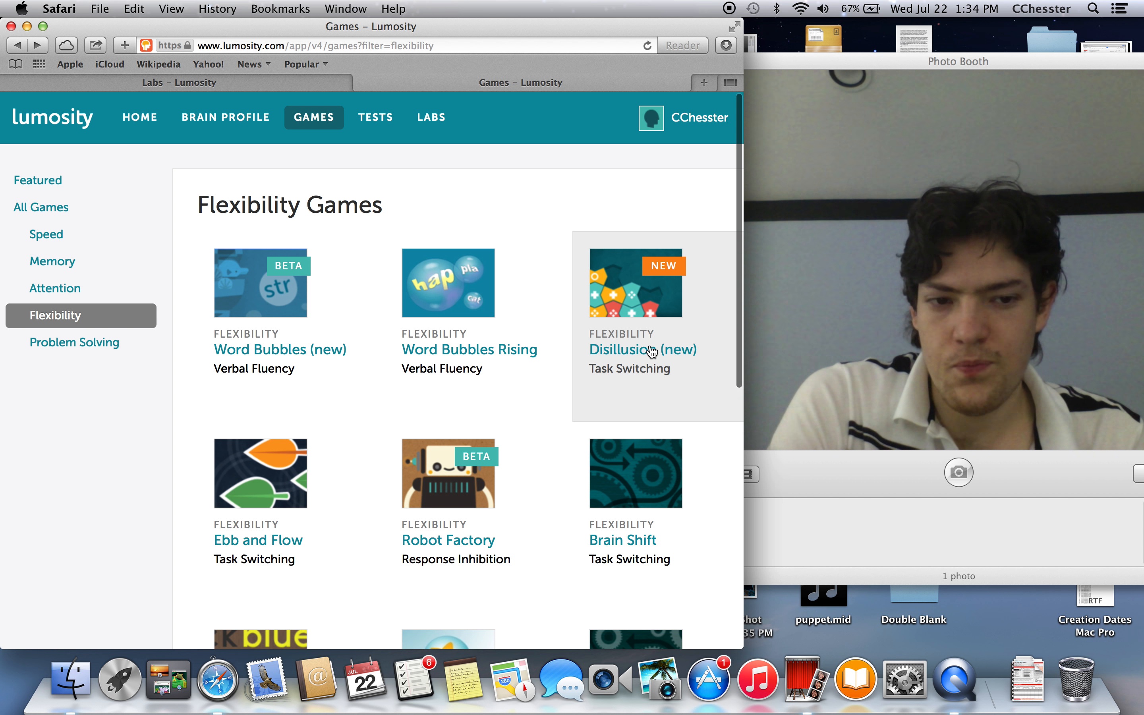
{"action": "mouse_move", "coordinate": [387, 355]}
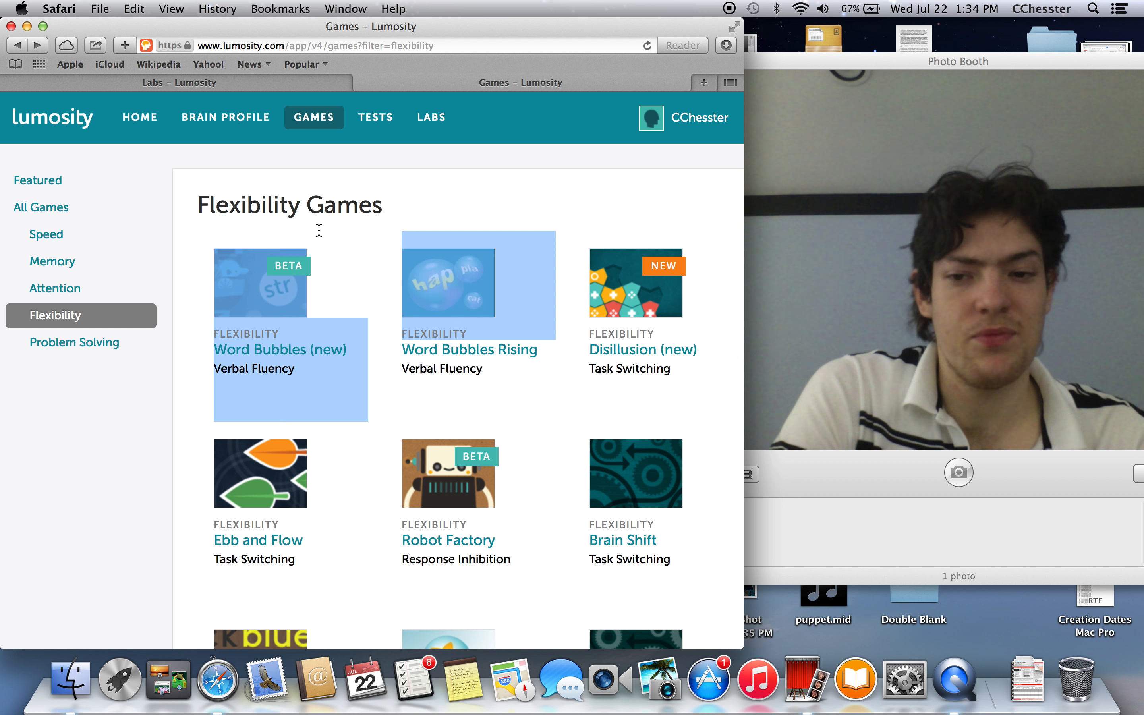
{"action": "mouse_move", "coordinate": [337, 302]}
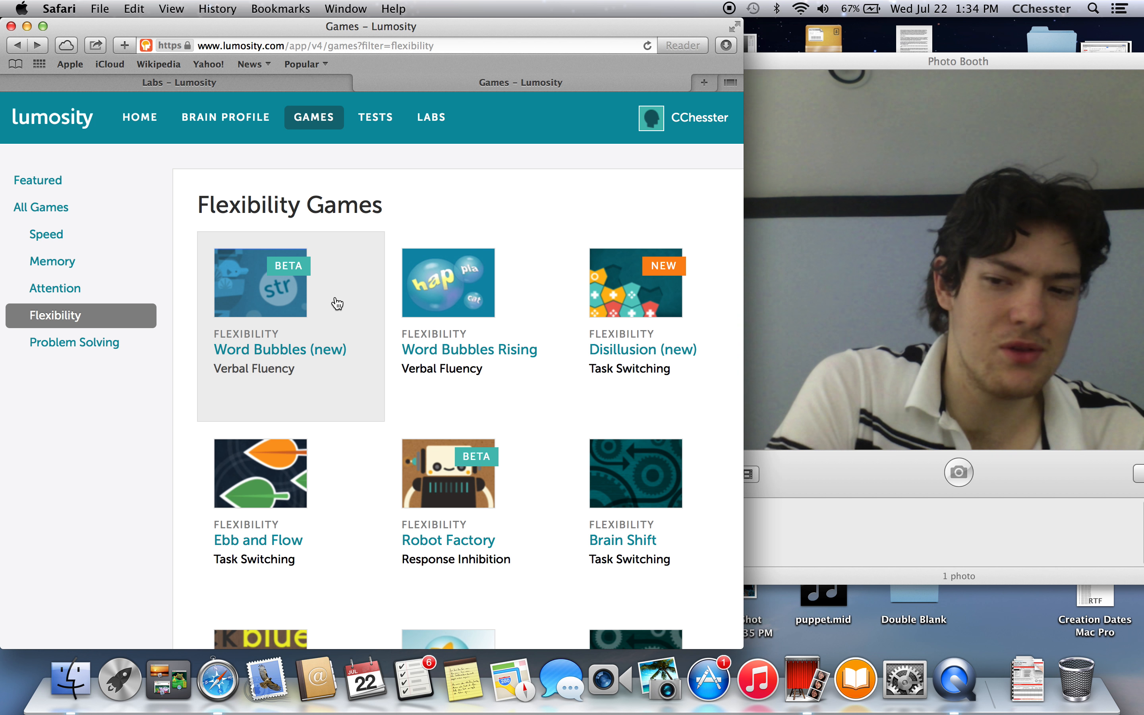
{"action": "mouse_move", "coordinate": [316, 280]}
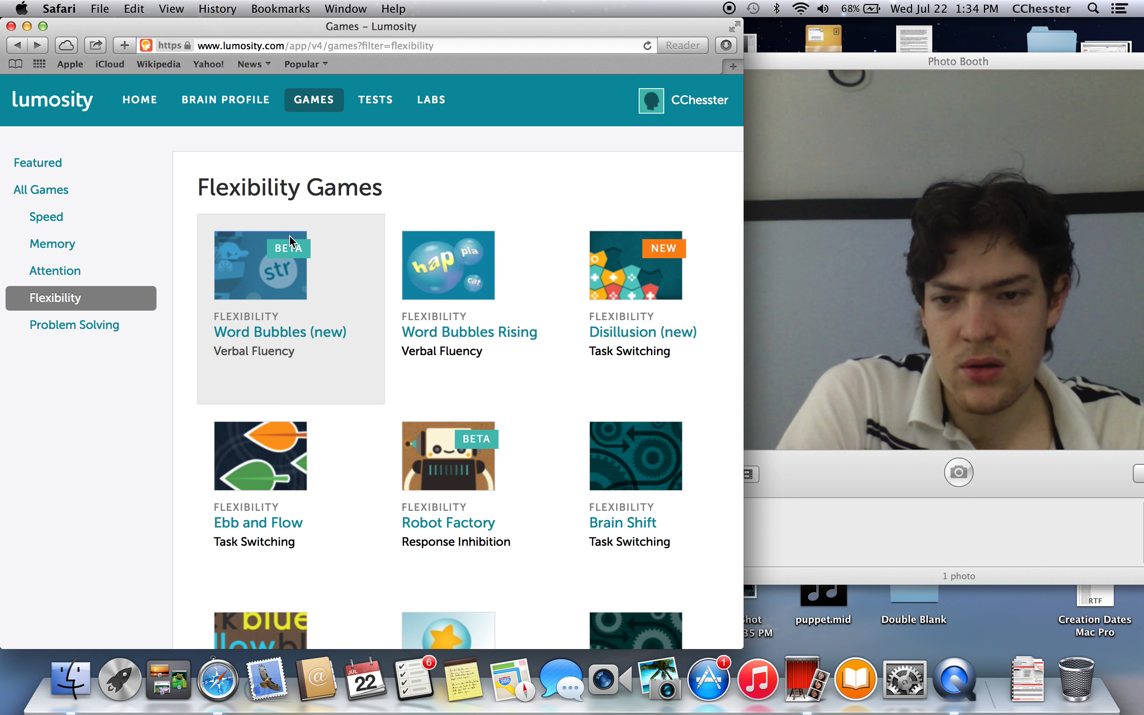
{"action": "mouse_move", "coordinate": [319, 319]}
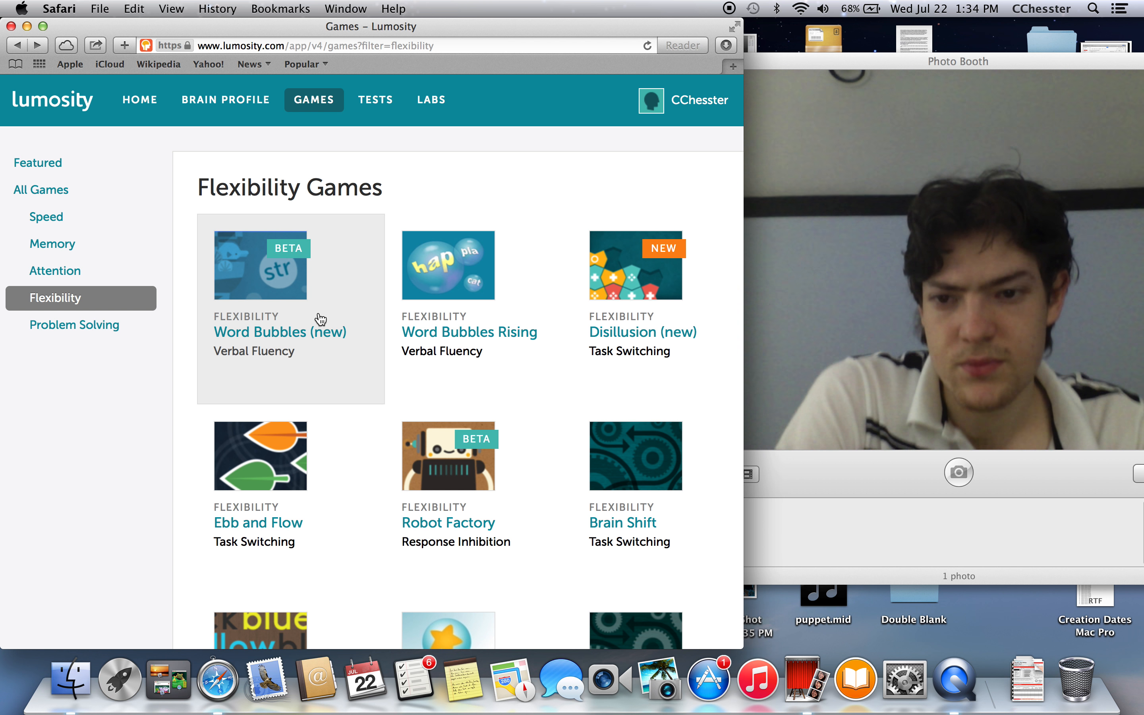
{"action": "scroll", "scroll_direction": "down", "scroll_amount": 3}
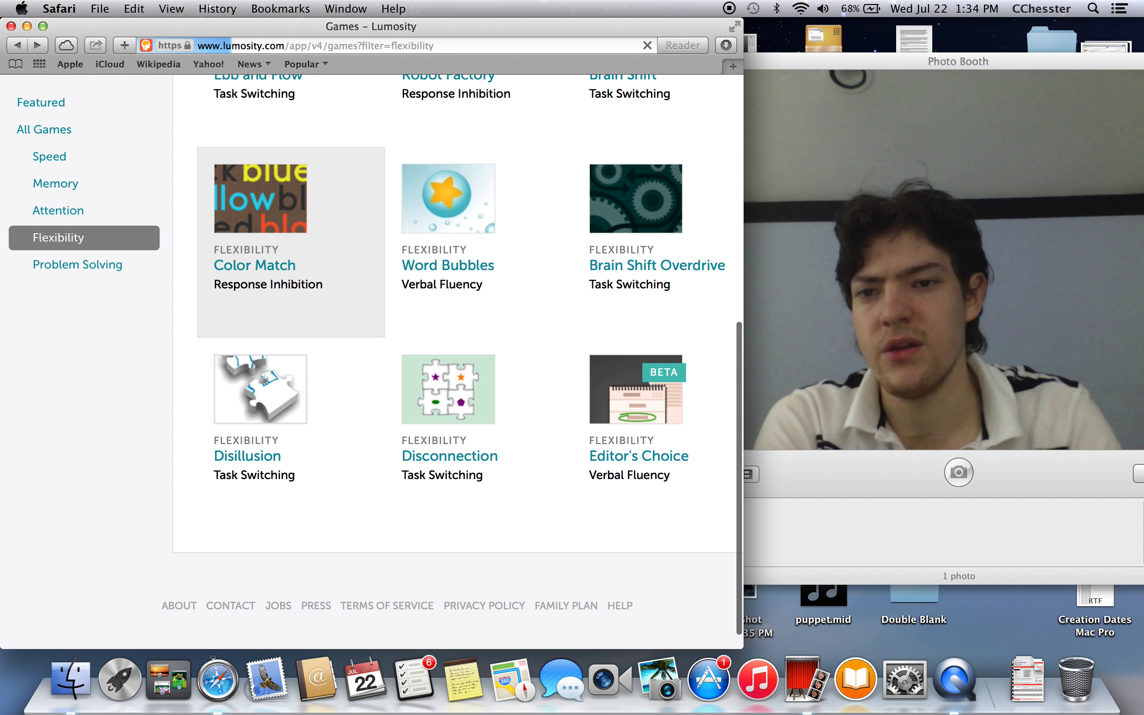
{"action": "scroll", "scroll_direction": "up", "scroll_amount": 3}
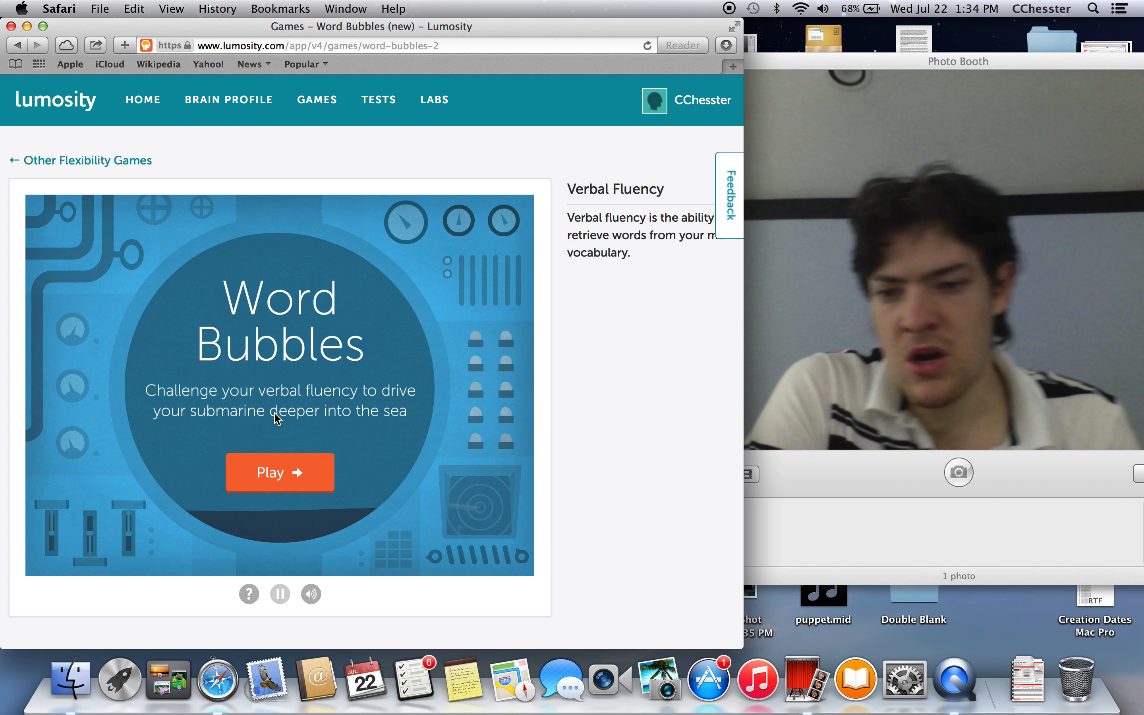
Step: Enlarge the Word Bubbles game area and start a new round
{"action": "left_click", "coordinate": [279, 472]}
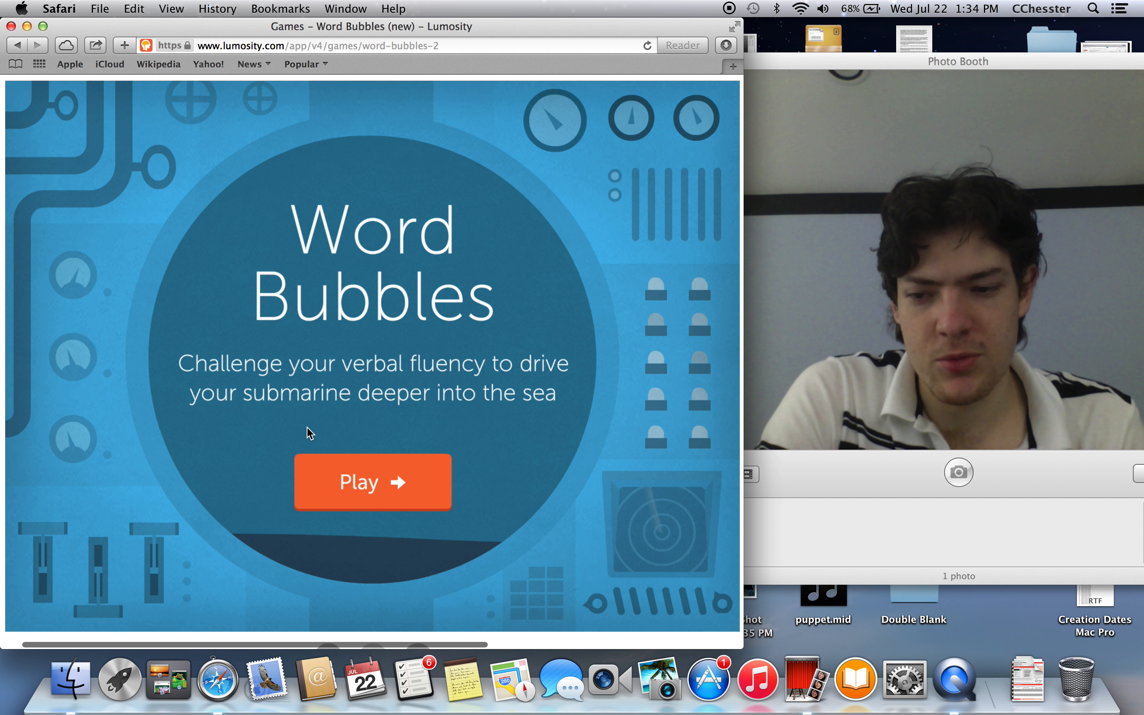
{"action": "left_click", "coordinate": [372, 481]}
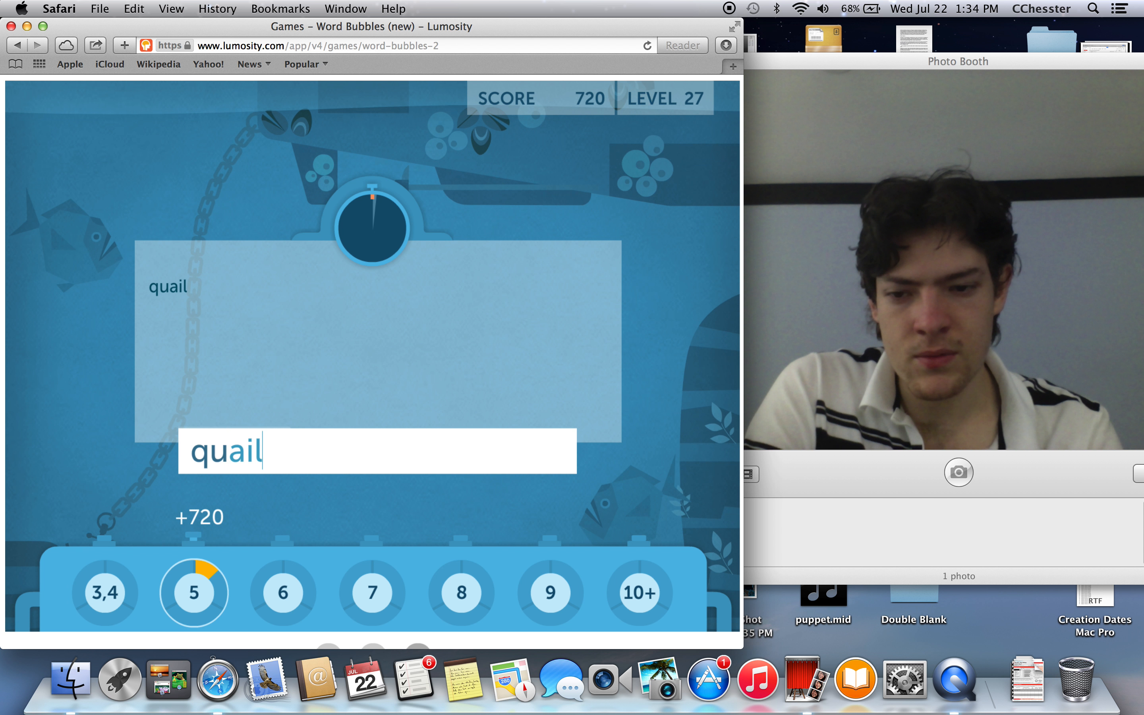
Step: Enter qua- words such as quantify and the attempted quantitise
{"action": "type", "text": "e"}
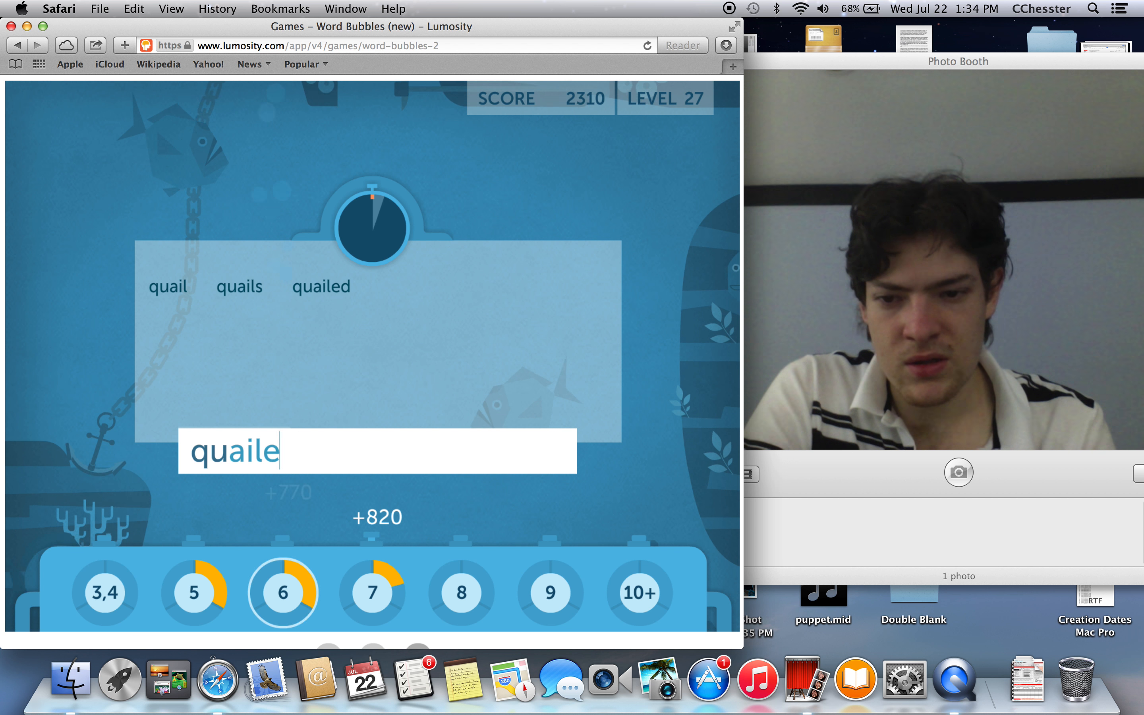
{"action": "key", "text": "backspace"}
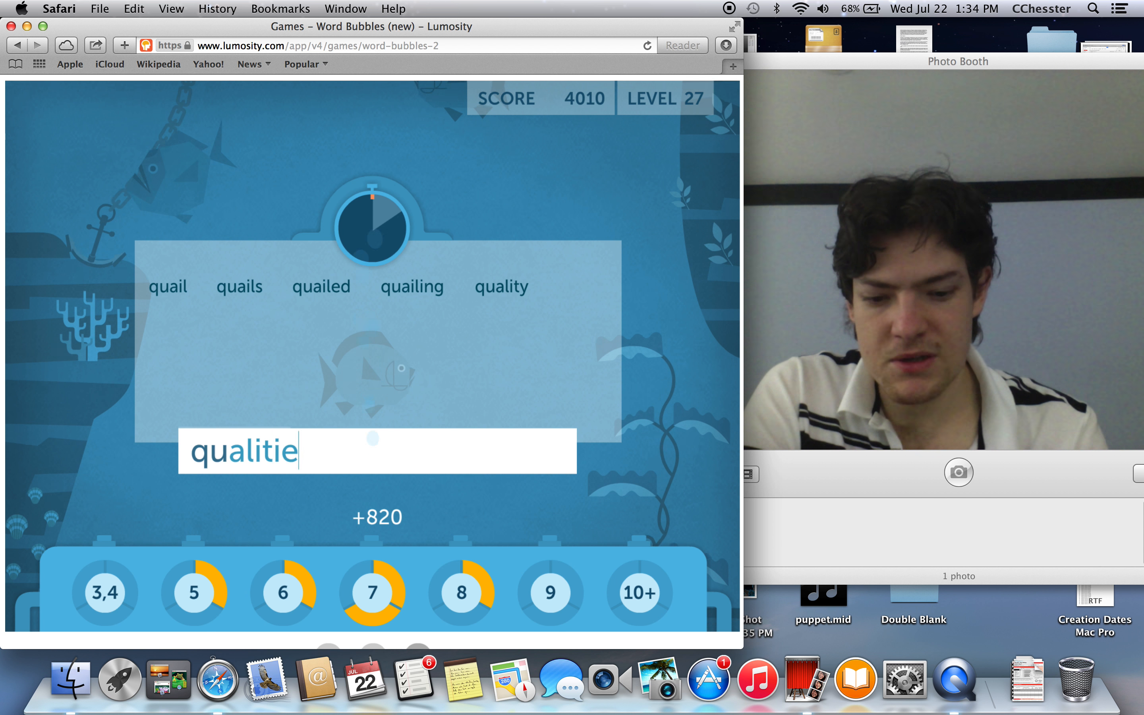
{"action": "type", "text": "r"}
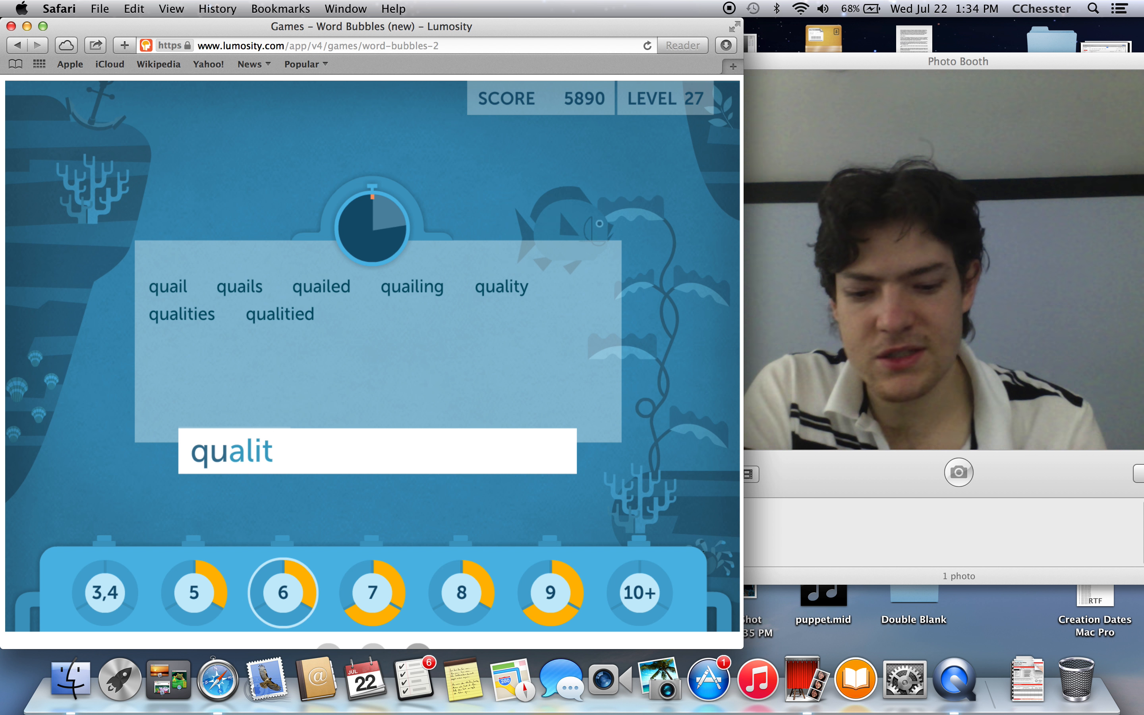
{"action": "key", "text": "backspace"}
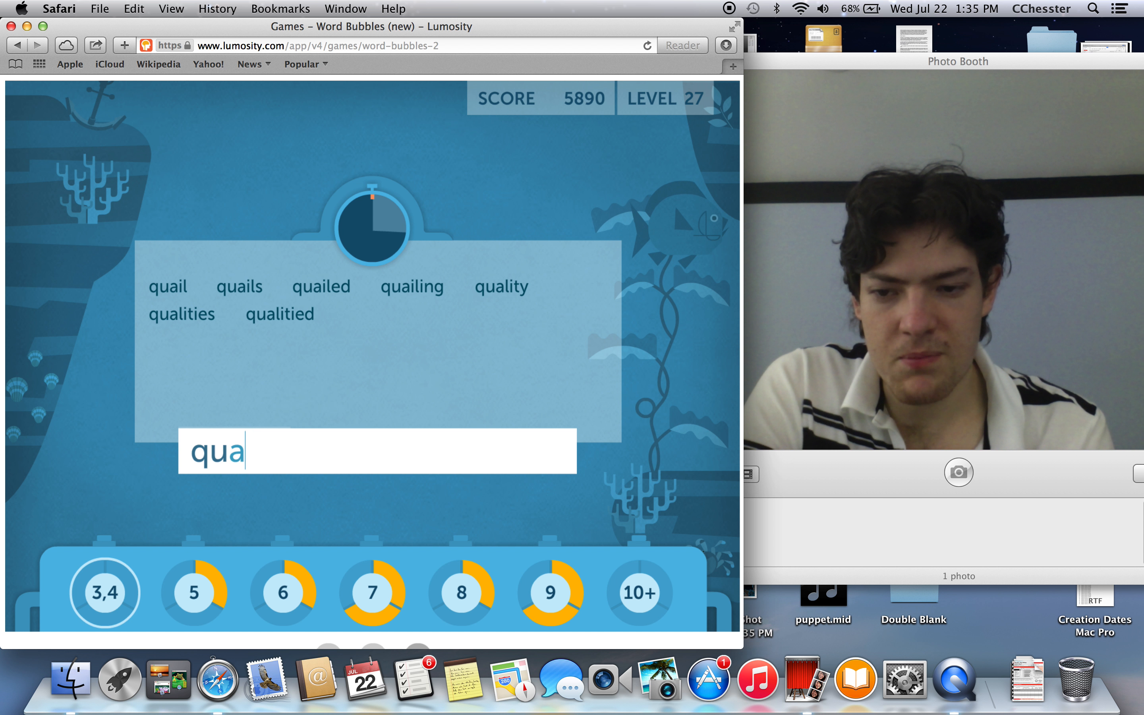
{"action": "type", "text": "ntif"}
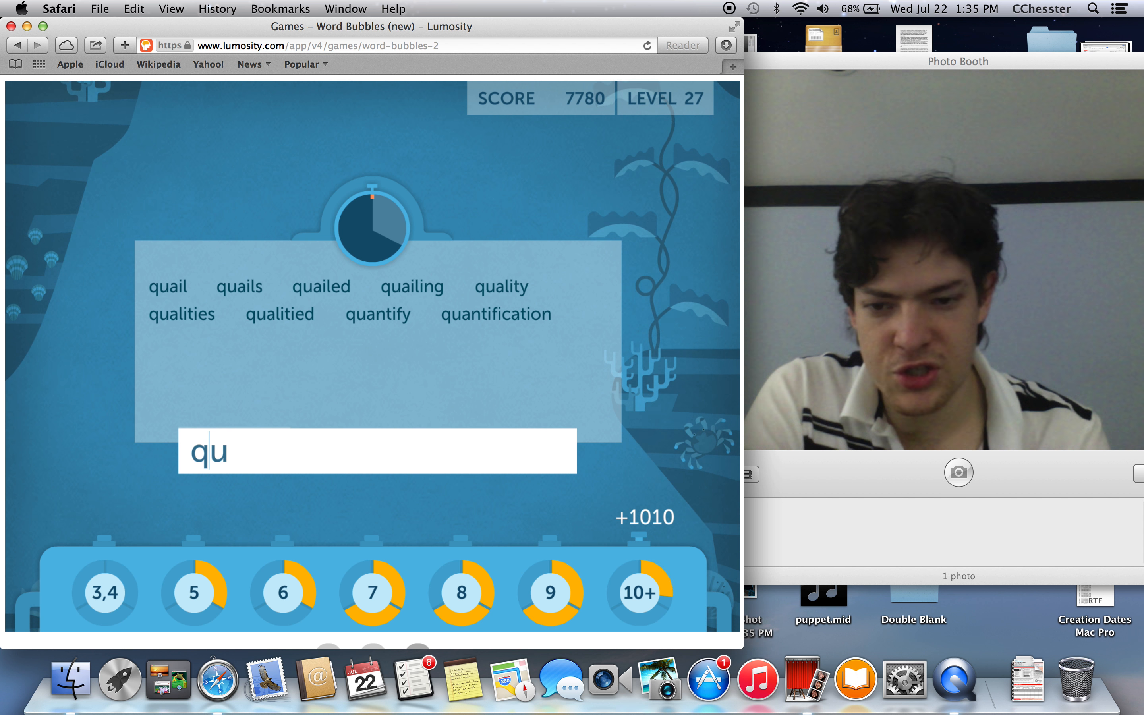
{"action": "type", "text": "antit"}
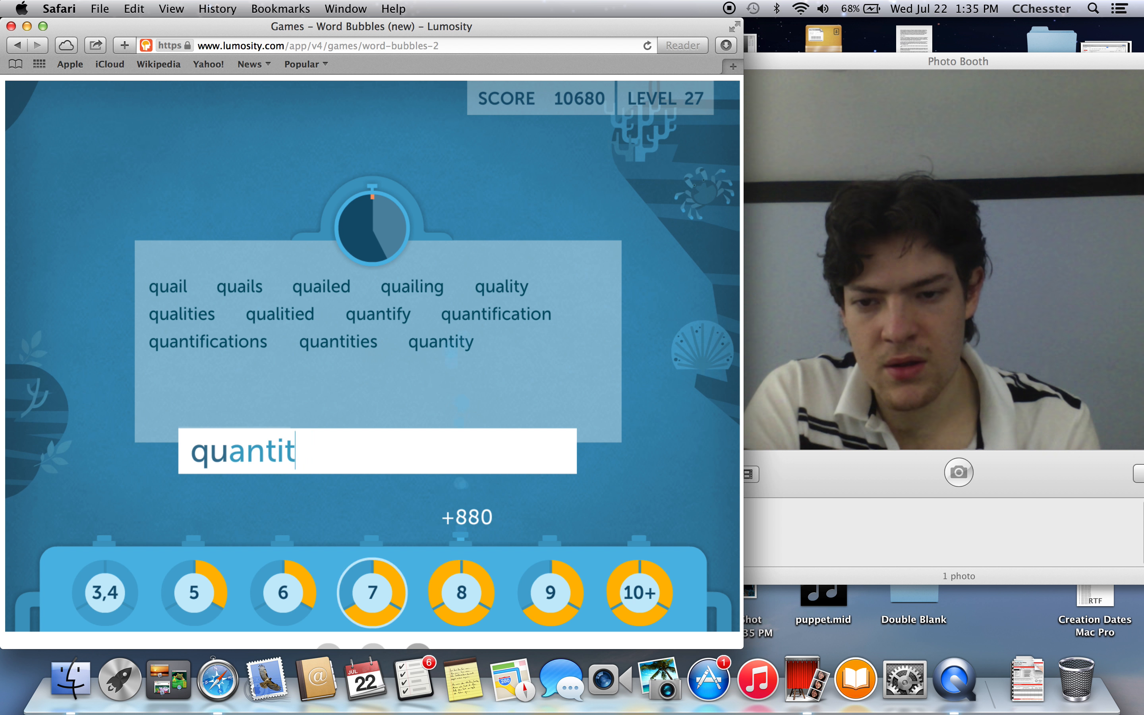
{"action": "type", "text": "i"}
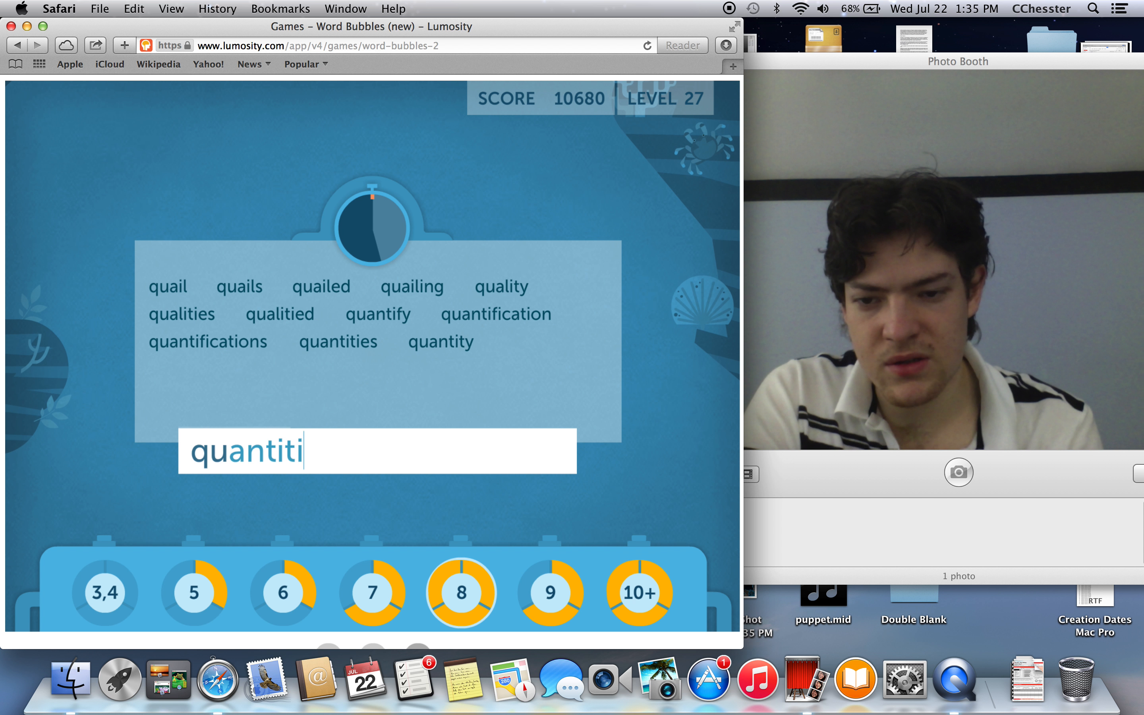
{"action": "type", "text": "se"}
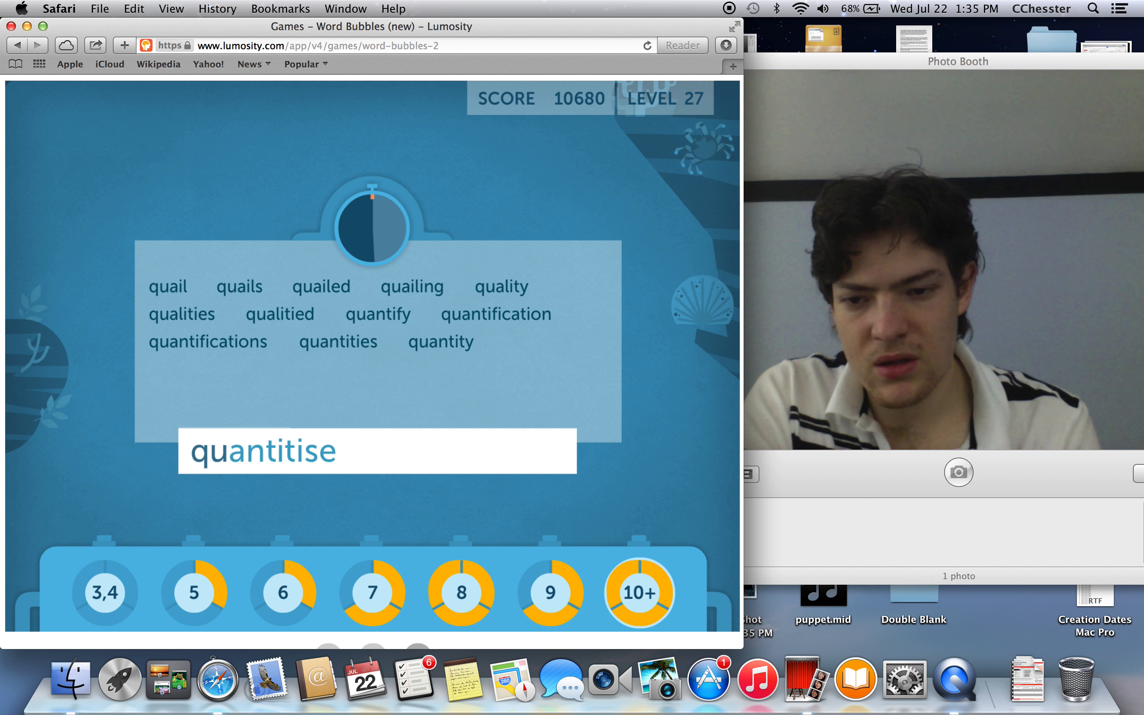
{"action": "key", "text": "backspace"}
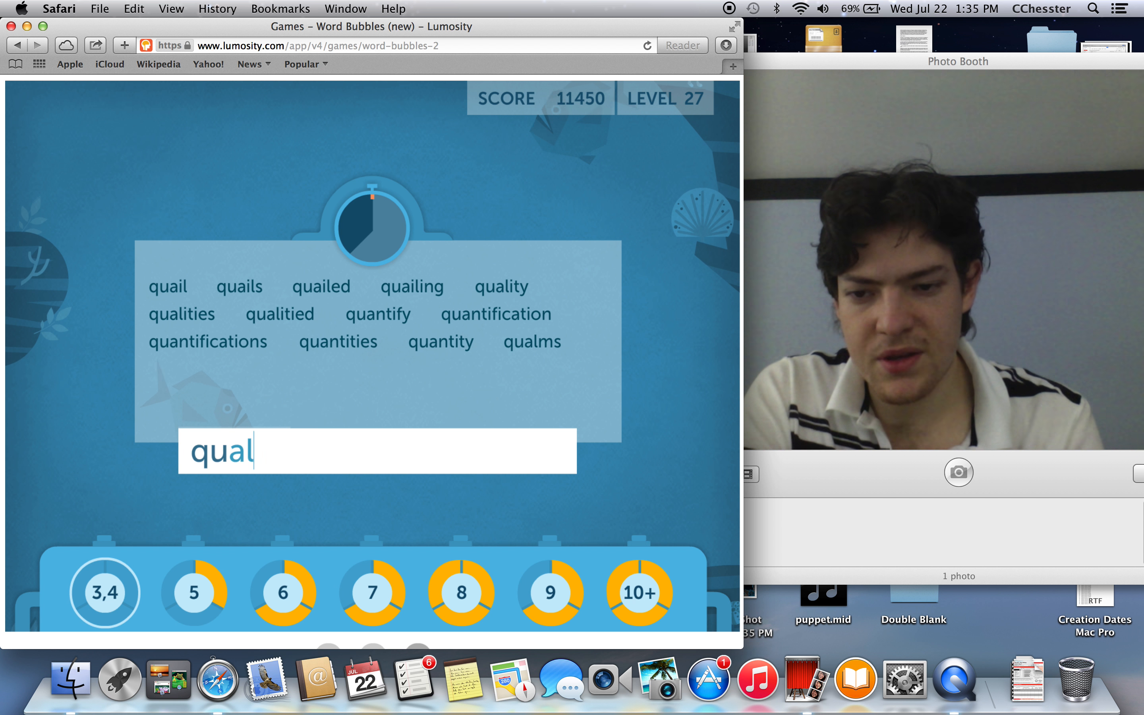
Step: Enter qualm, quipping and queried, then continue past the 27930-point results to the next round
{"action": "key", "text": "Return"}
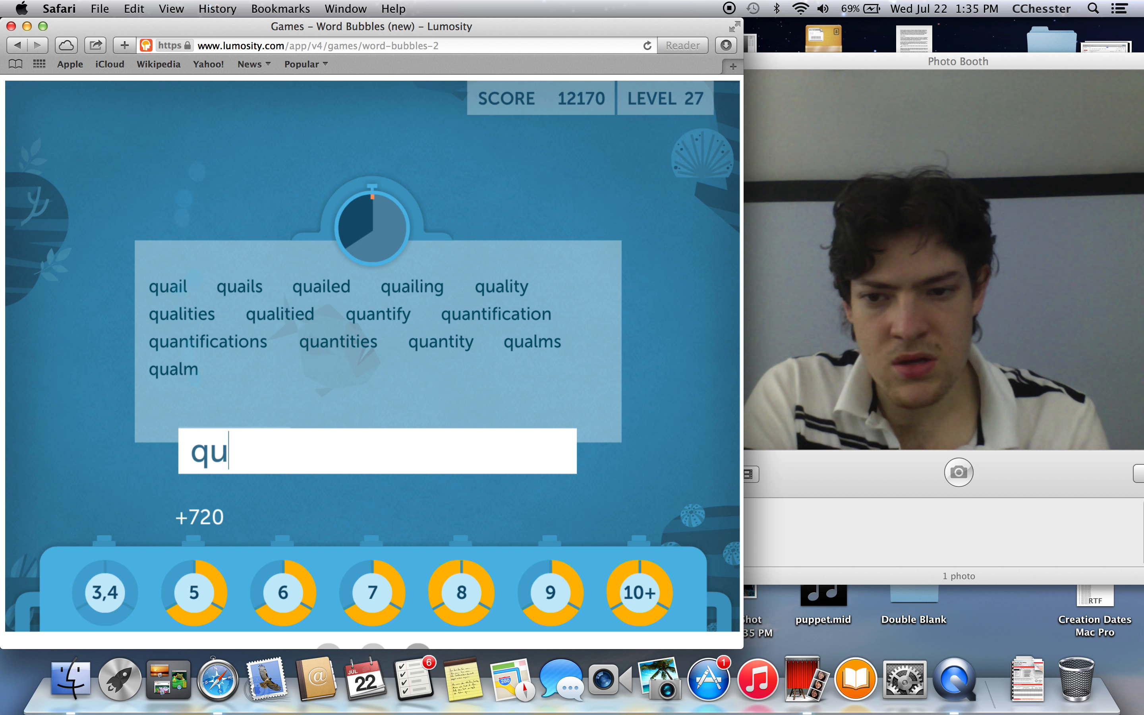
{"action": "type", "text": "ips"}
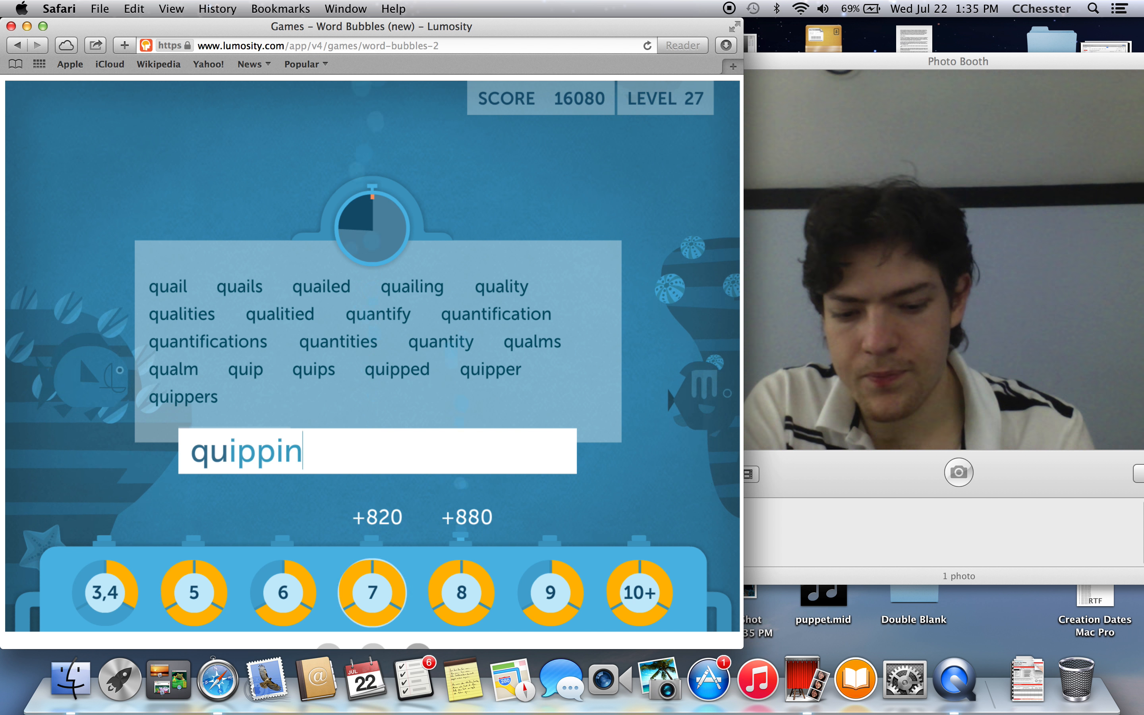
{"action": "key", "text": "Return"}
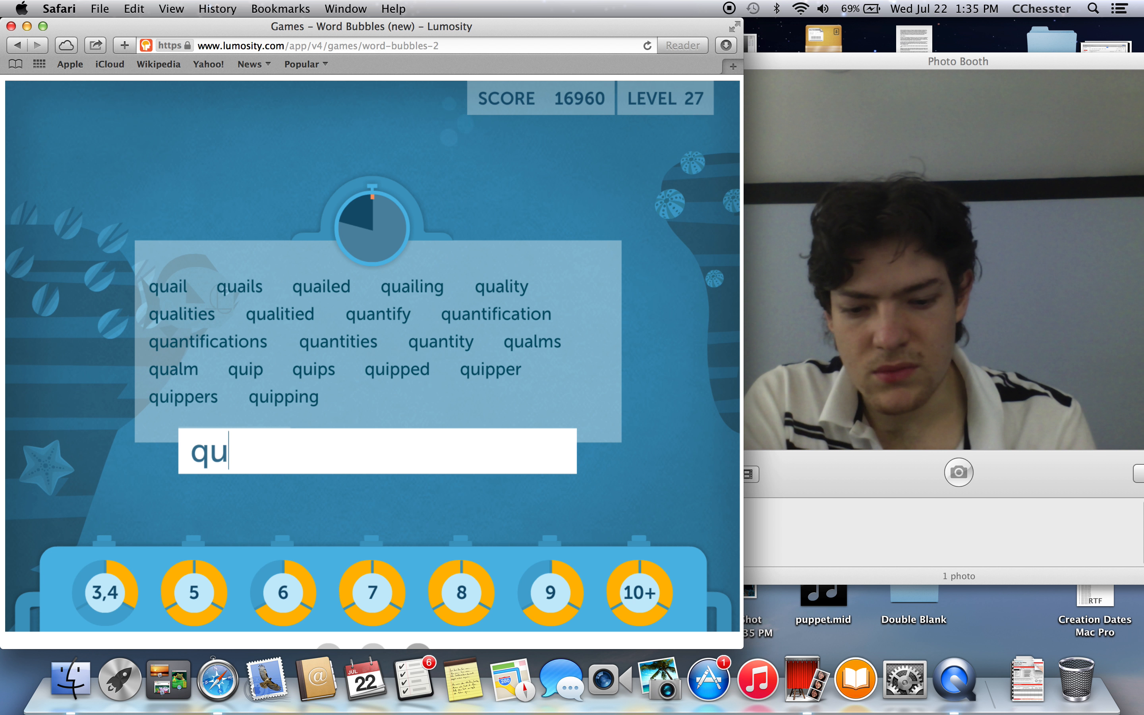
{"action": "key", "text": "Return"}
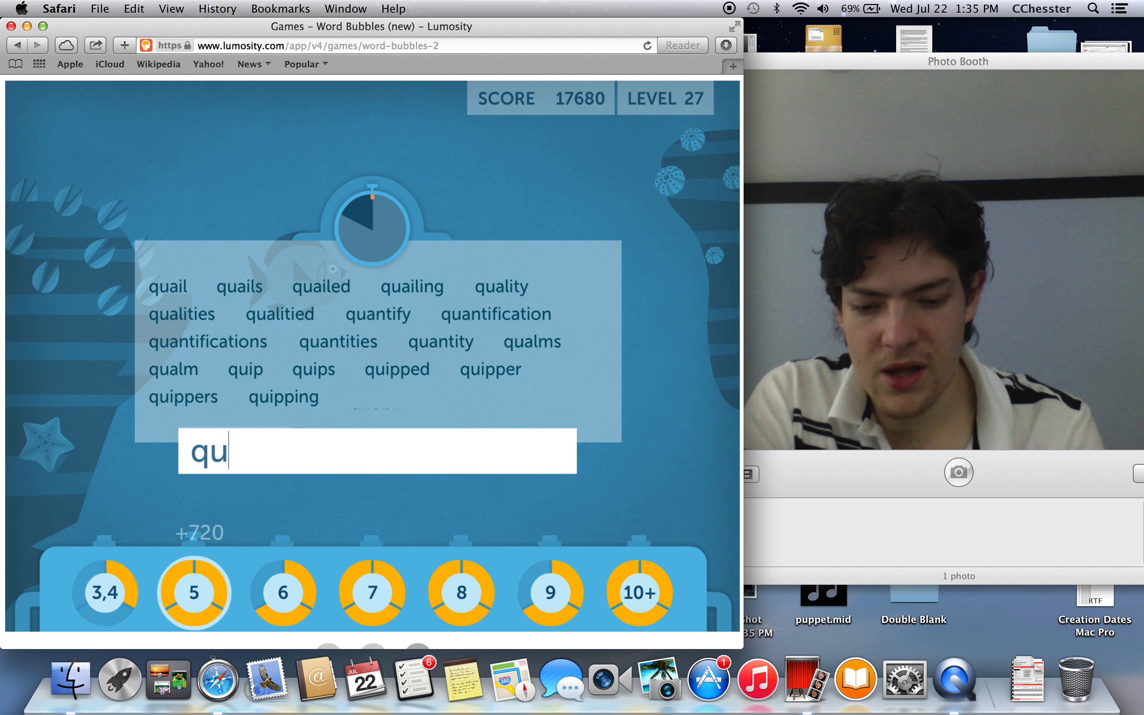
{"action": "type", "text": "eried"}
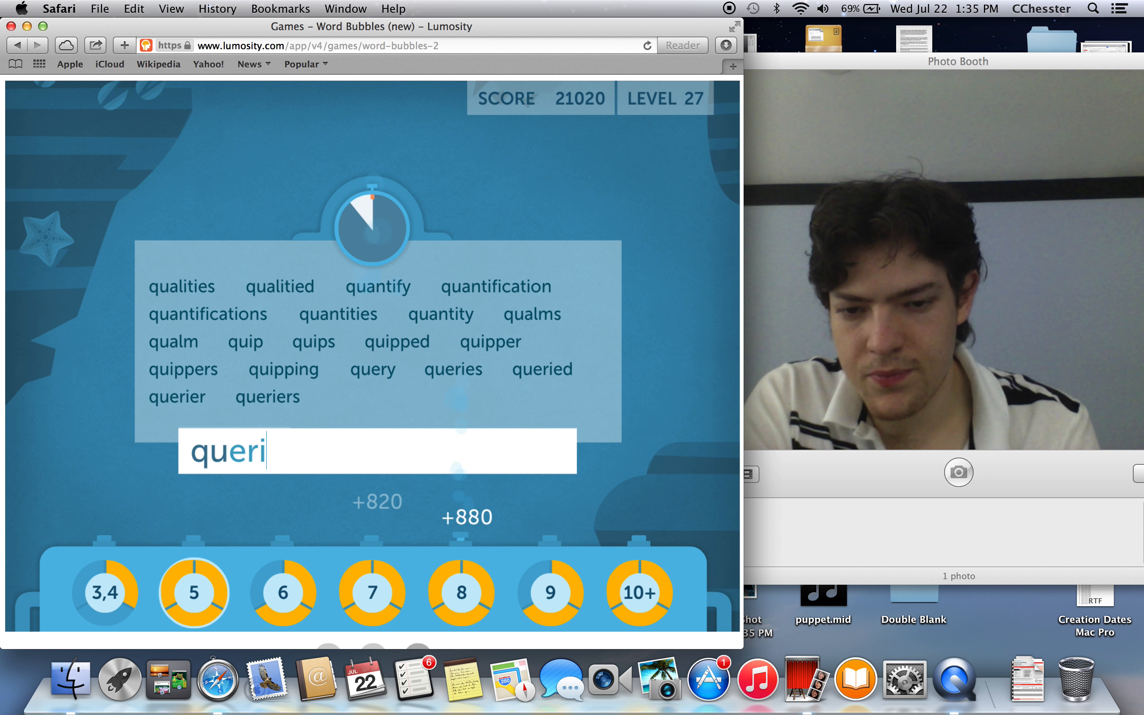
{"action": "type", "text": "yi"}
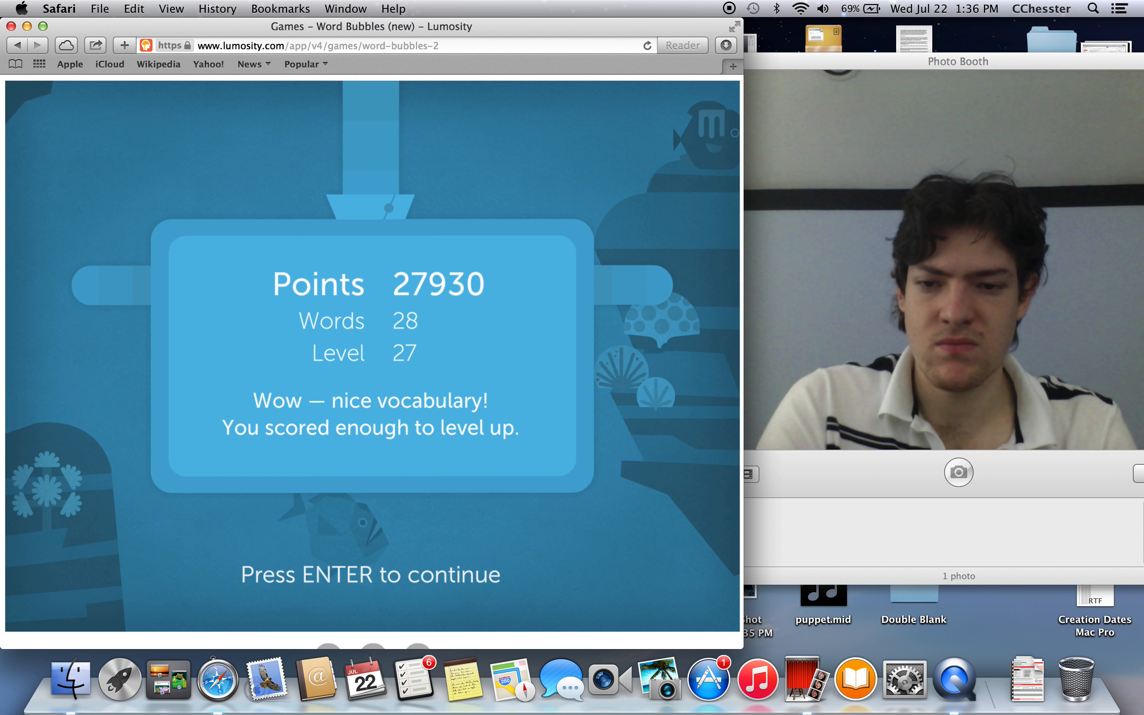
{"action": "key", "text": "Return"}
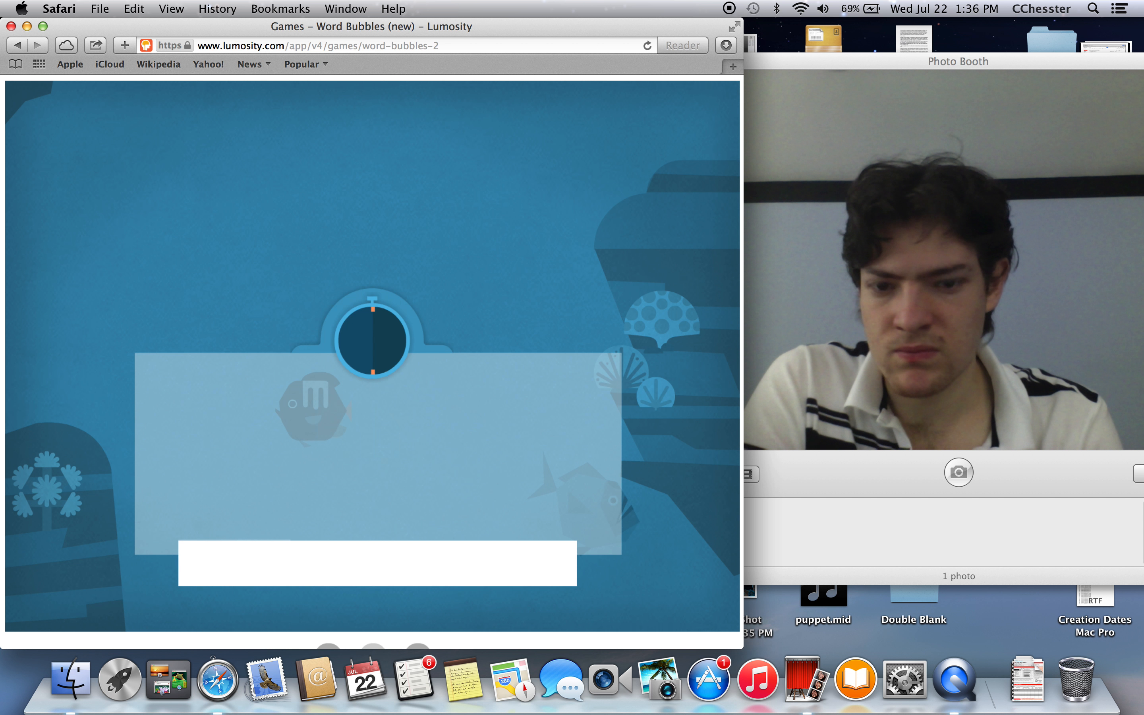
Step: Enter th- words thistler, thine and thicken variants
{"action": "type", "text": "thi"}
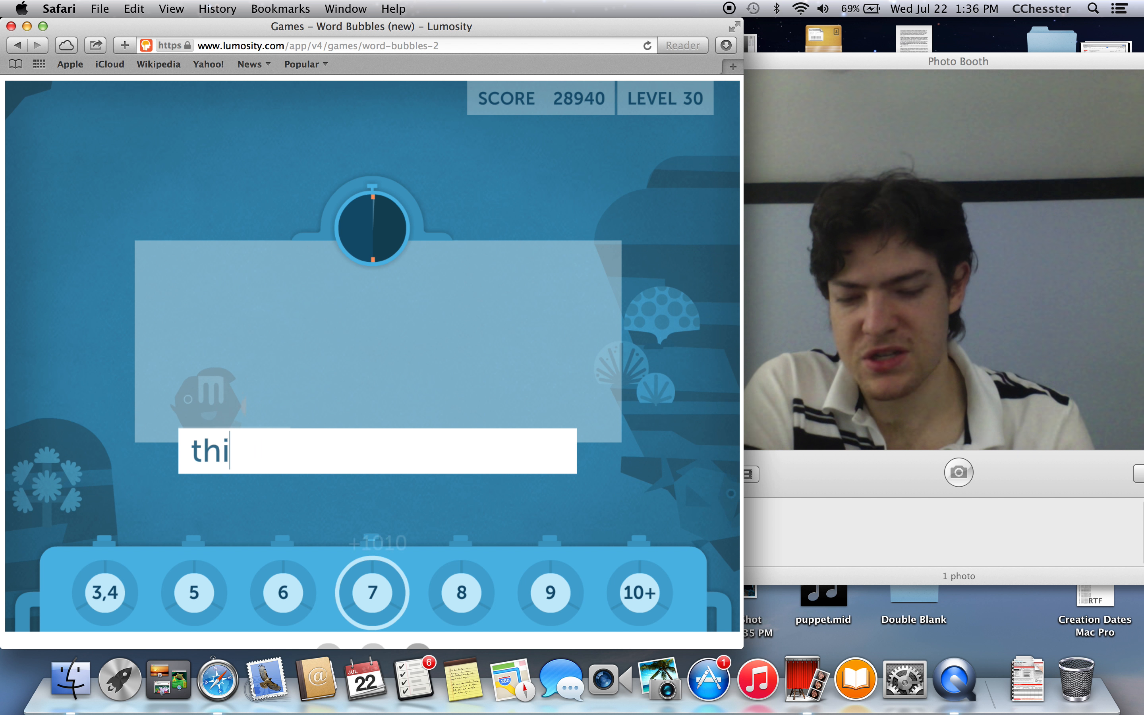
{"action": "type", "text": "stler"}
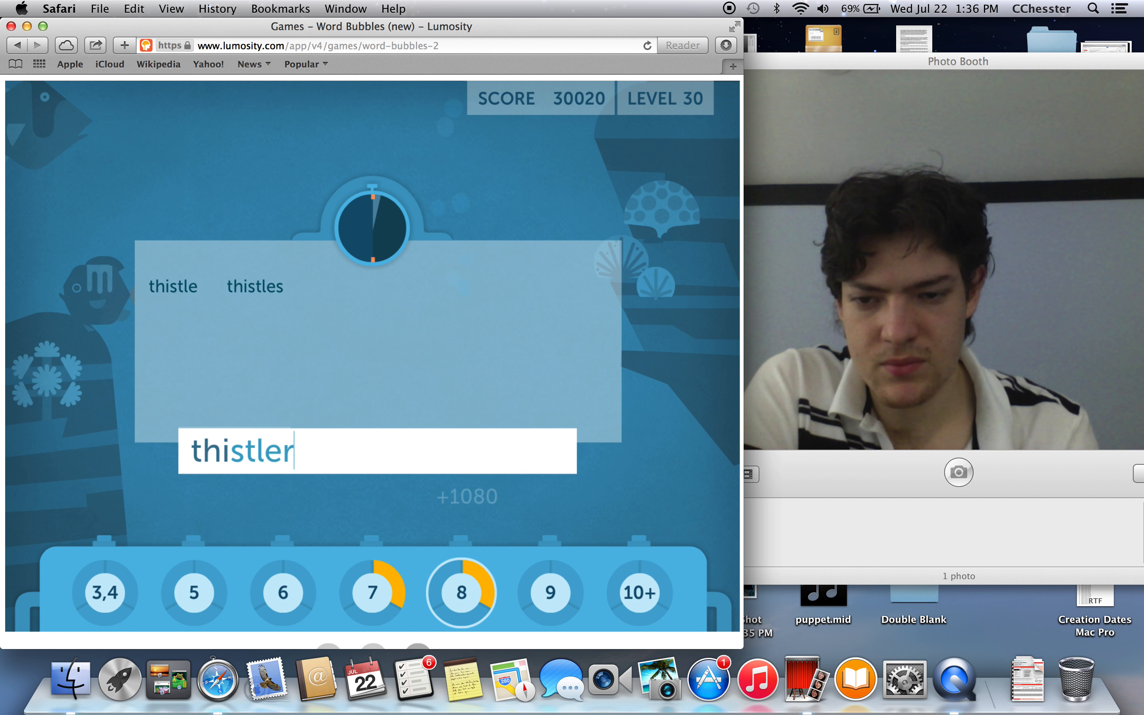
{"action": "key", "text": "Return"}
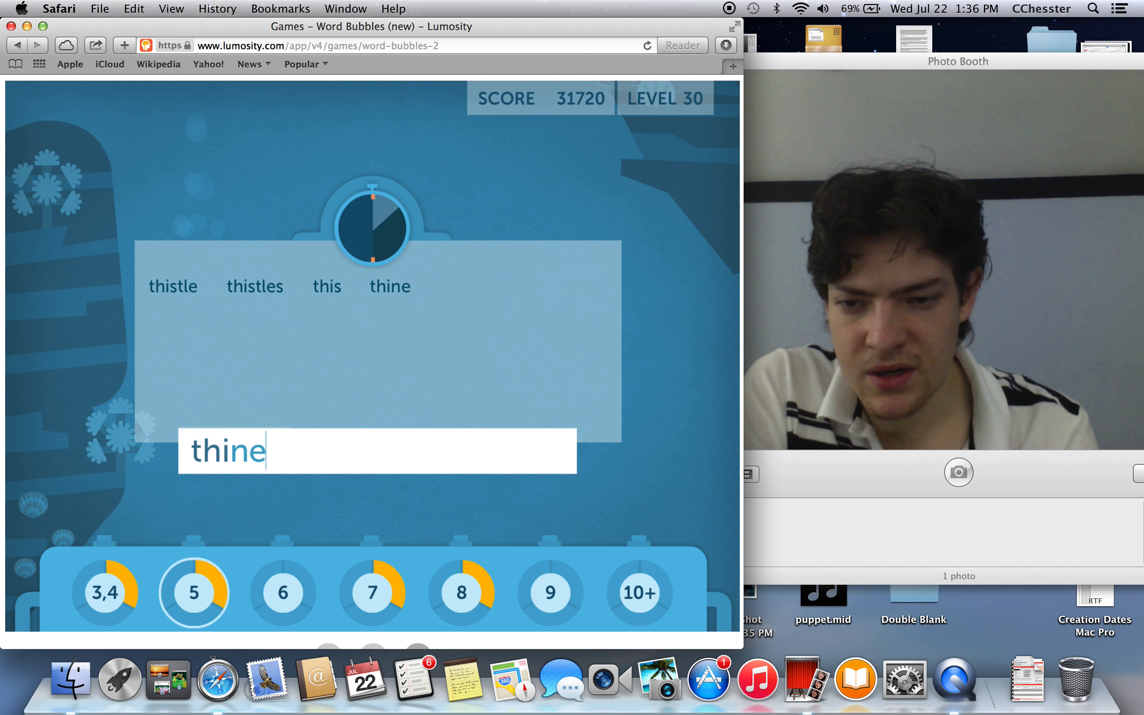
{"action": "key", "text": "Return"}
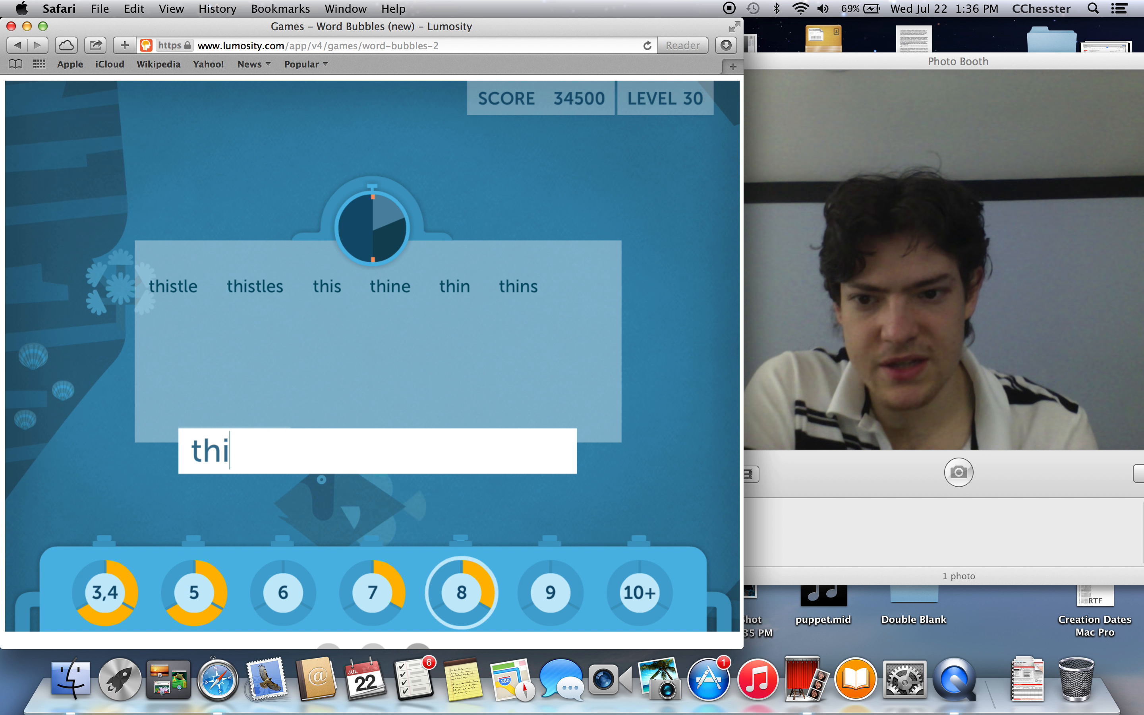
{"action": "type", "text": "ni"}
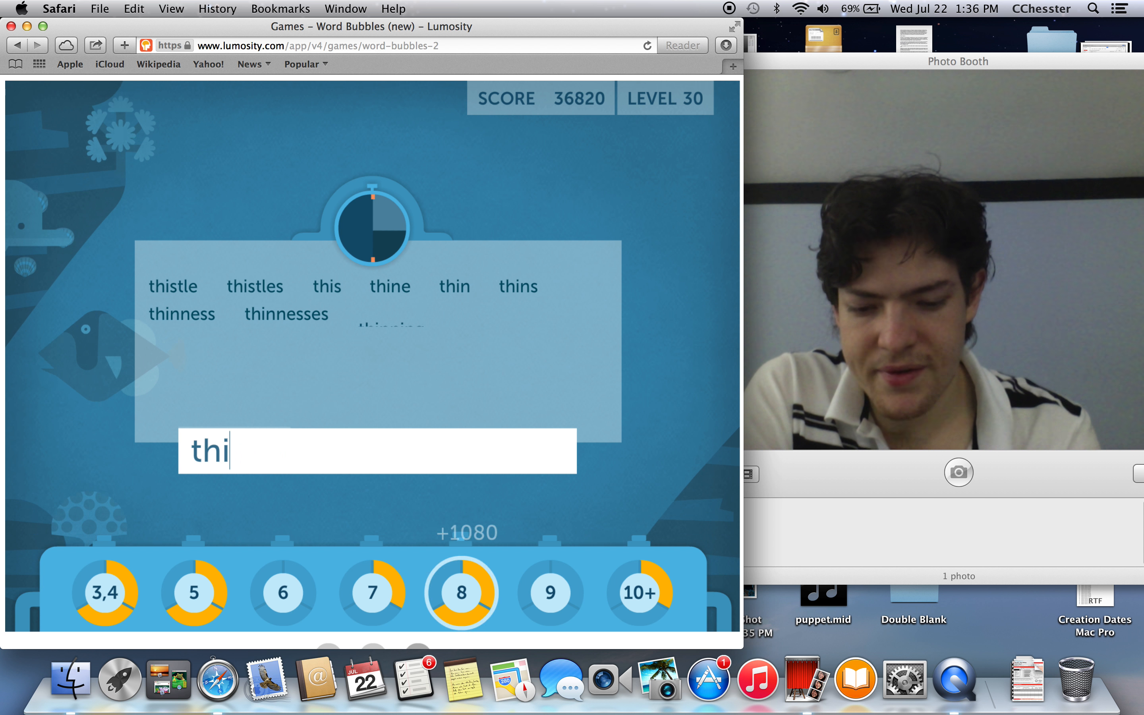
{"action": "type", "text": "nne"}
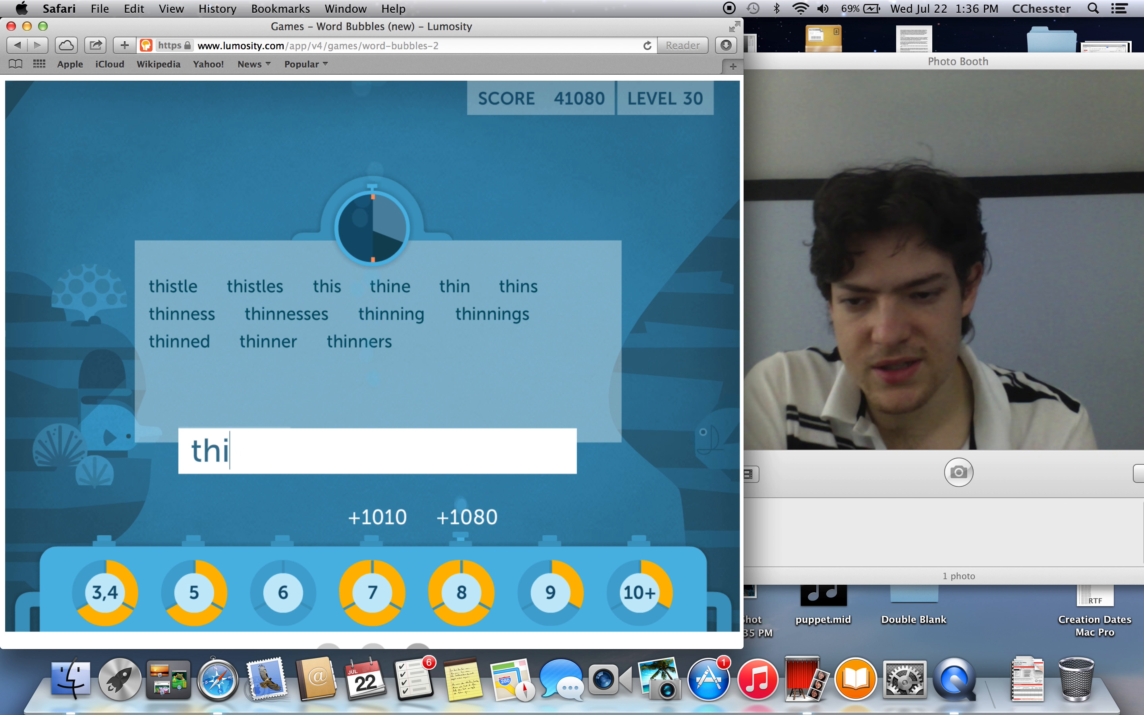
{"action": "type", "text": "cken"}
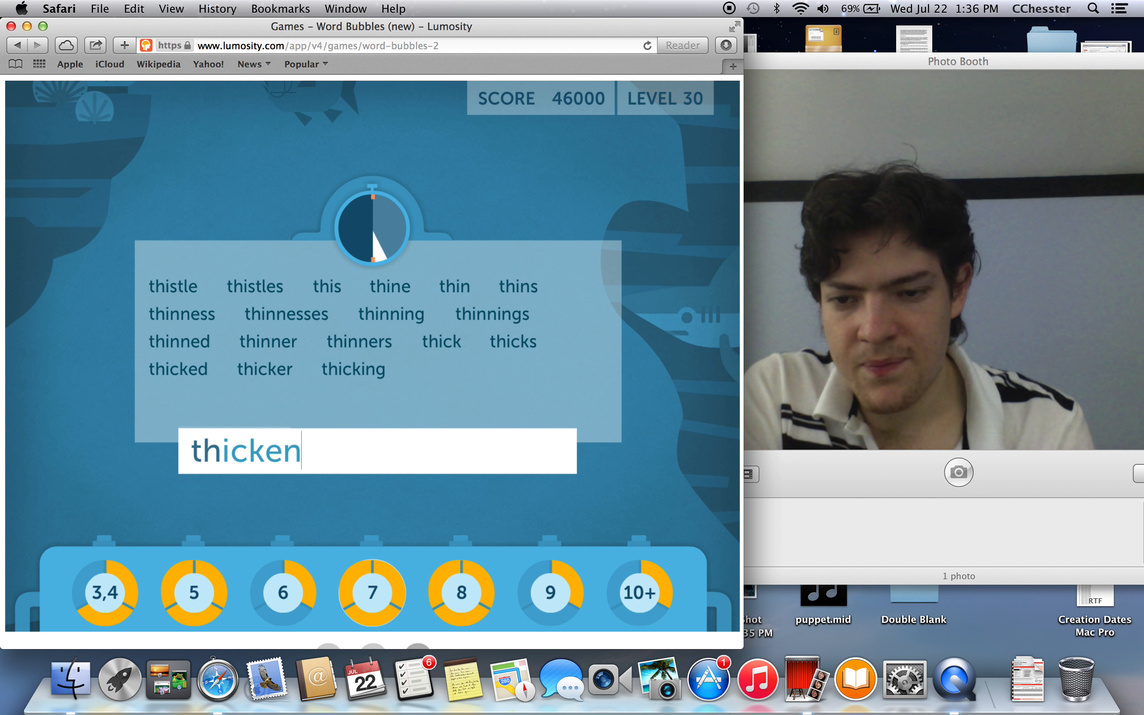
{"action": "key", "text": "Return"}
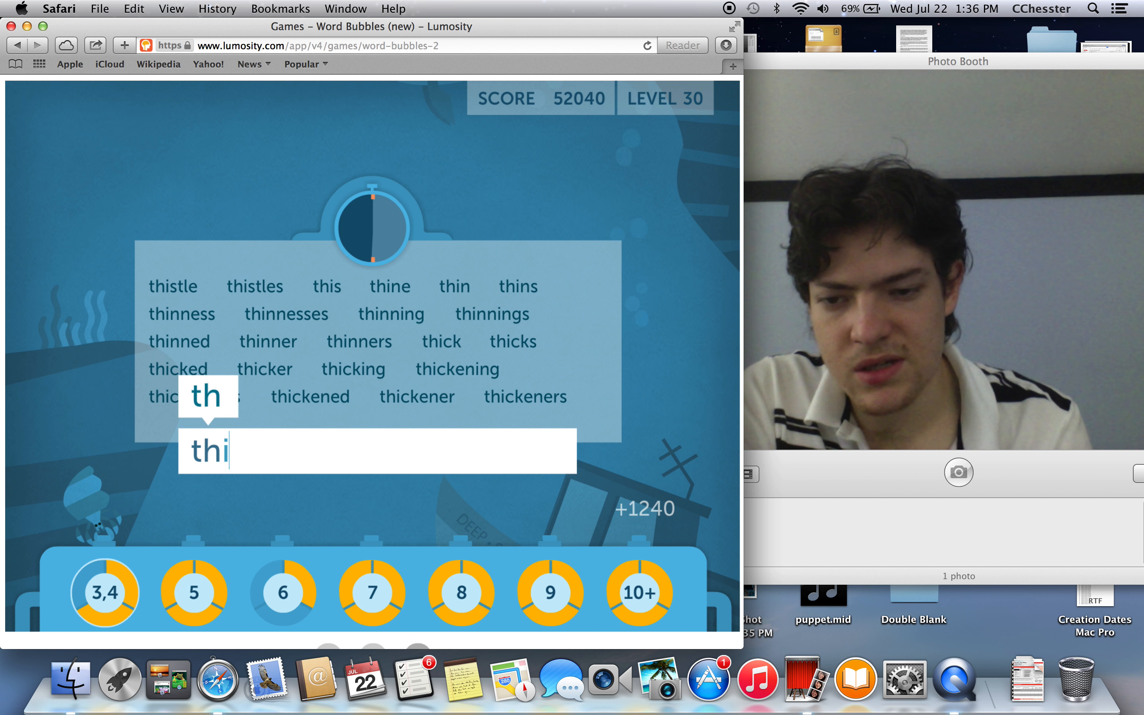
Step: Enter theres, theremin, theremins and thwackers to reach 63850 points
{"action": "key", "text": "backspace"}
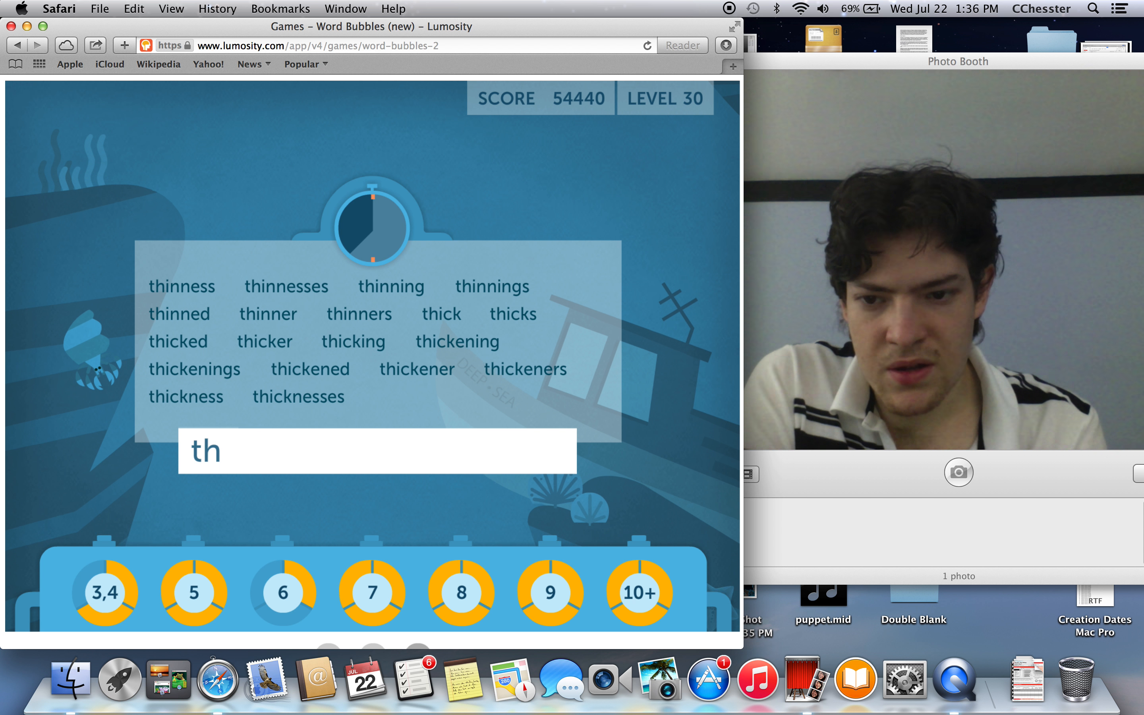
{"action": "type", "text": "en"}
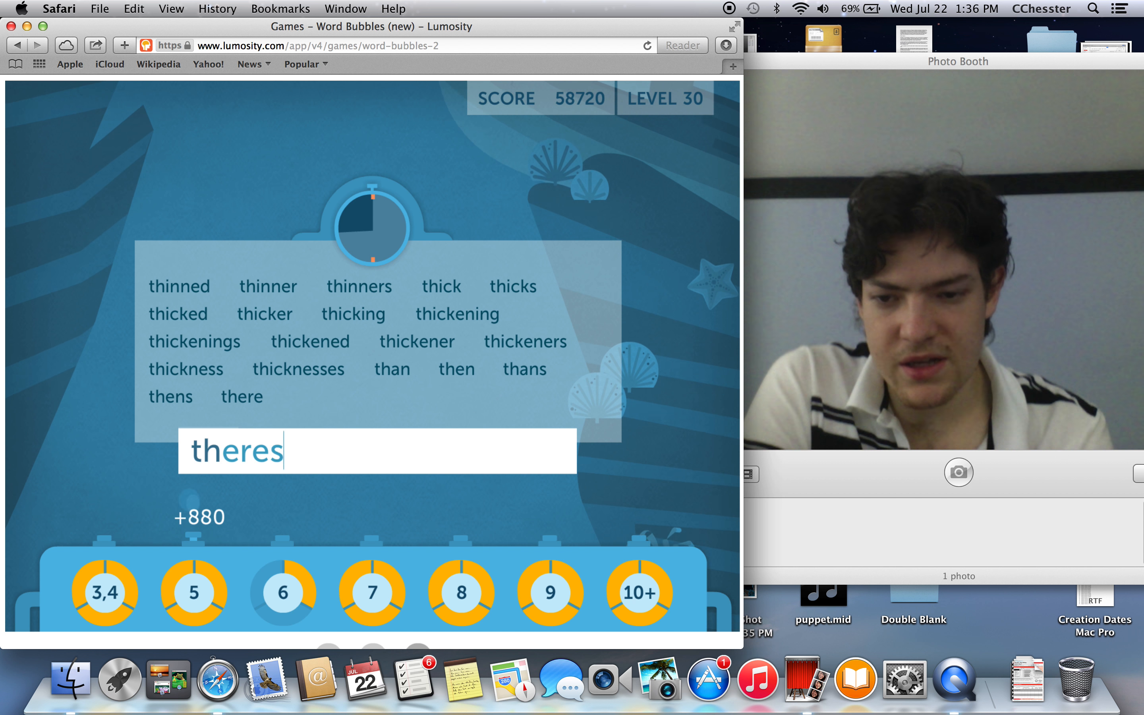
{"action": "key", "text": "Return"}
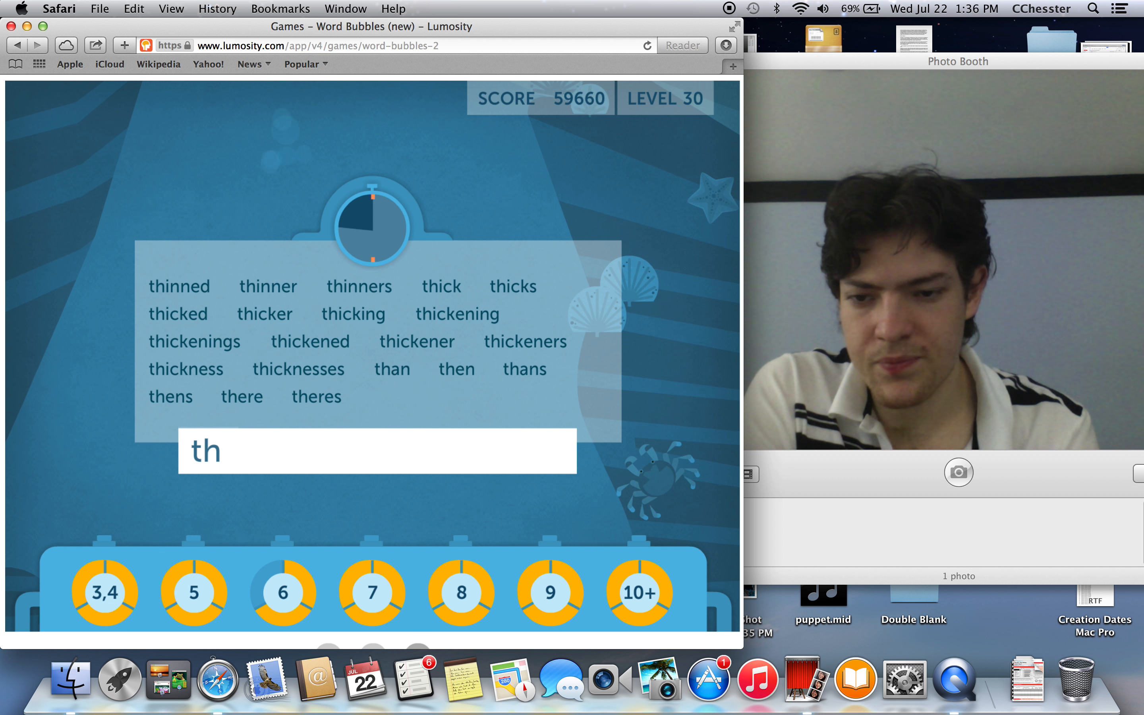
{"action": "type", "text": "eremin"}
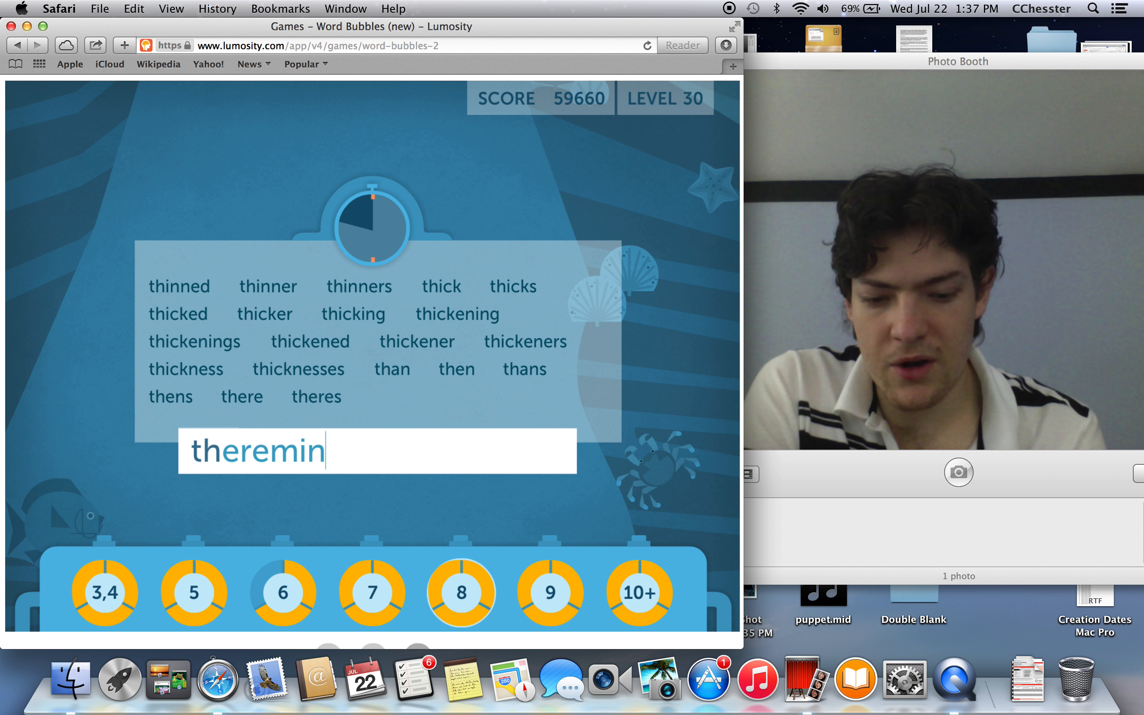
{"action": "key", "text": "Return"}
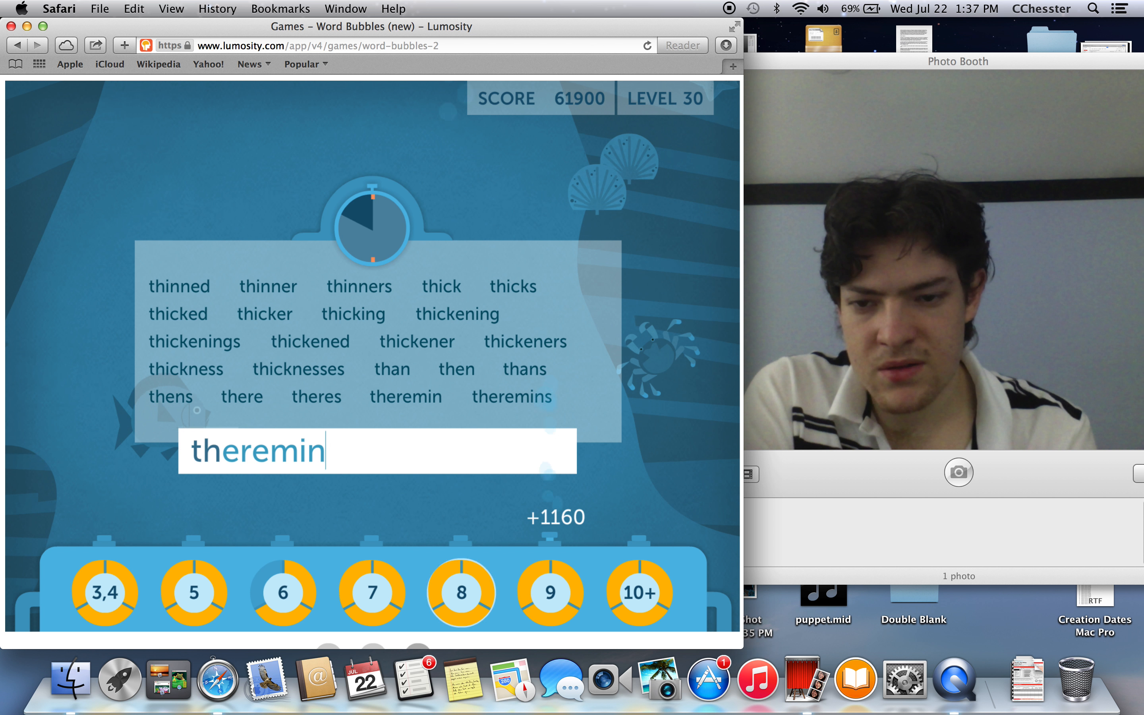
{"action": "type", "text": "i"}
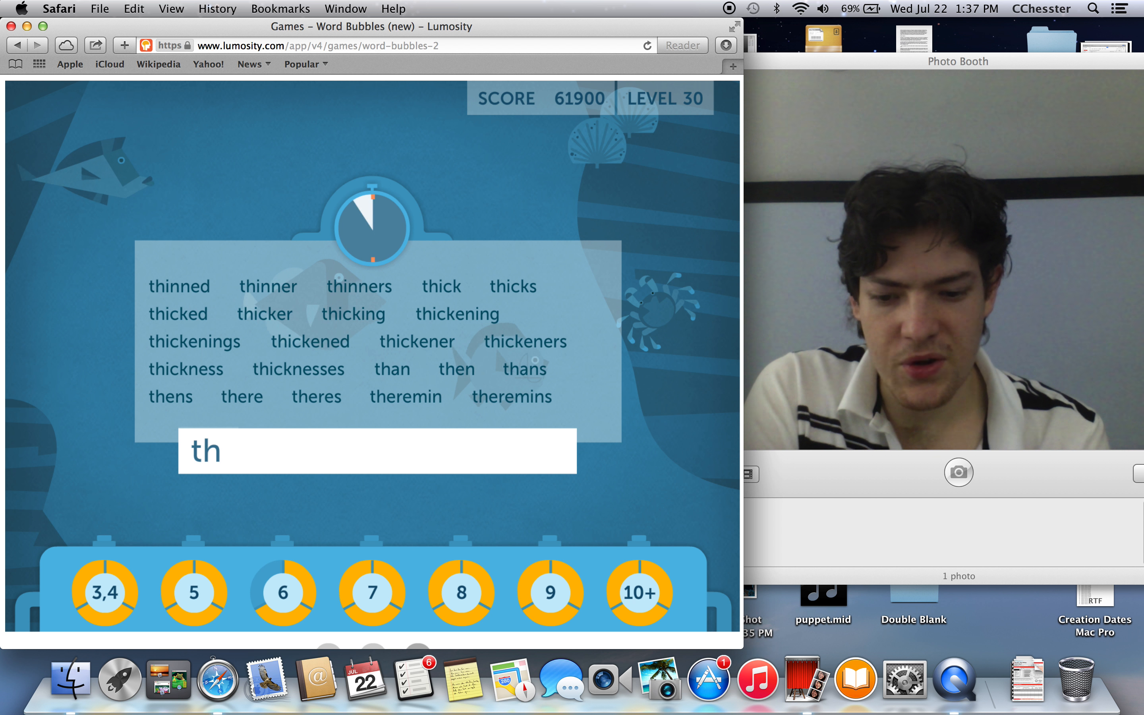
{"action": "type", "text": "wavk"}
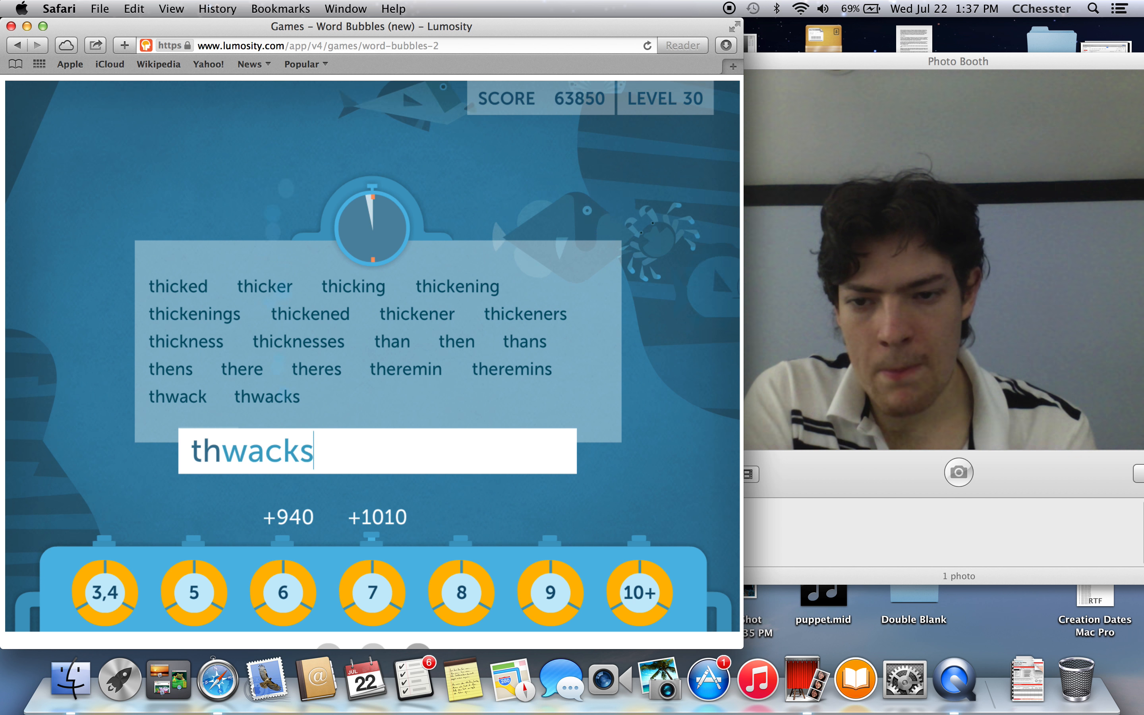
{"action": "type", "text": "ers"}
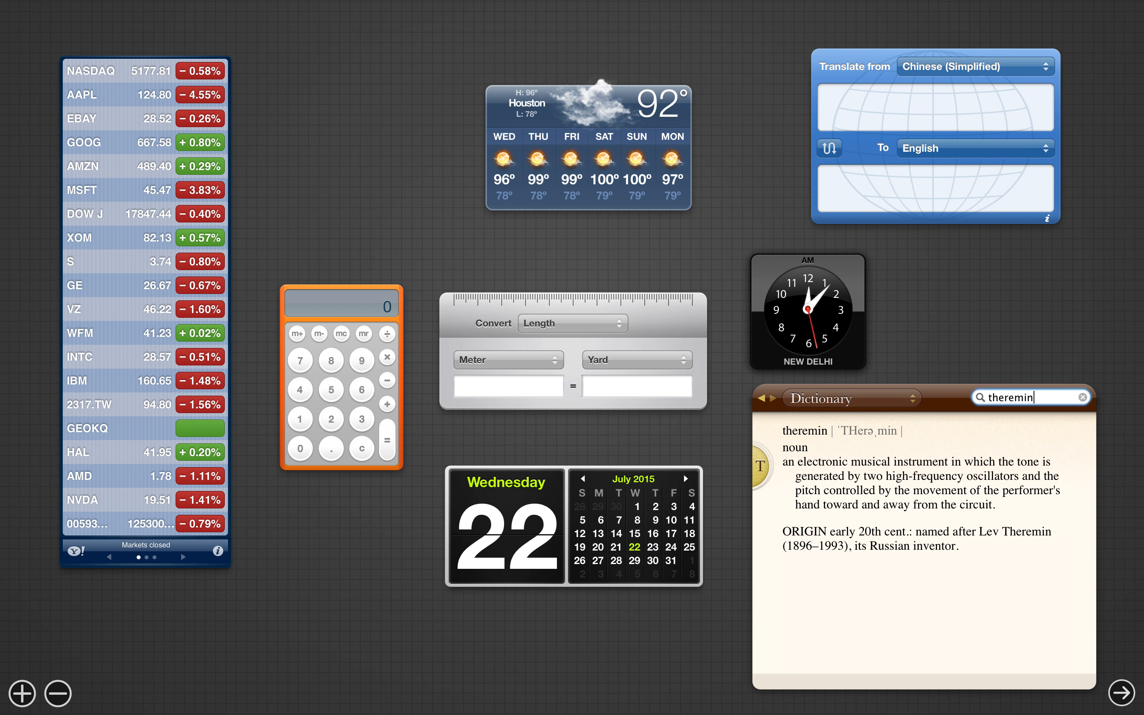
Step: Look up theremin in the Dashboard Dictionary widget
{"action": "type", "text": "n"}
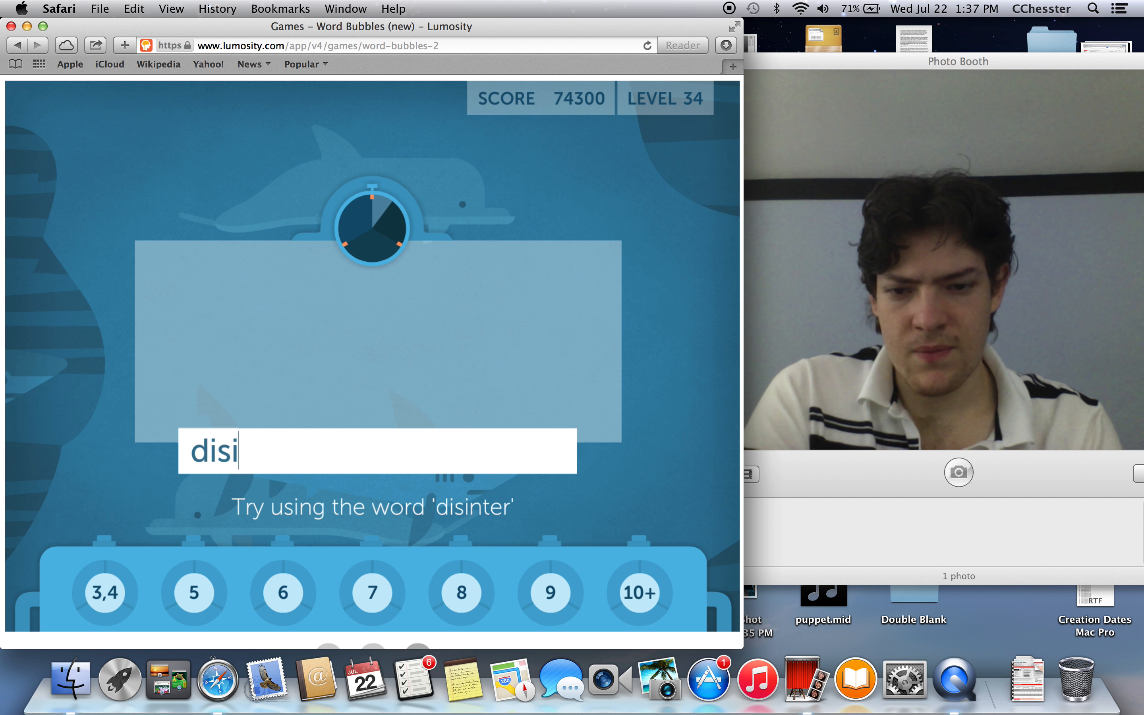
Step: Enter disinter and disinterest, correcting a misspelled disinterer attempt
{"action": "key", "text": "Return"}
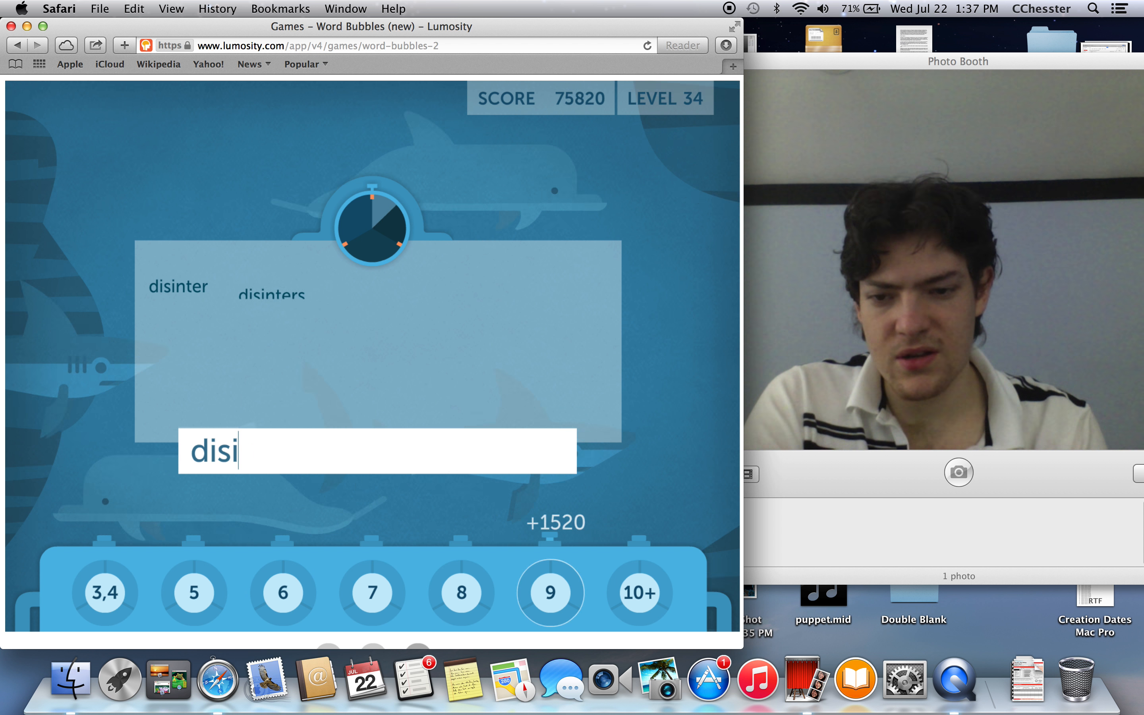
{"action": "type", "text": "nte"}
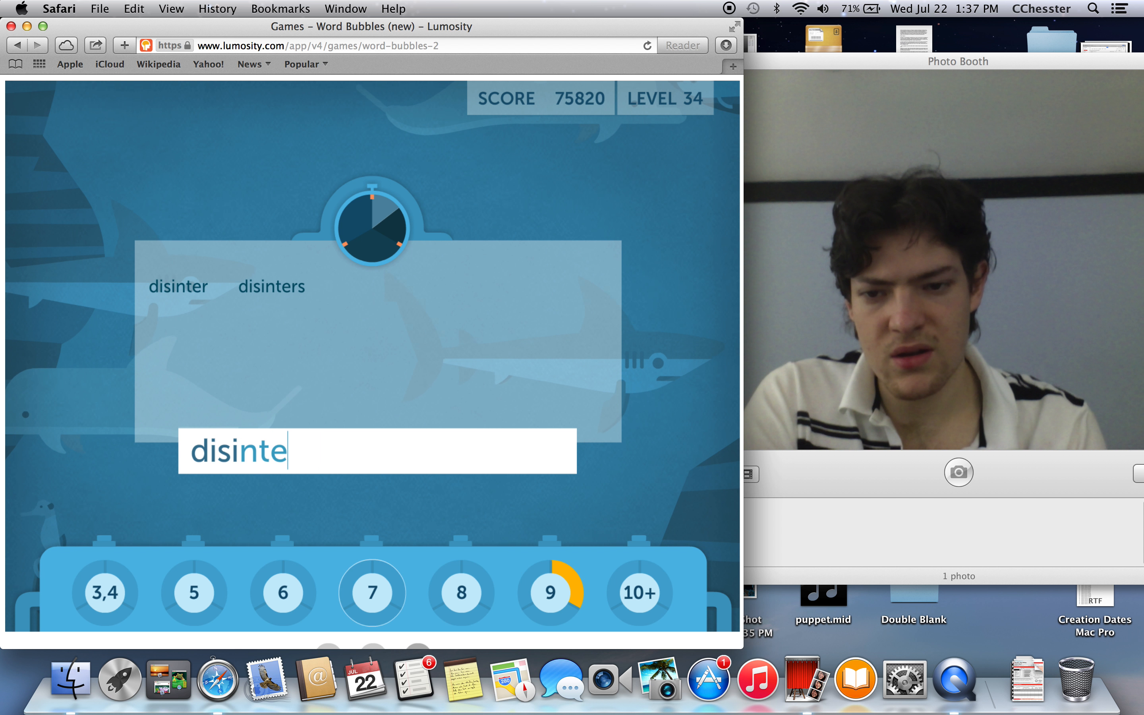
{"action": "key", "text": "backspace"}
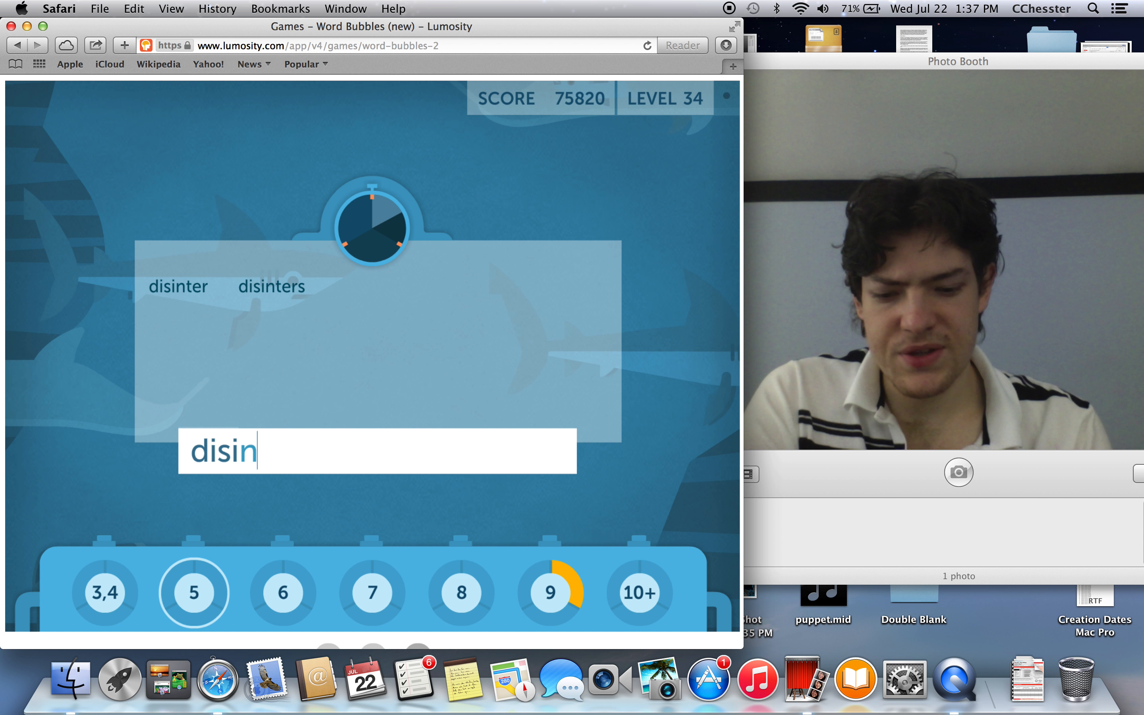
{"action": "type", "text": "terer"}
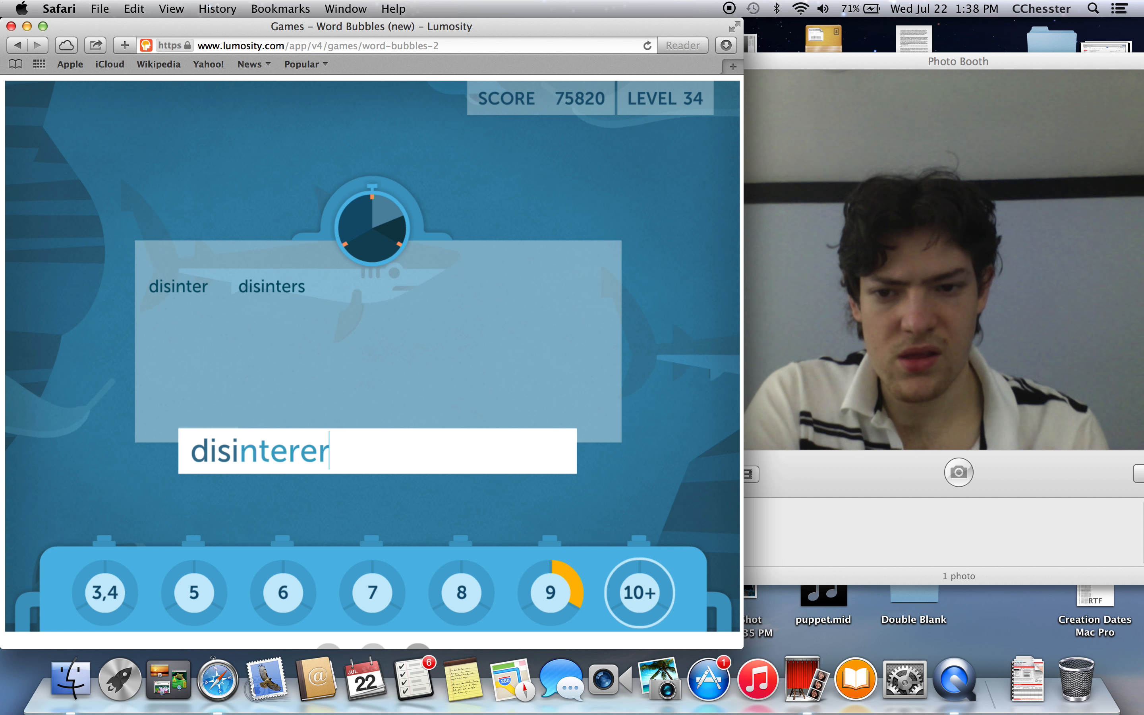
{"action": "key", "text": "backspace"}
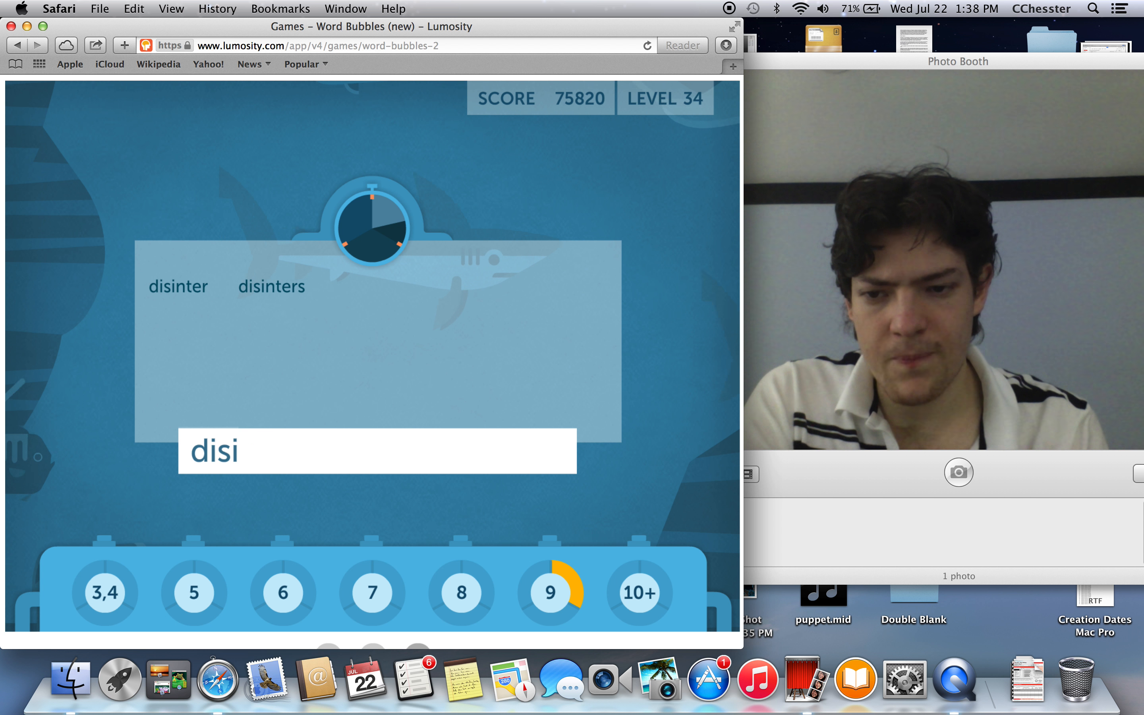
{"action": "type", "text": "nterest"}
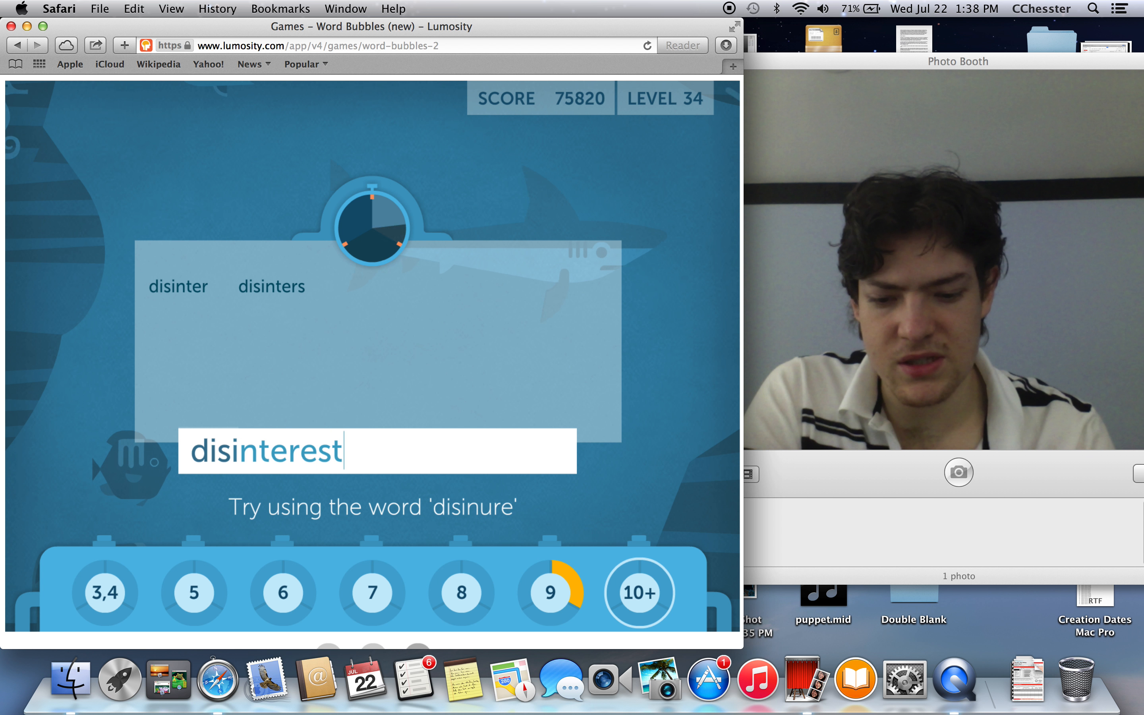
{"action": "type", "text": "eds"}
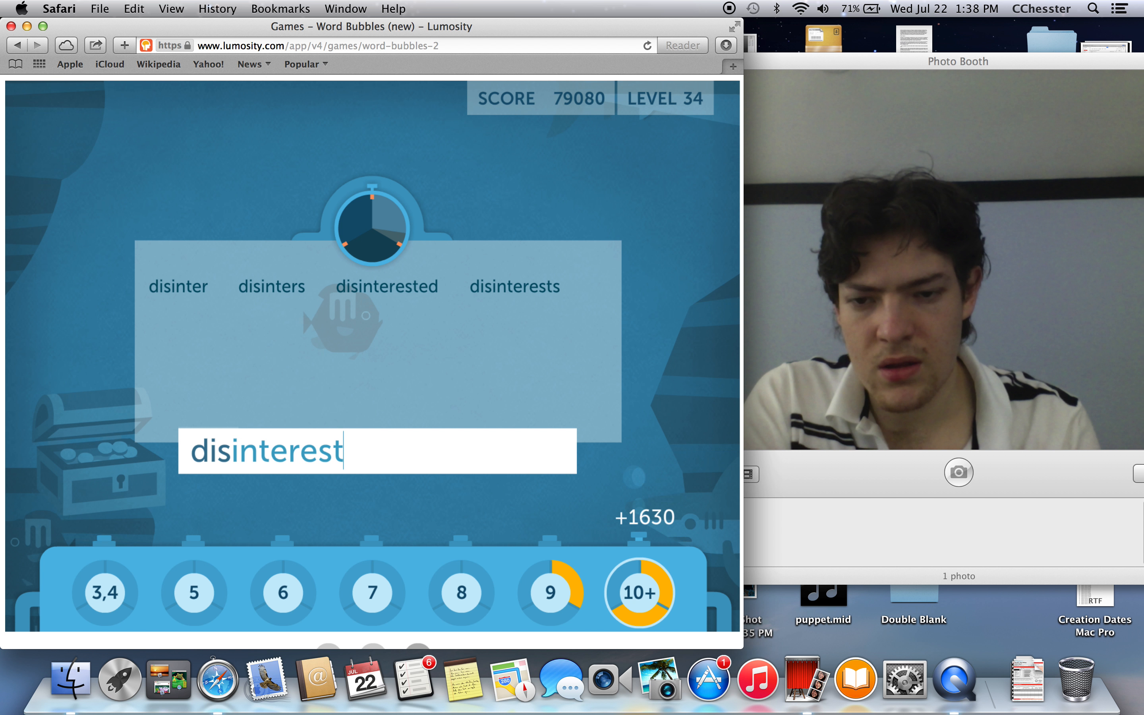
{"action": "key", "text": "Return"}
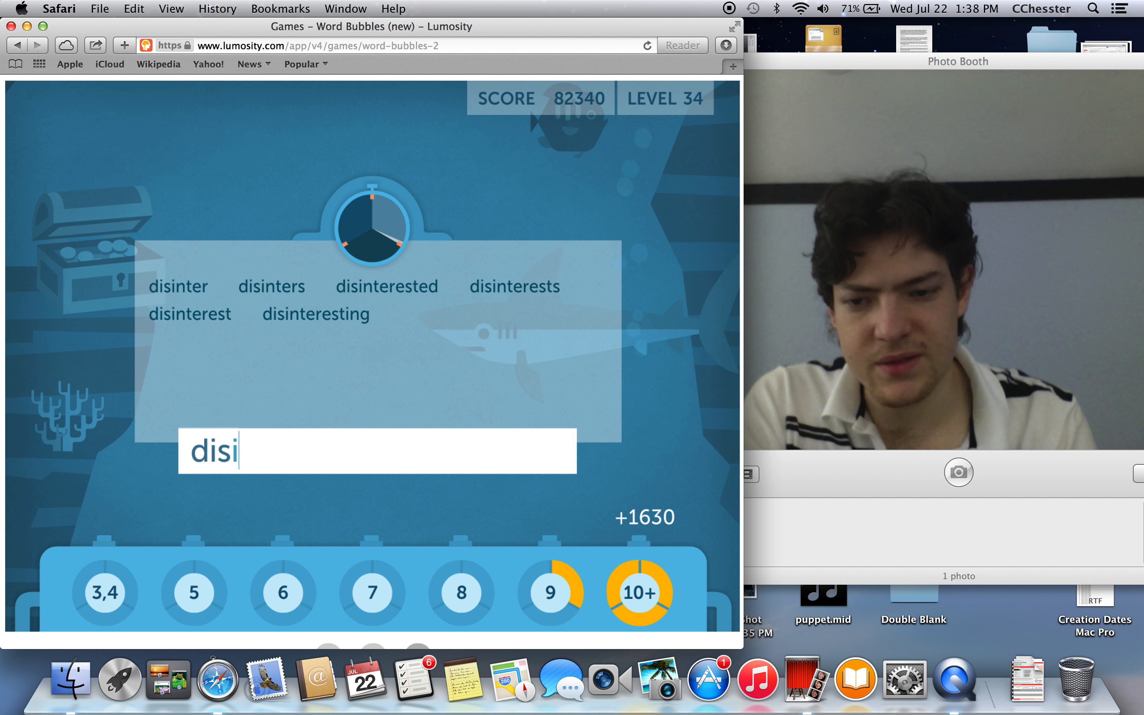
Step: Enter disinure, discovered, discovering, disk and disc words to reach 102940 points
{"action": "key", "text": "Backspace"}
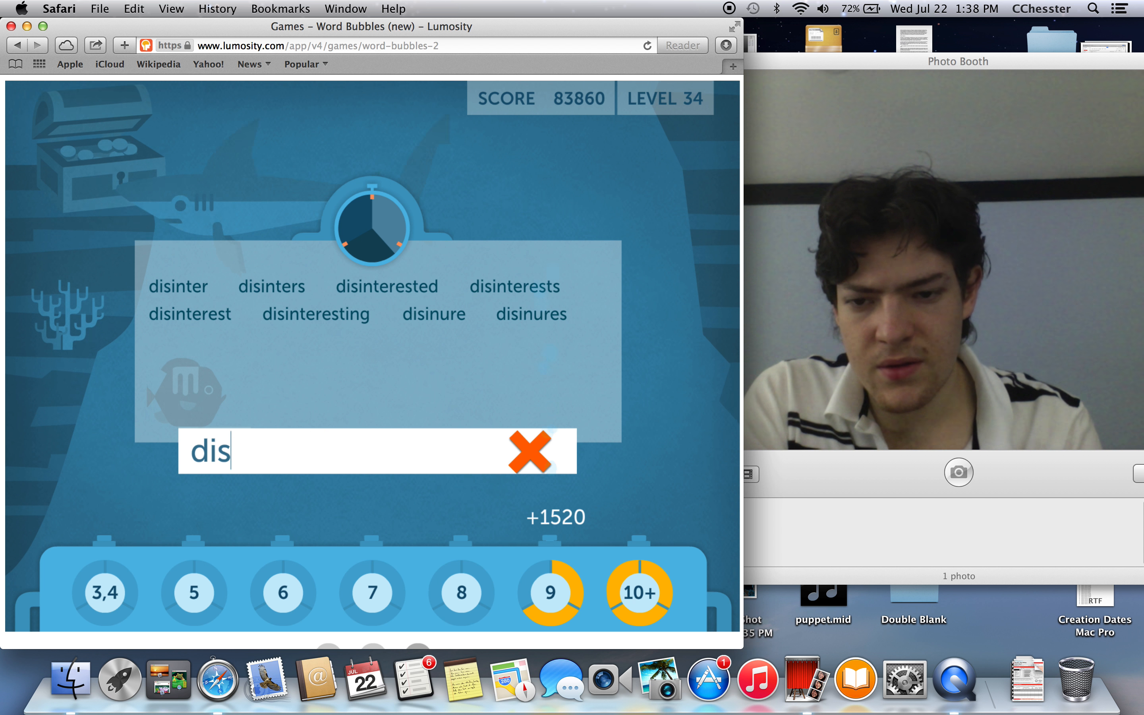
{"action": "type", "text": "inu"}
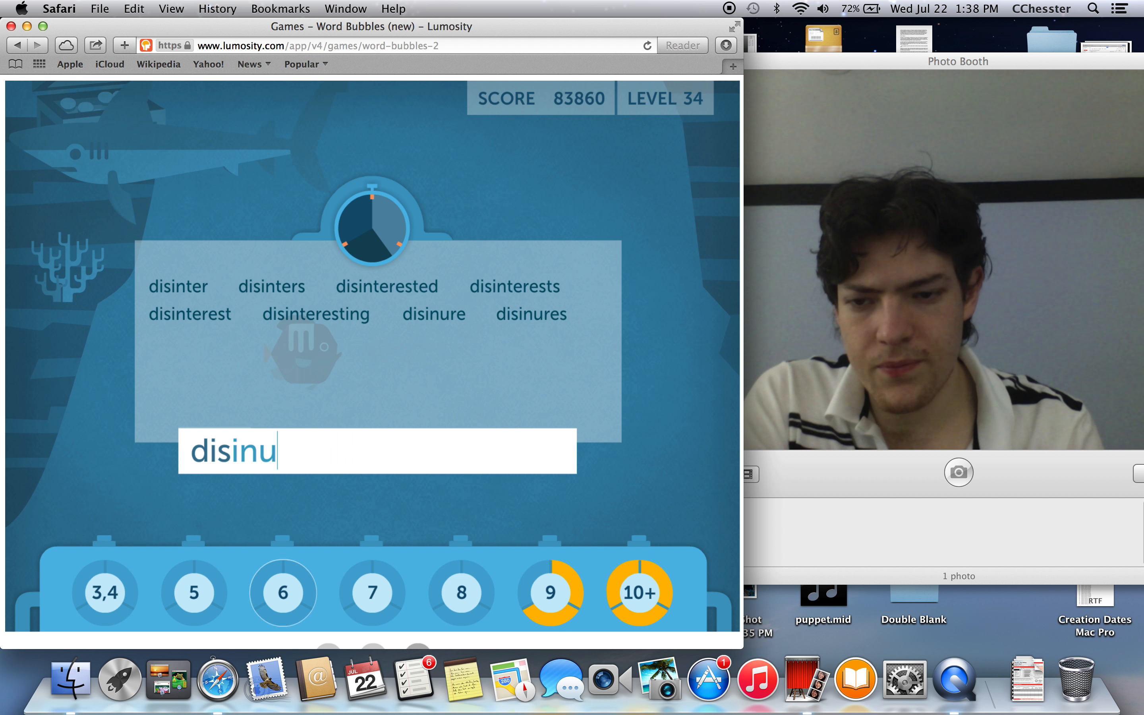
{"action": "type", "text": "discove"}
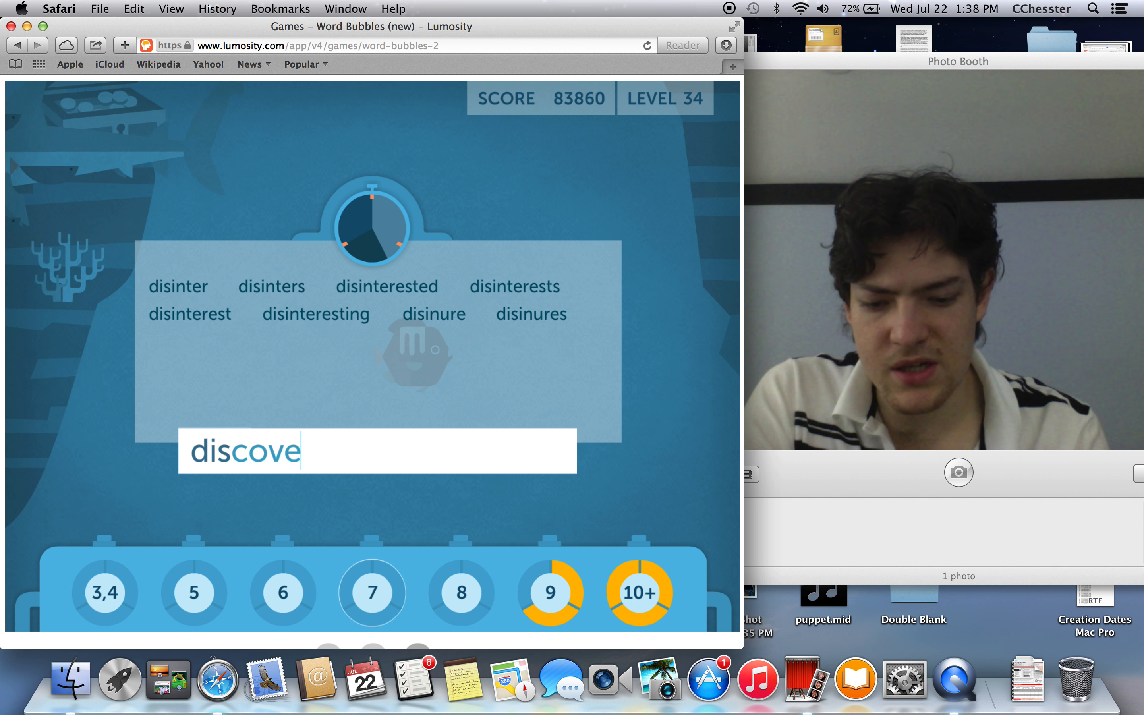
{"action": "type", "text": "red"}
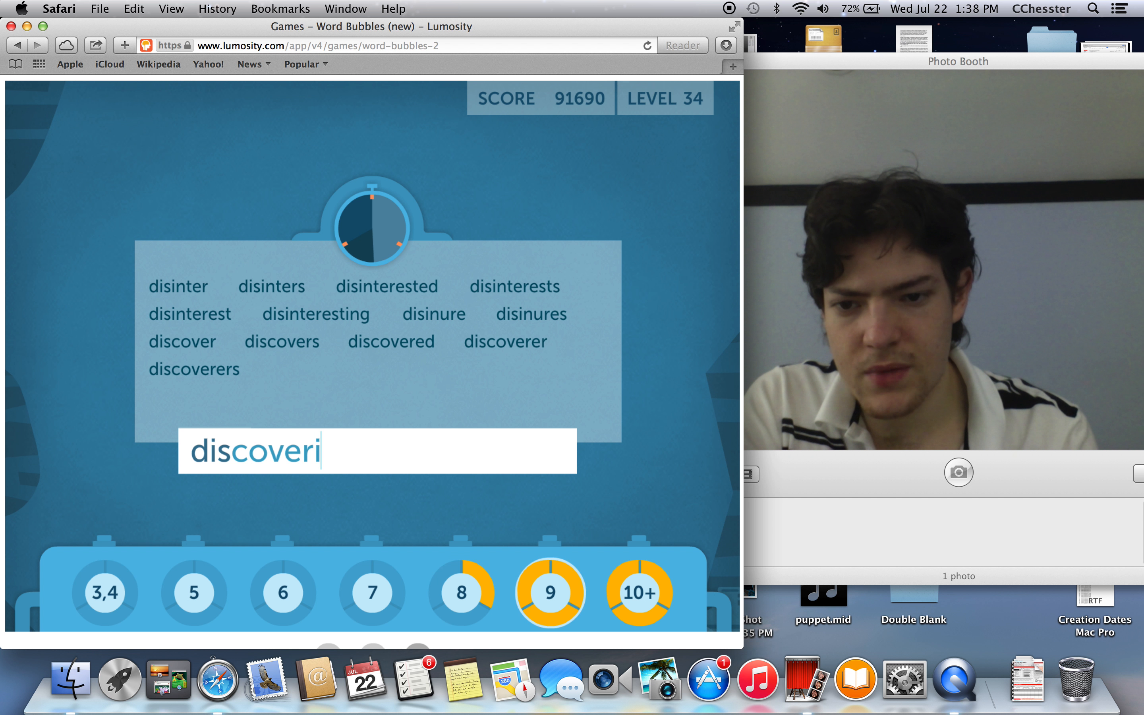
{"action": "key", "text": "Return"}
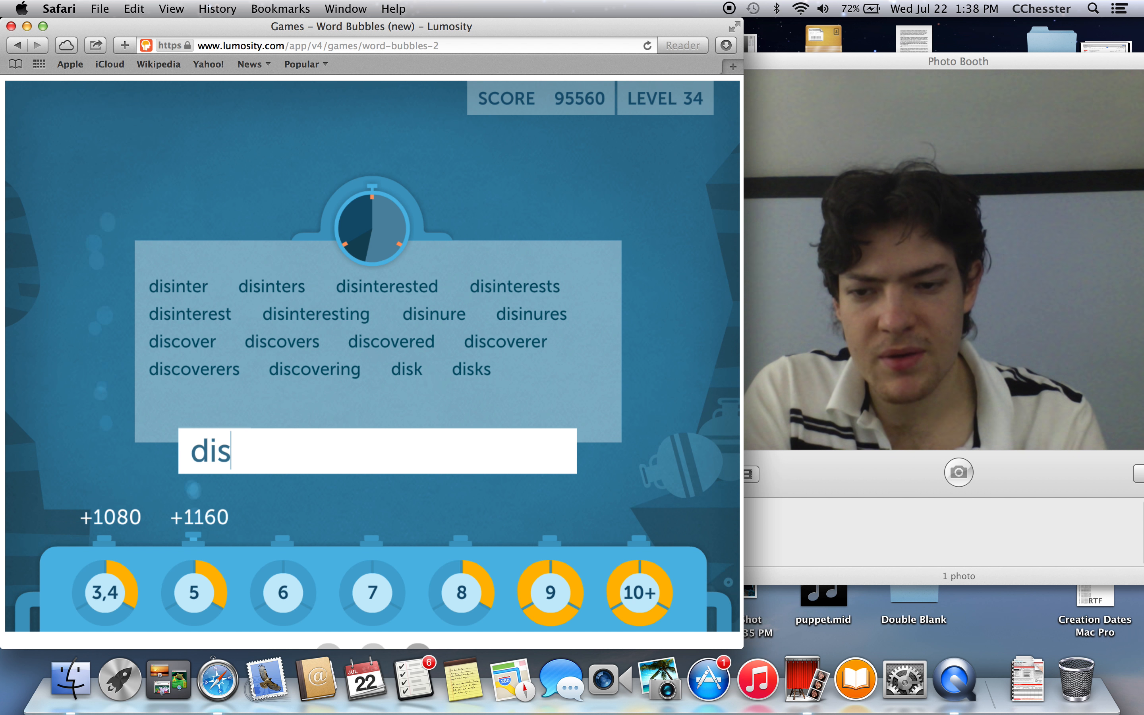
{"action": "type", "text": "ker"}
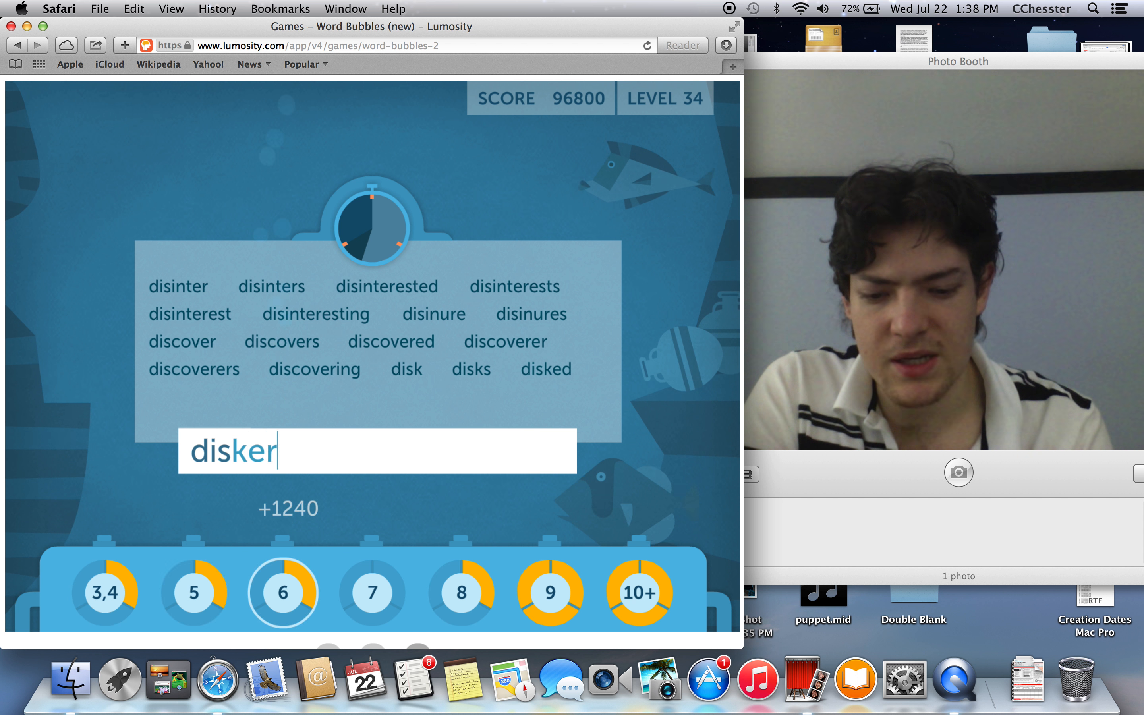
{"action": "type", "text": "disc"}
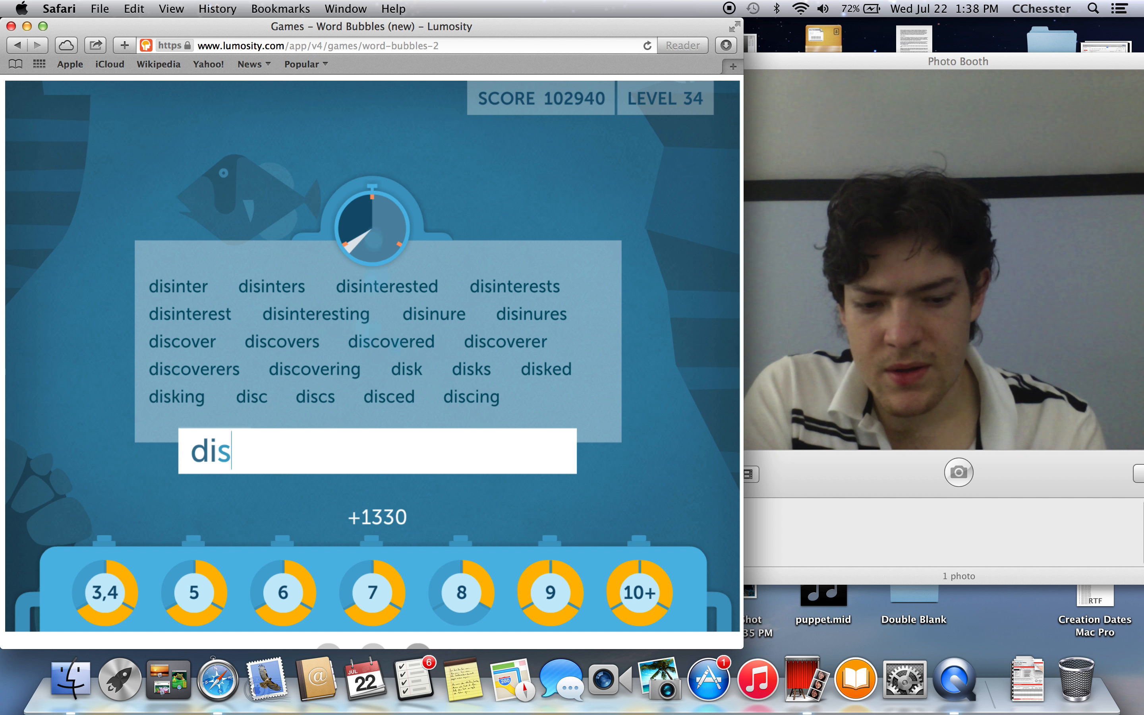
Step: Enter discovery, diner, dinner and dilling
{"action": "type", "text": "cover"}
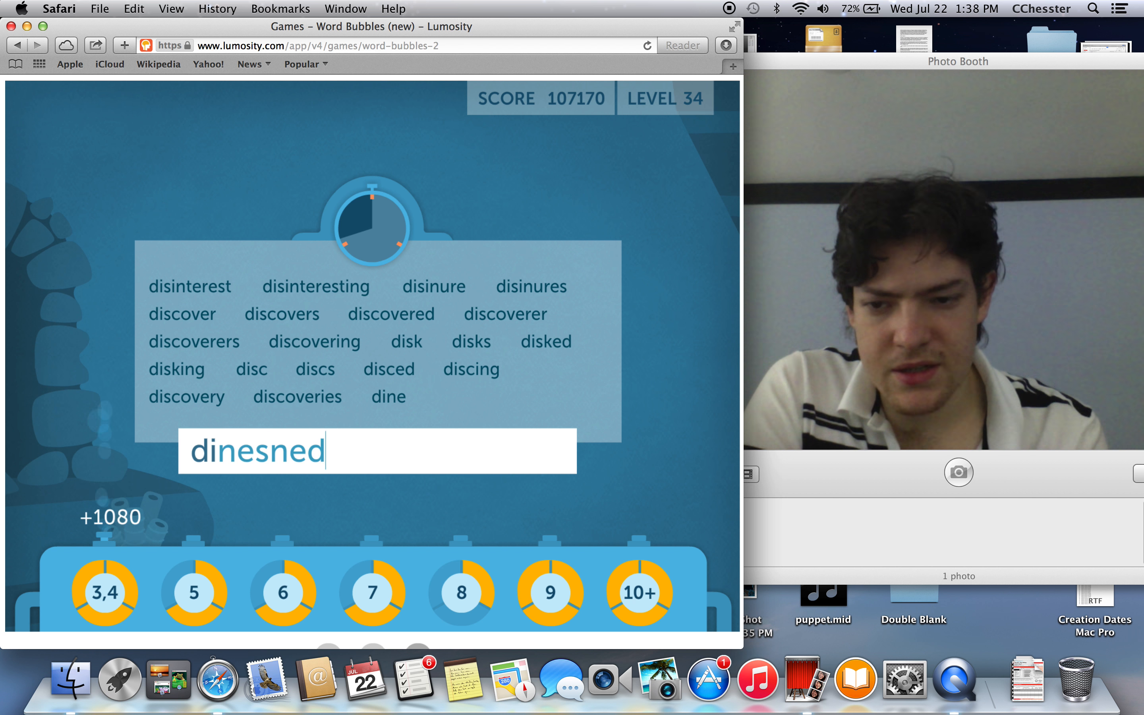
{"action": "key", "text": "return"}
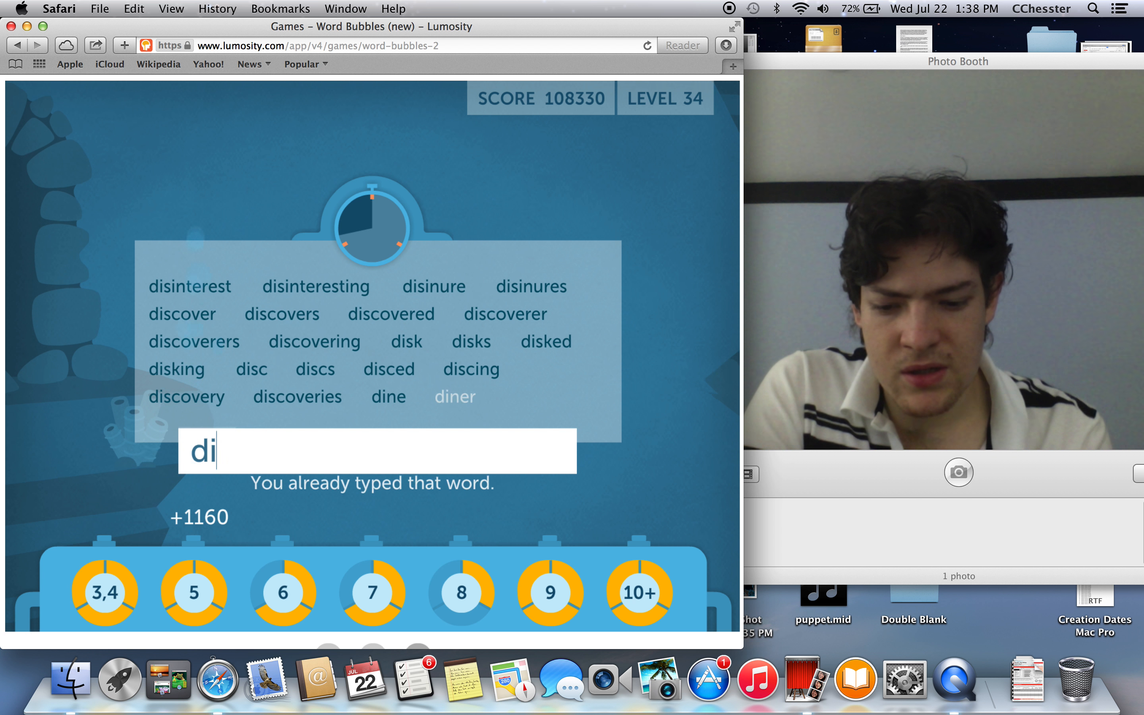
{"action": "type", "text": "ni"}
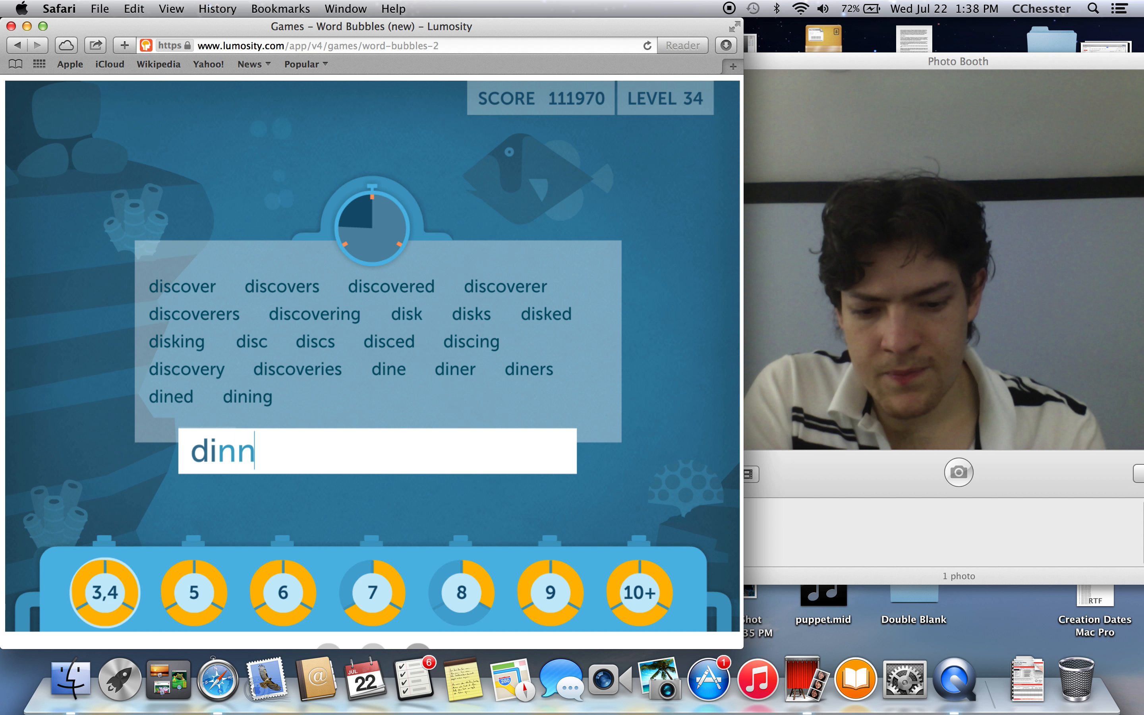
{"action": "type", "text": "er"}
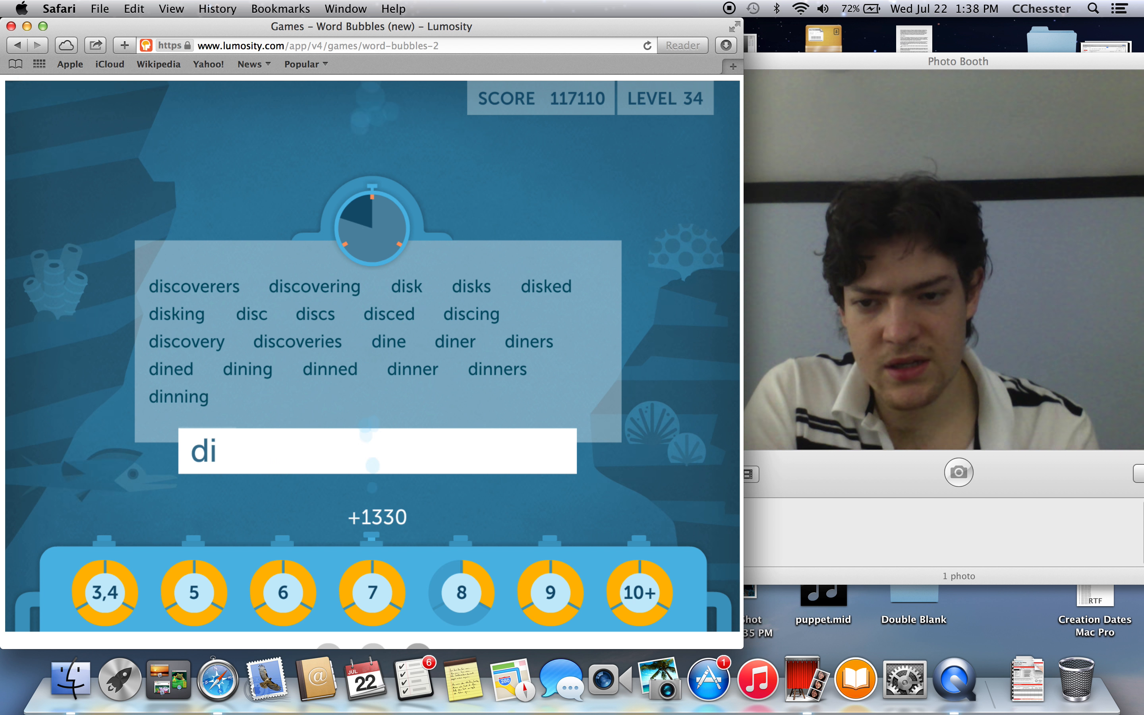
{"action": "type", "text": "lle"}
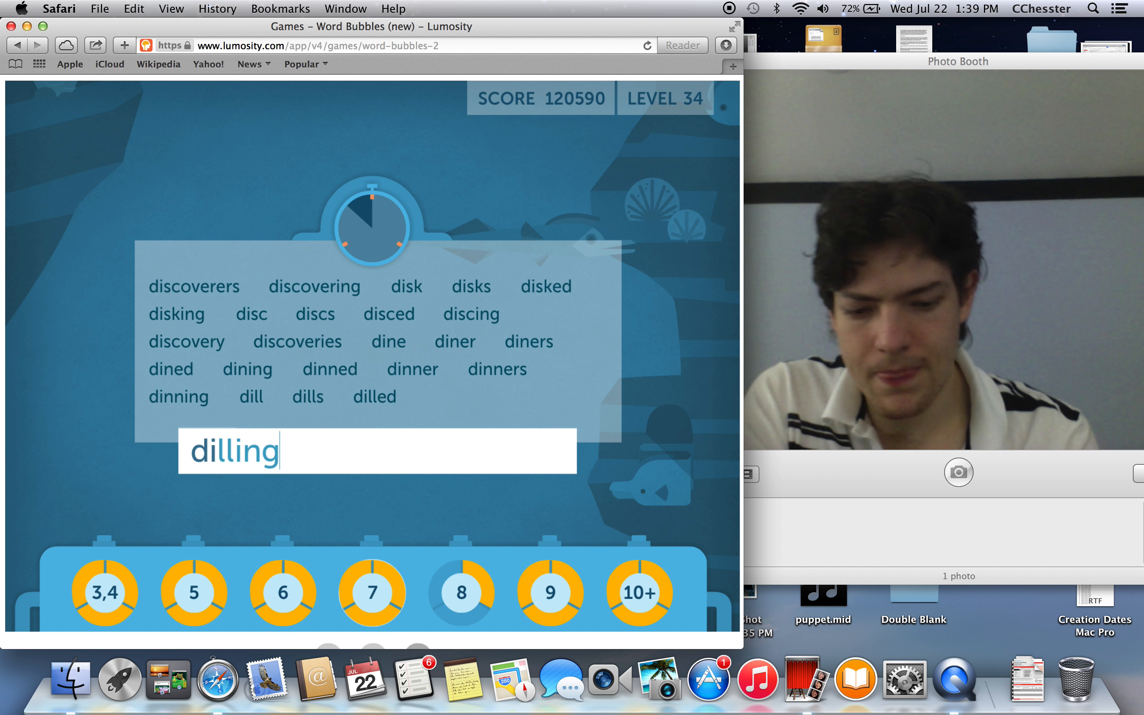
{"action": "key", "text": "Return"}
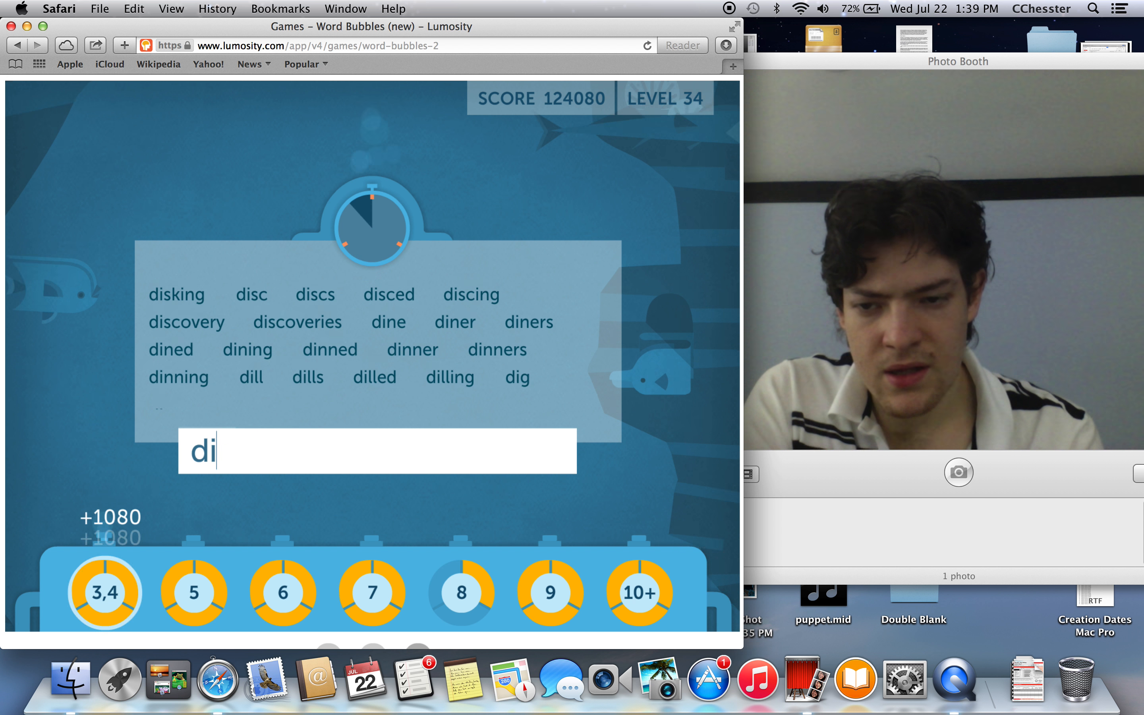
Step: Enter diggers and further di- words like dipping to reach 133150 points
{"action": "type", "text": "gg"}
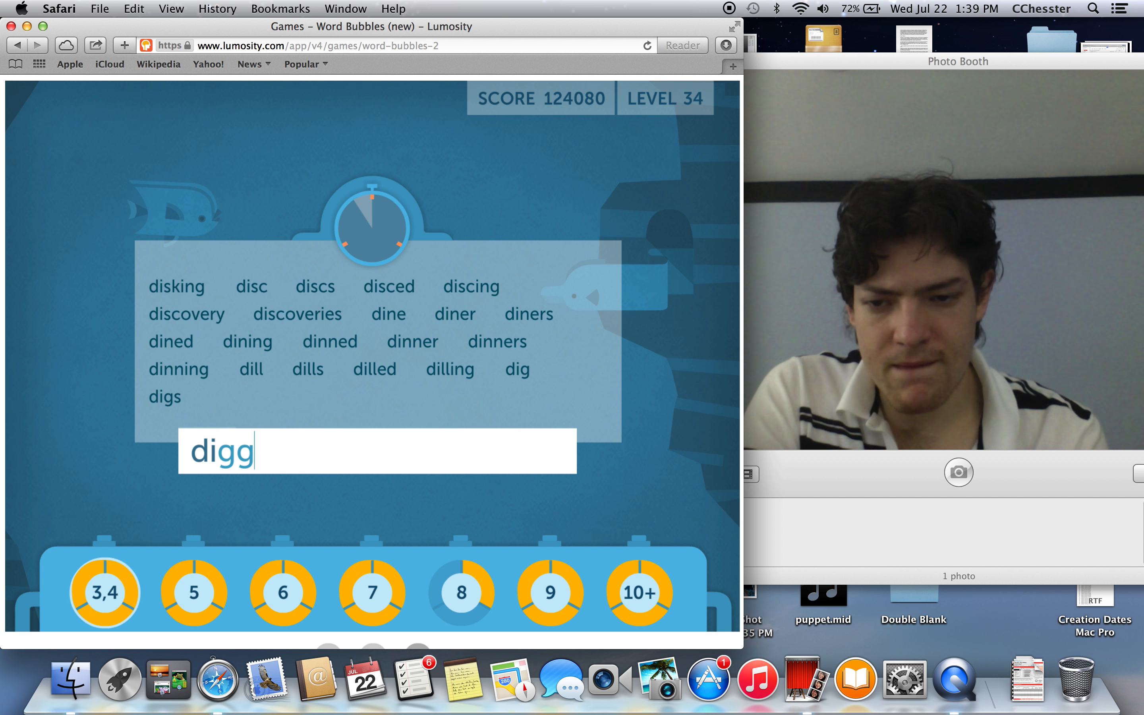
{"action": "type", "text": "ers"}
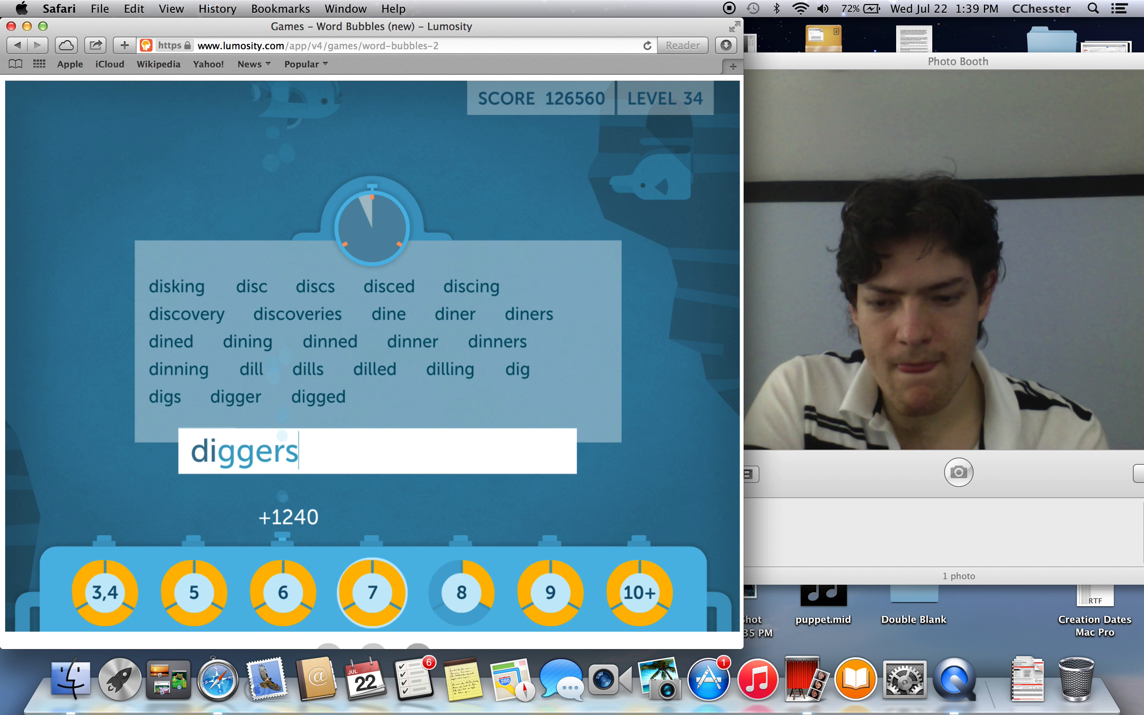
{"action": "key", "text": "Return"}
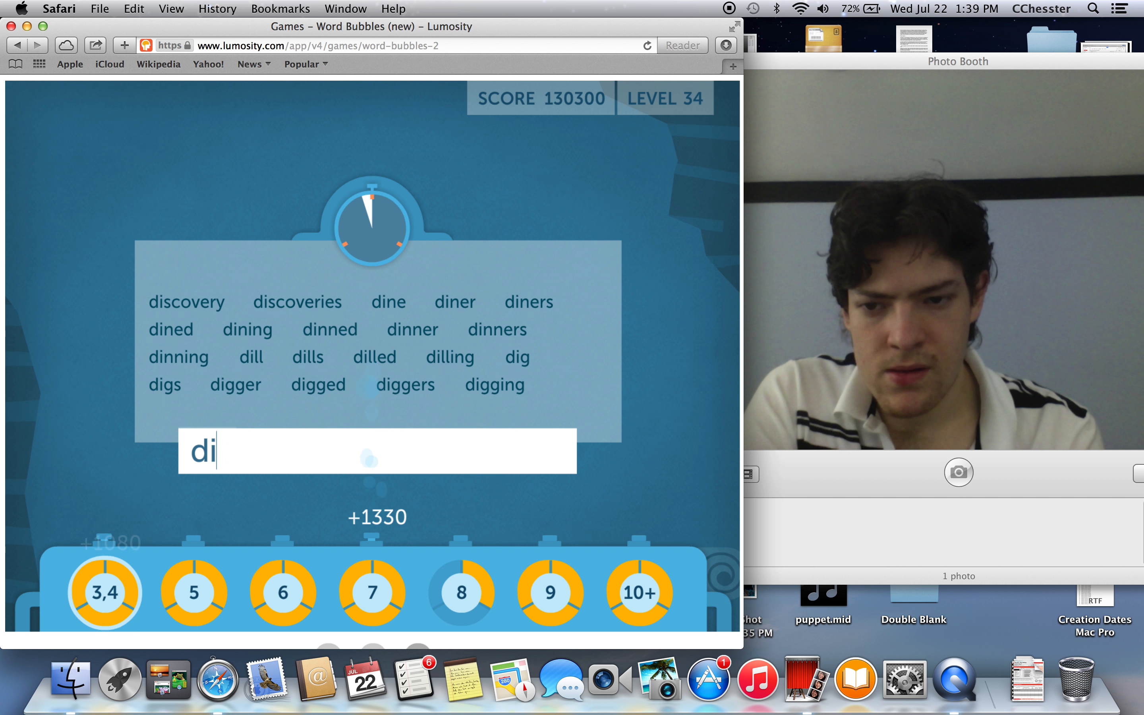
{"action": "key", "text": "Return"}
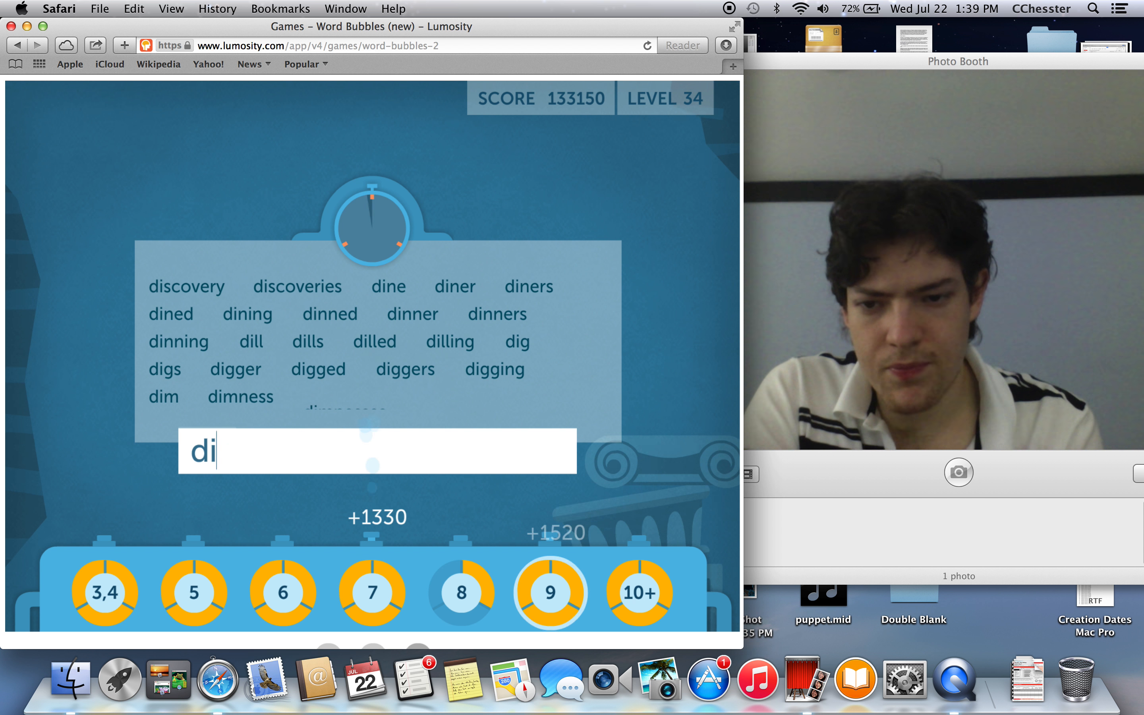
{"action": "type", "text": "pp"}
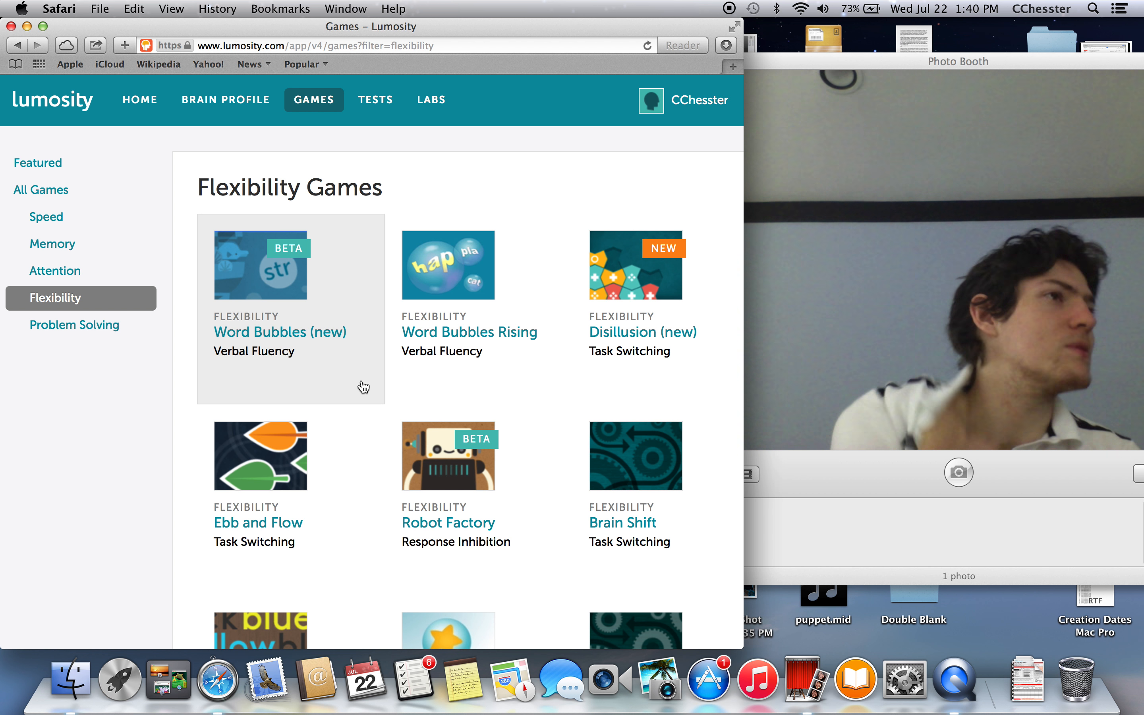
{"action": "mouse_move", "coordinate": [399, 230]}
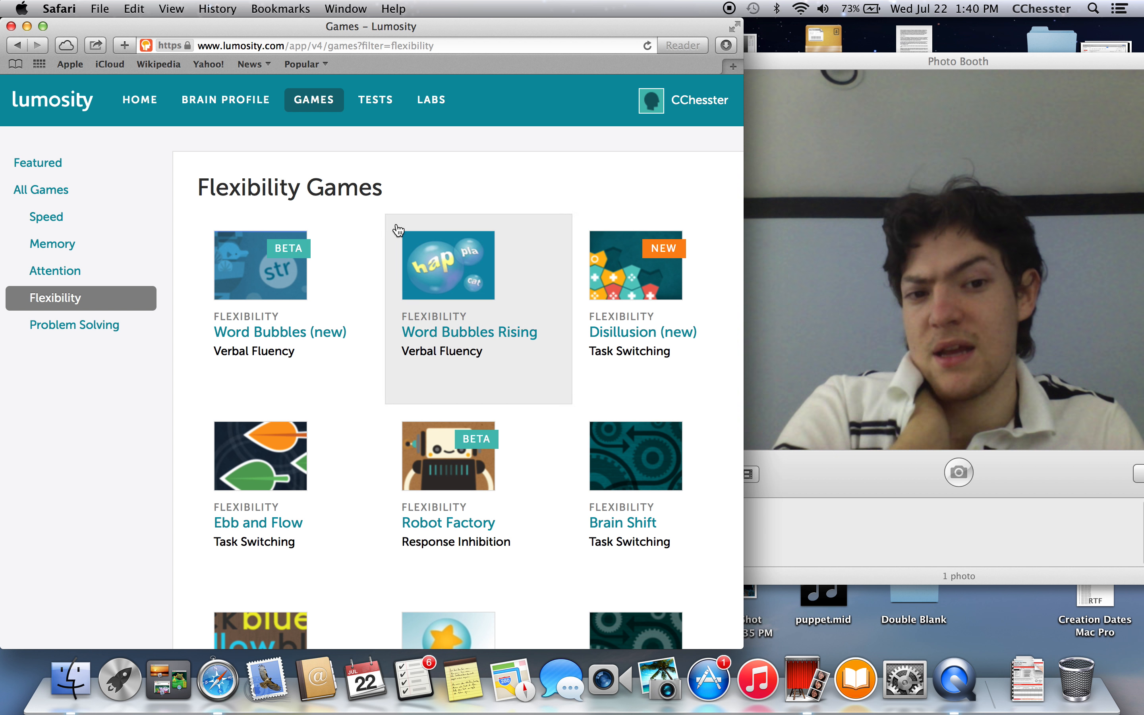